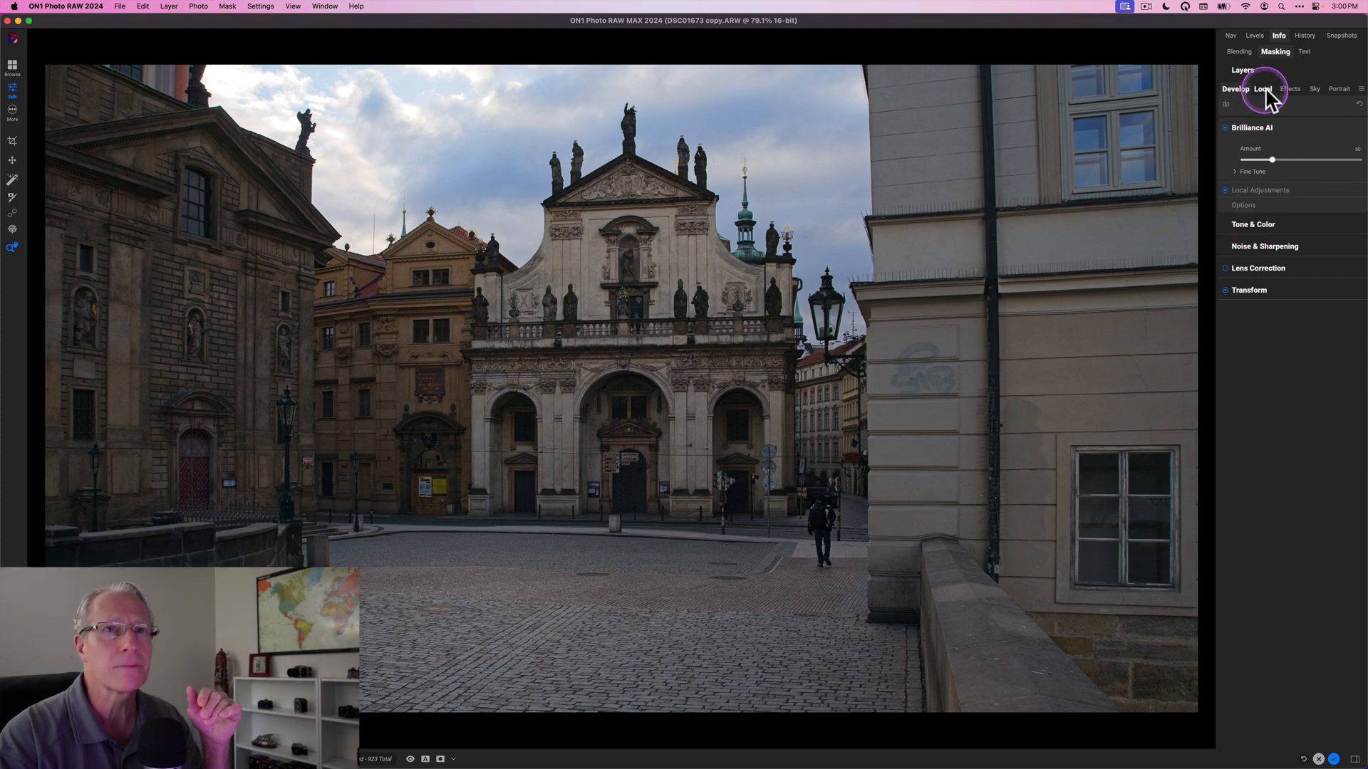
Move from the Local adjustments panel to the empty Effects filter stack.
click(1264, 88)
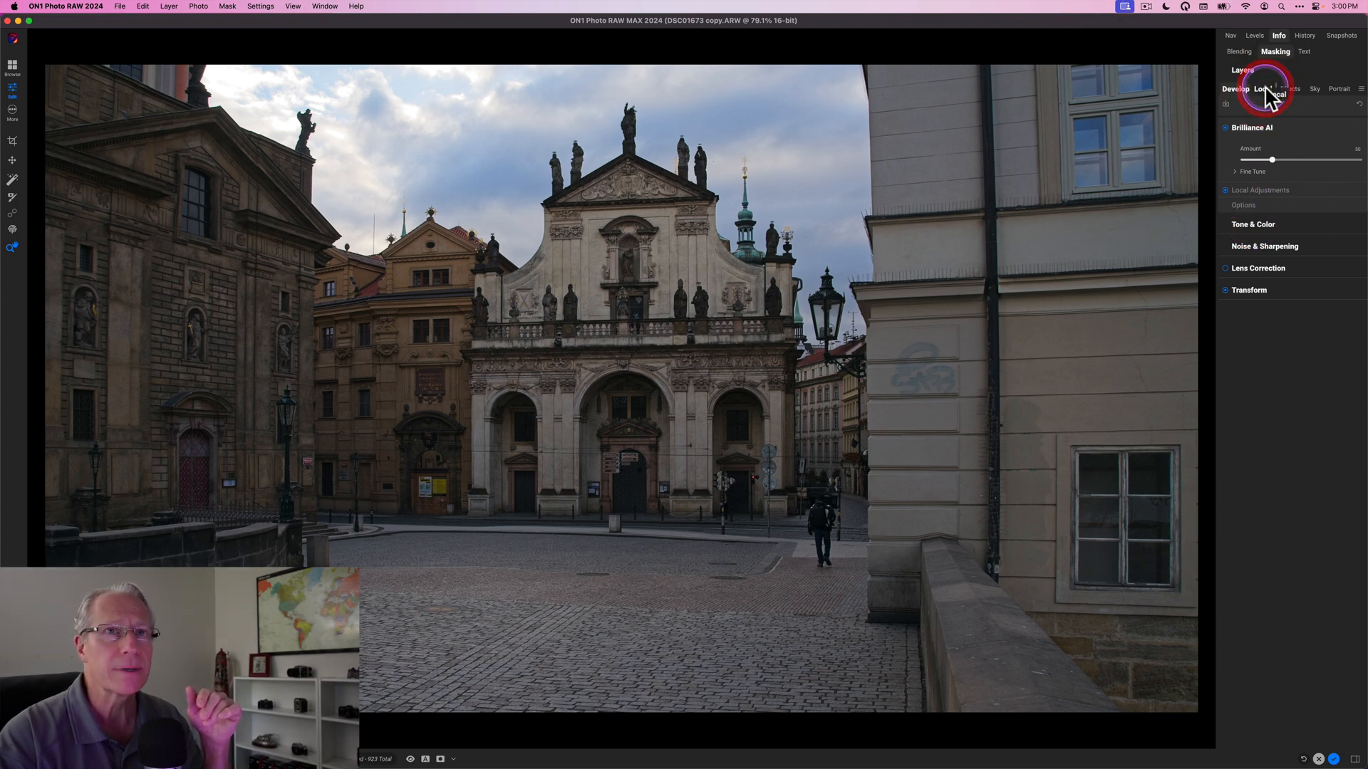
click(1290, 88)
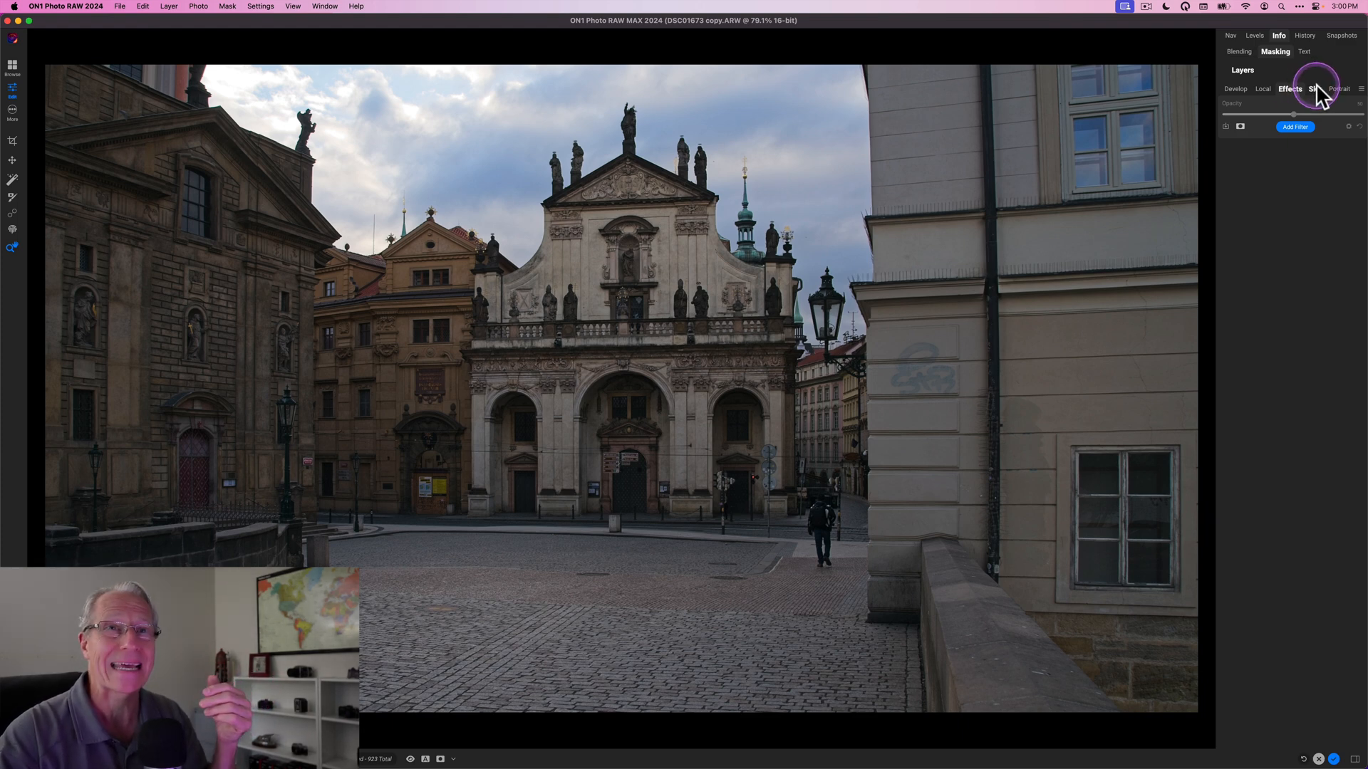
Swap in the Sunset sky at slightly lowered opacity, extend Foreground Lighting distance onto the buildings, and compare.
click(1317, 89)
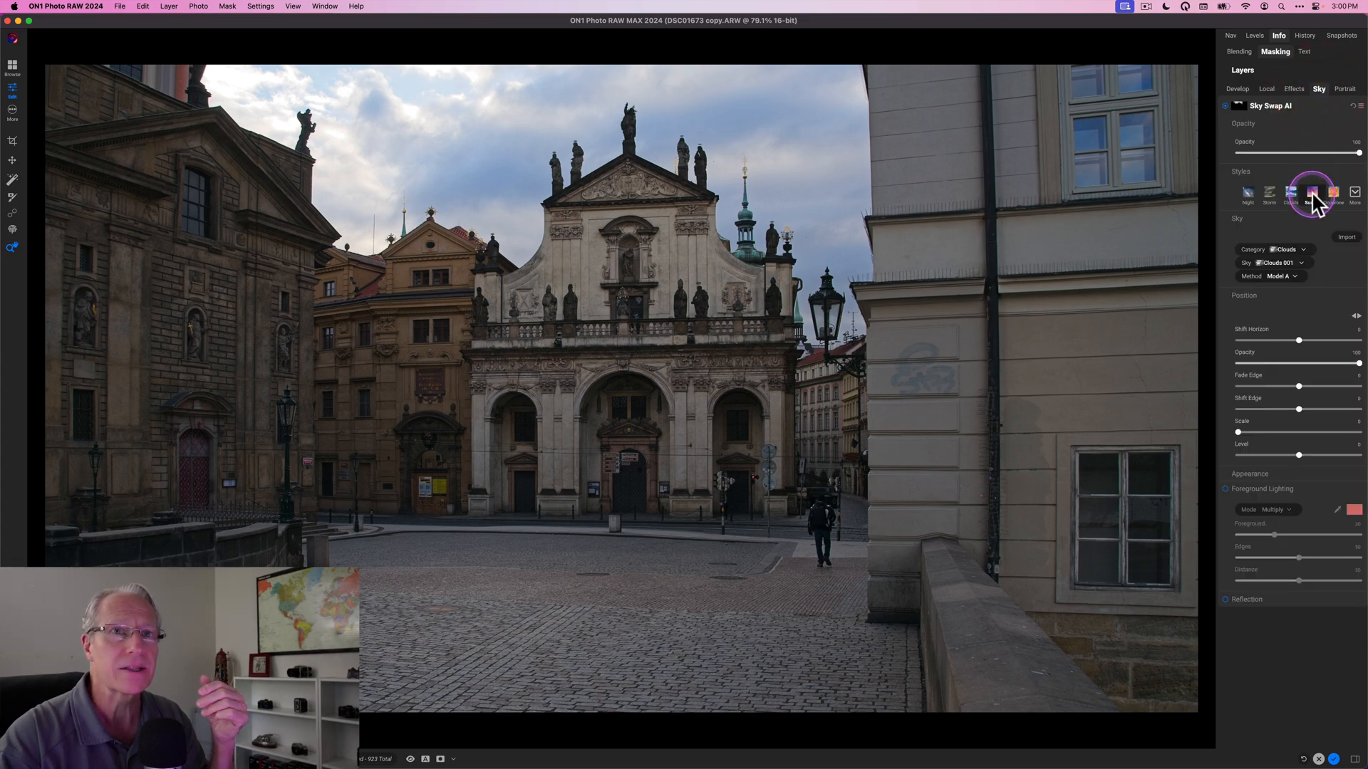
click(1311, 192)
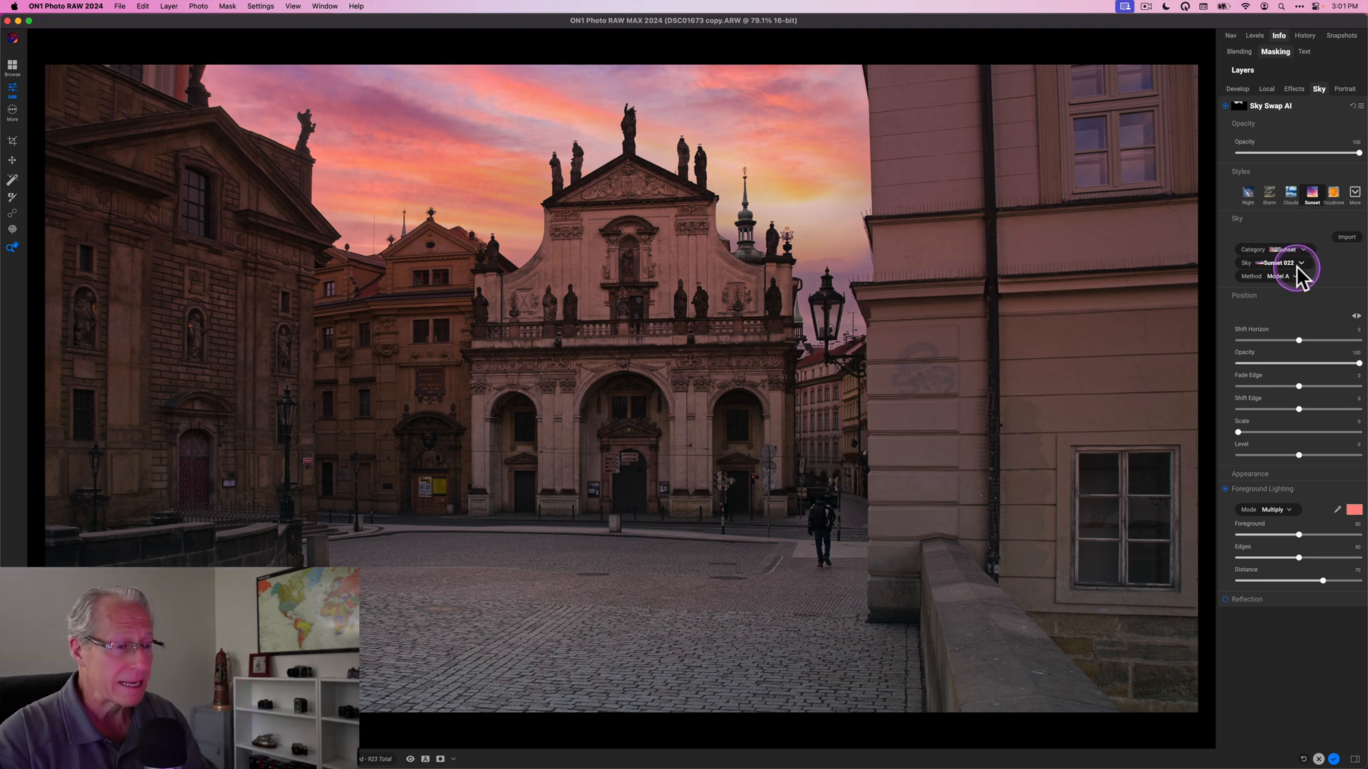
mouse_move(1324, 152)
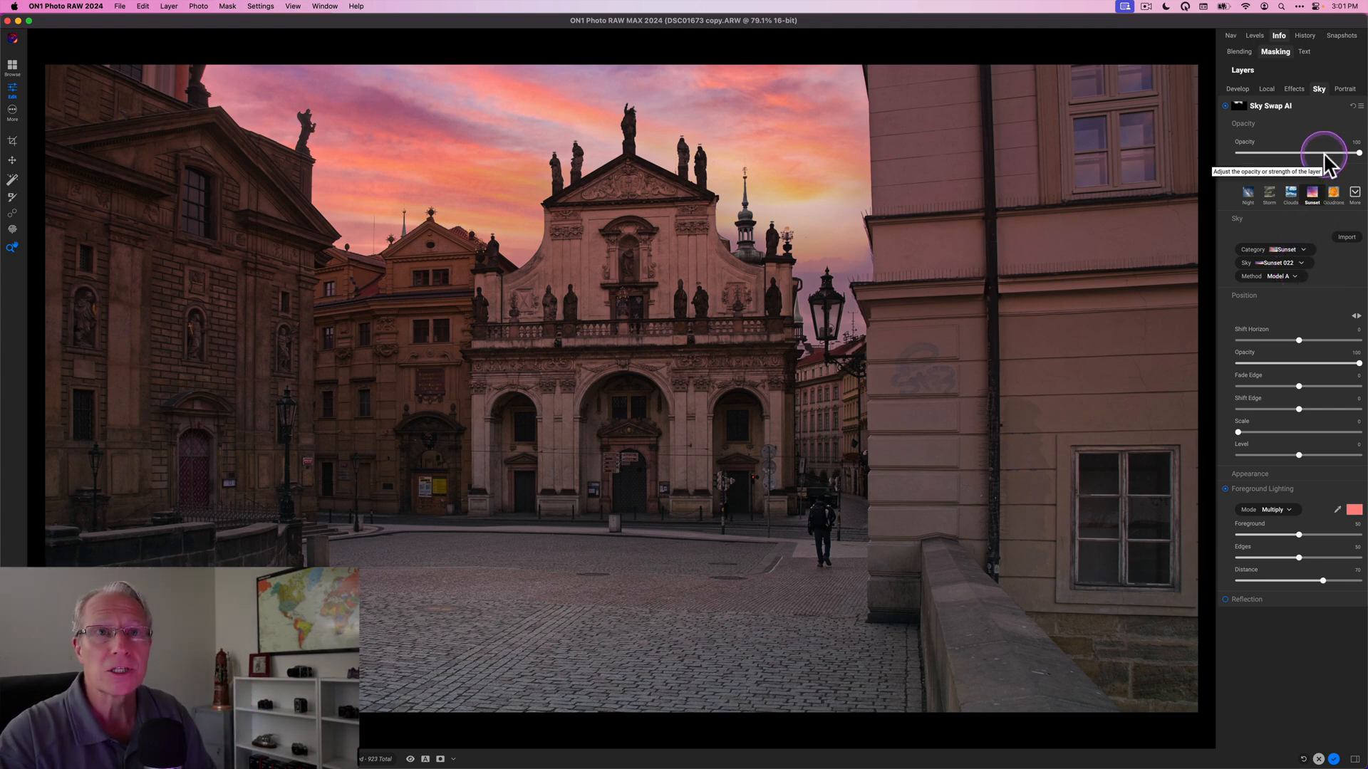
drag(1357, 152, 1324, 152)
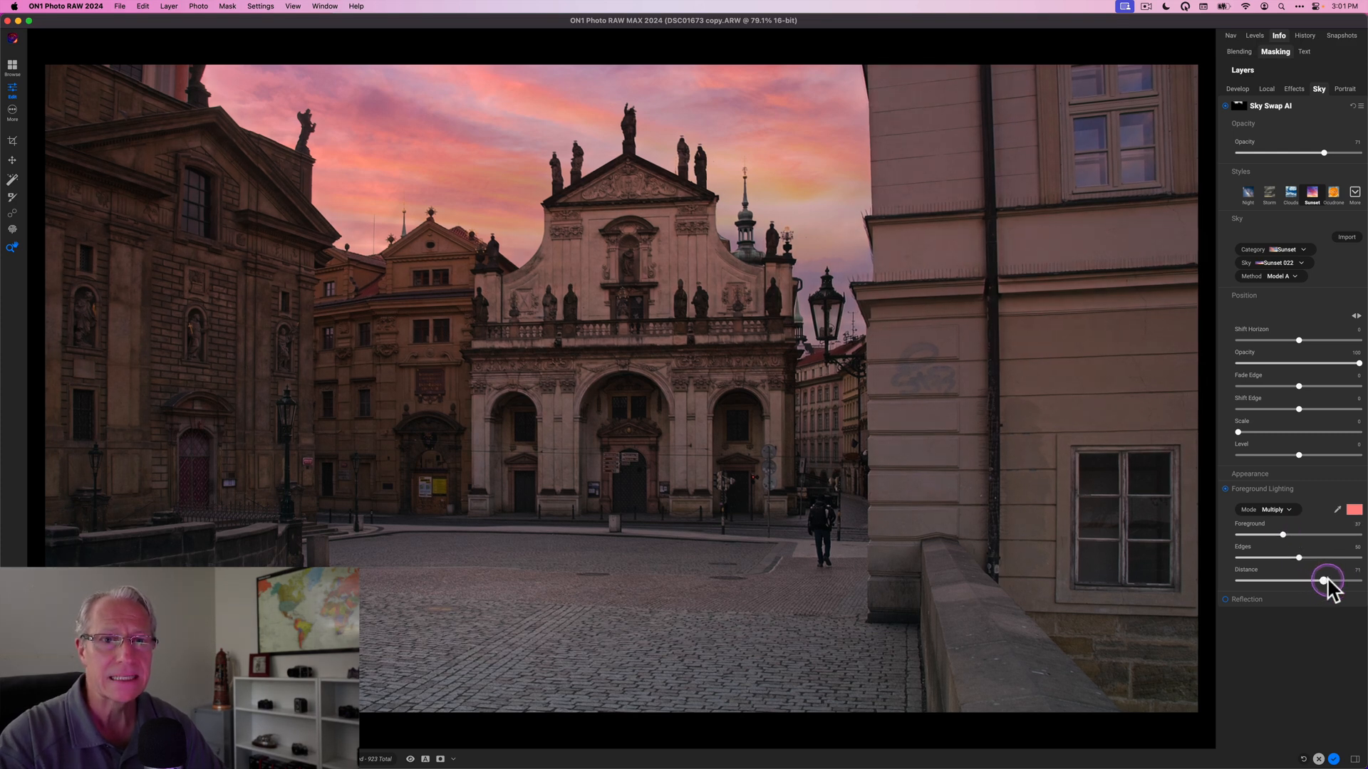
drag(1325, 582, 1331, 584)
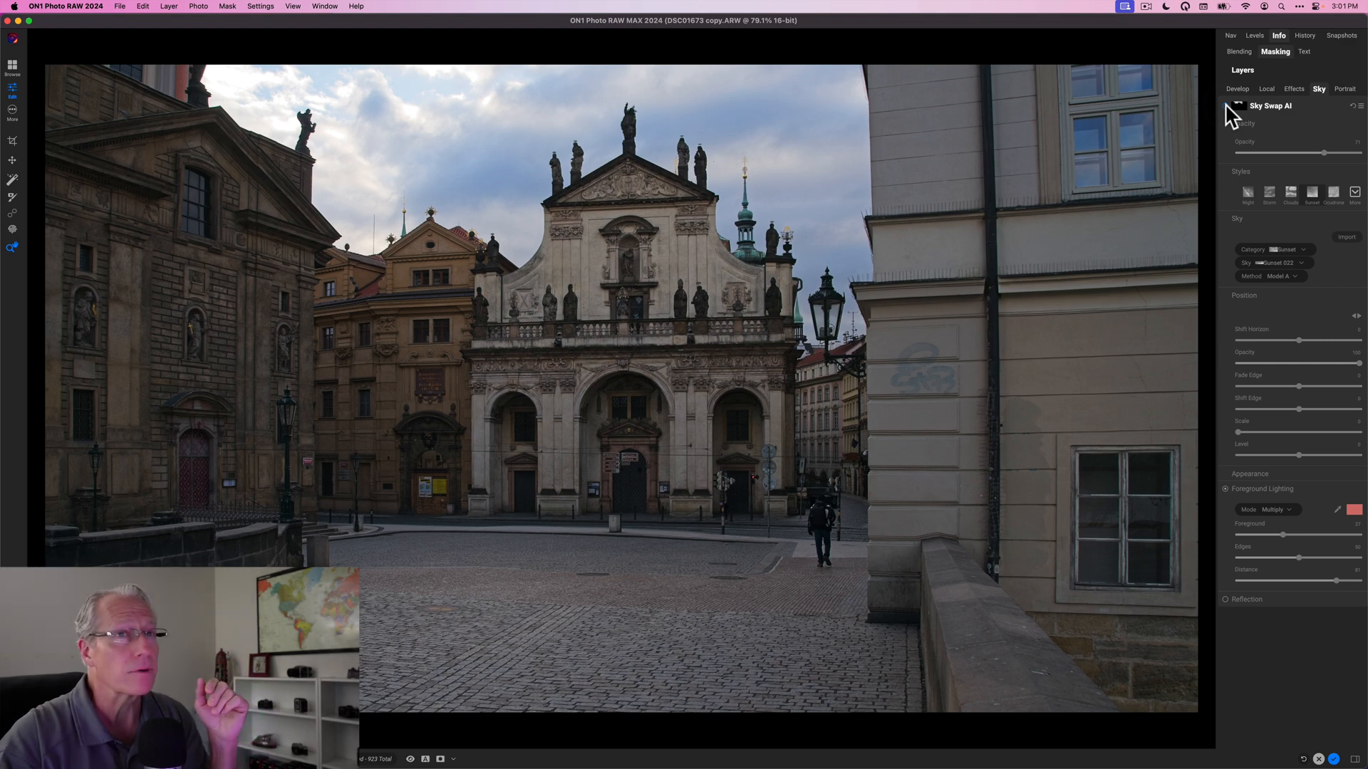
click(1311, 192)
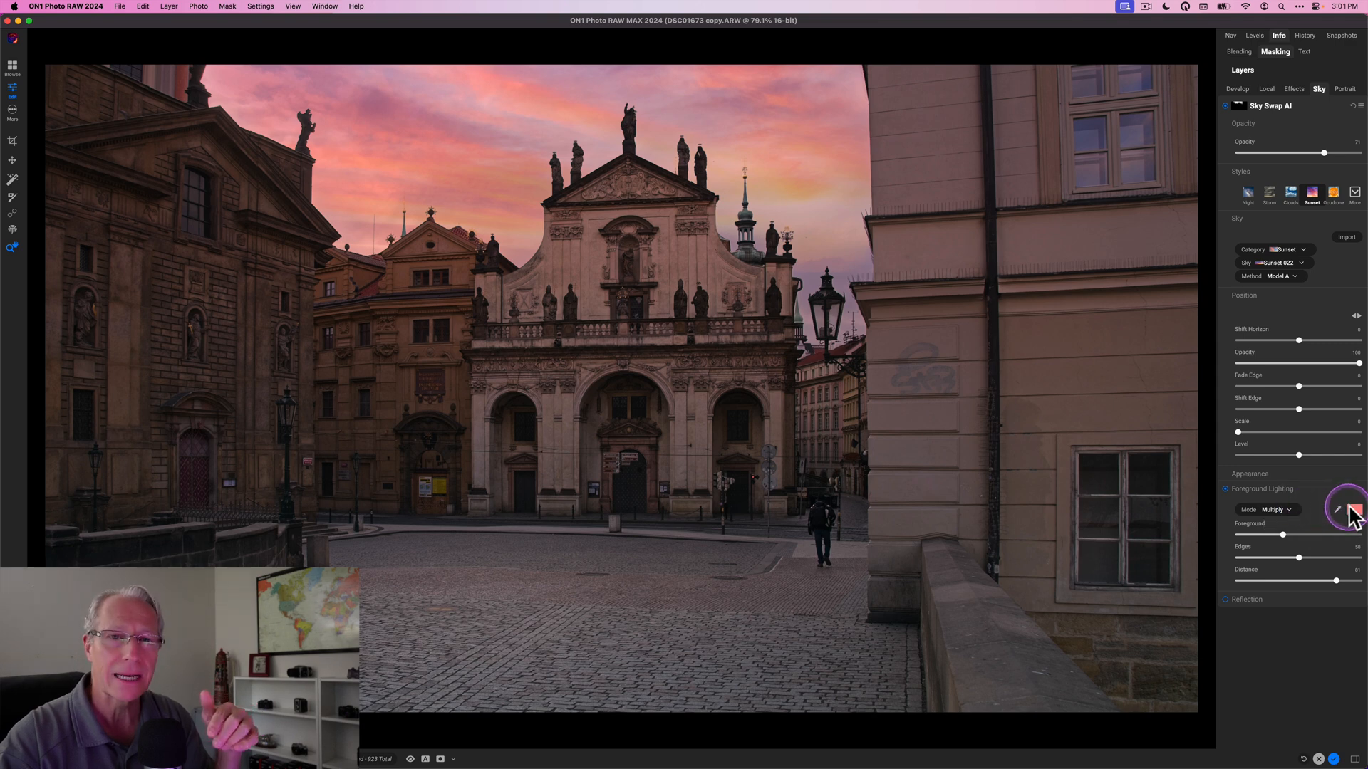
mouse_move(1351, 523)
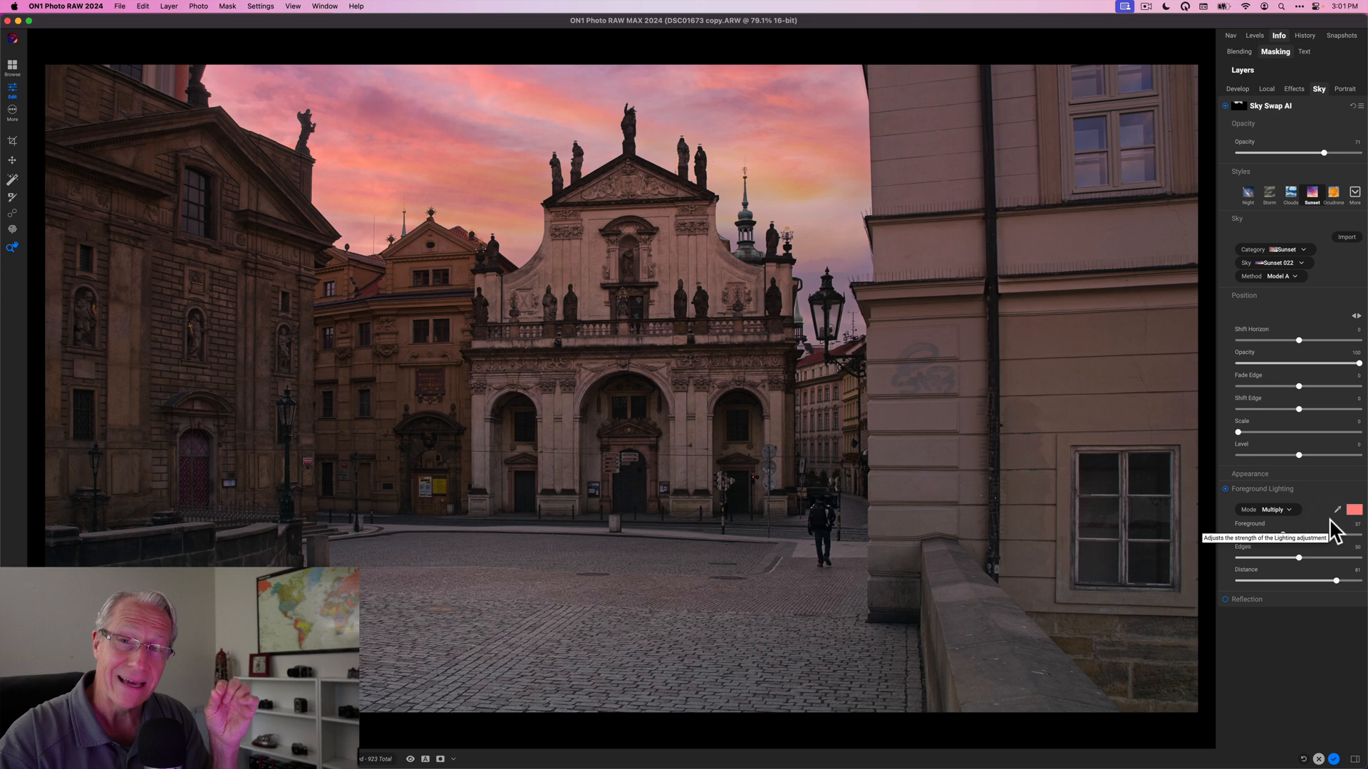
click(1227, 488)
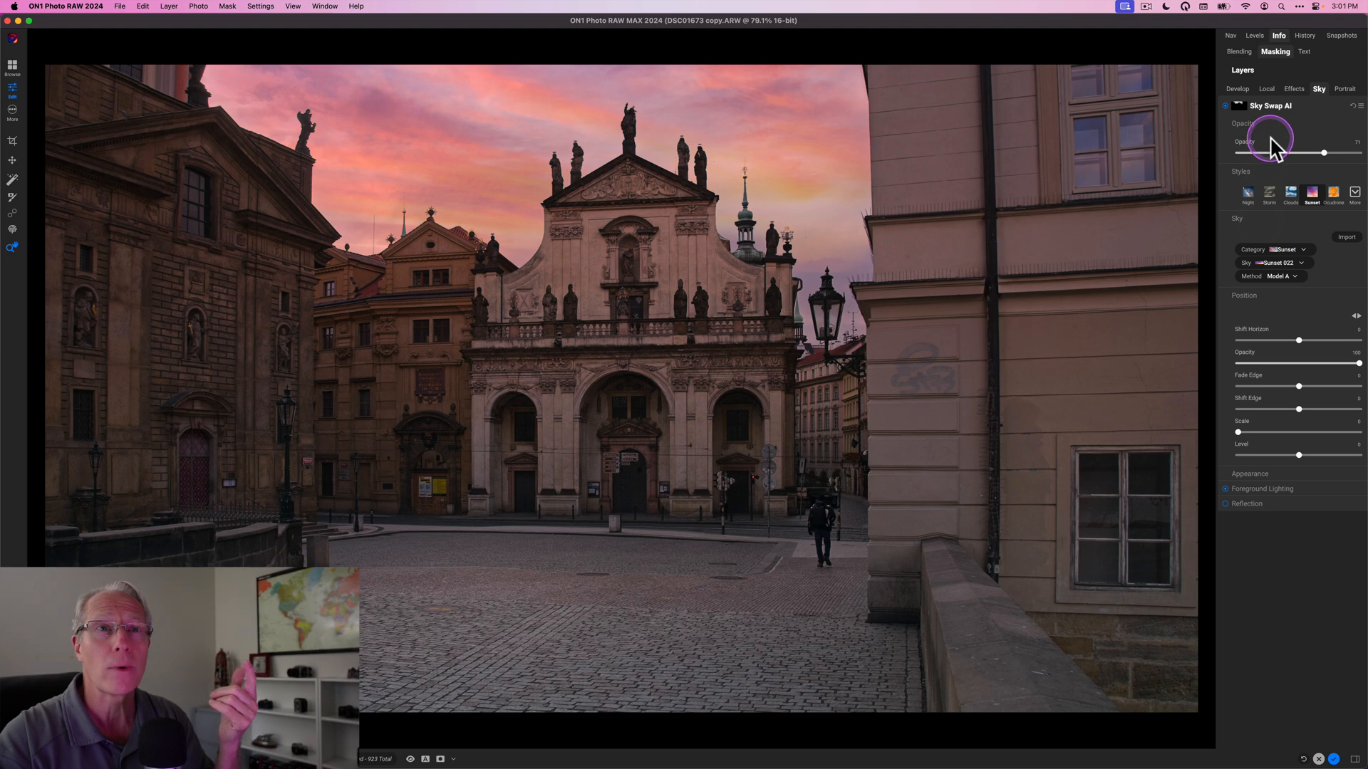
Add an HDR Look filter masked to Architecture, Man-Made Ground and People only.
click(1291, 89)
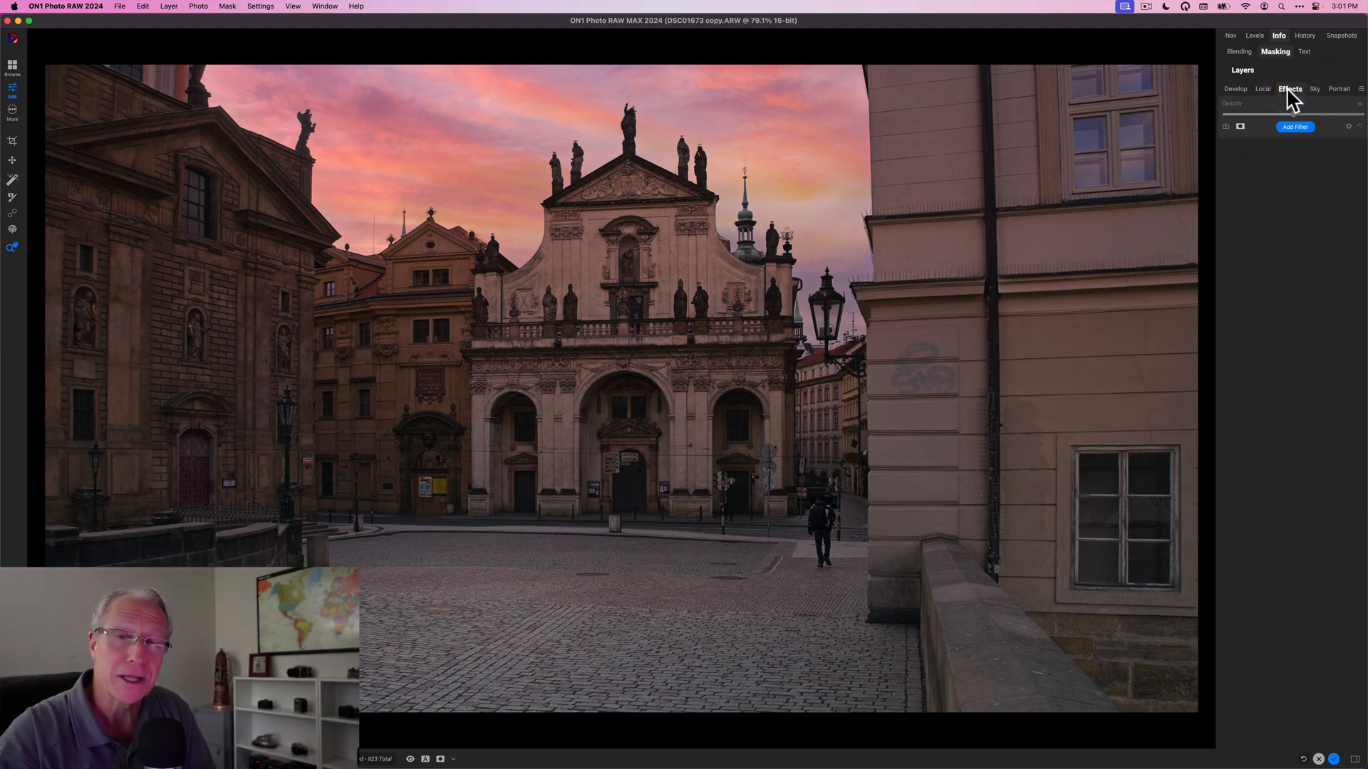
click(1296, 126)
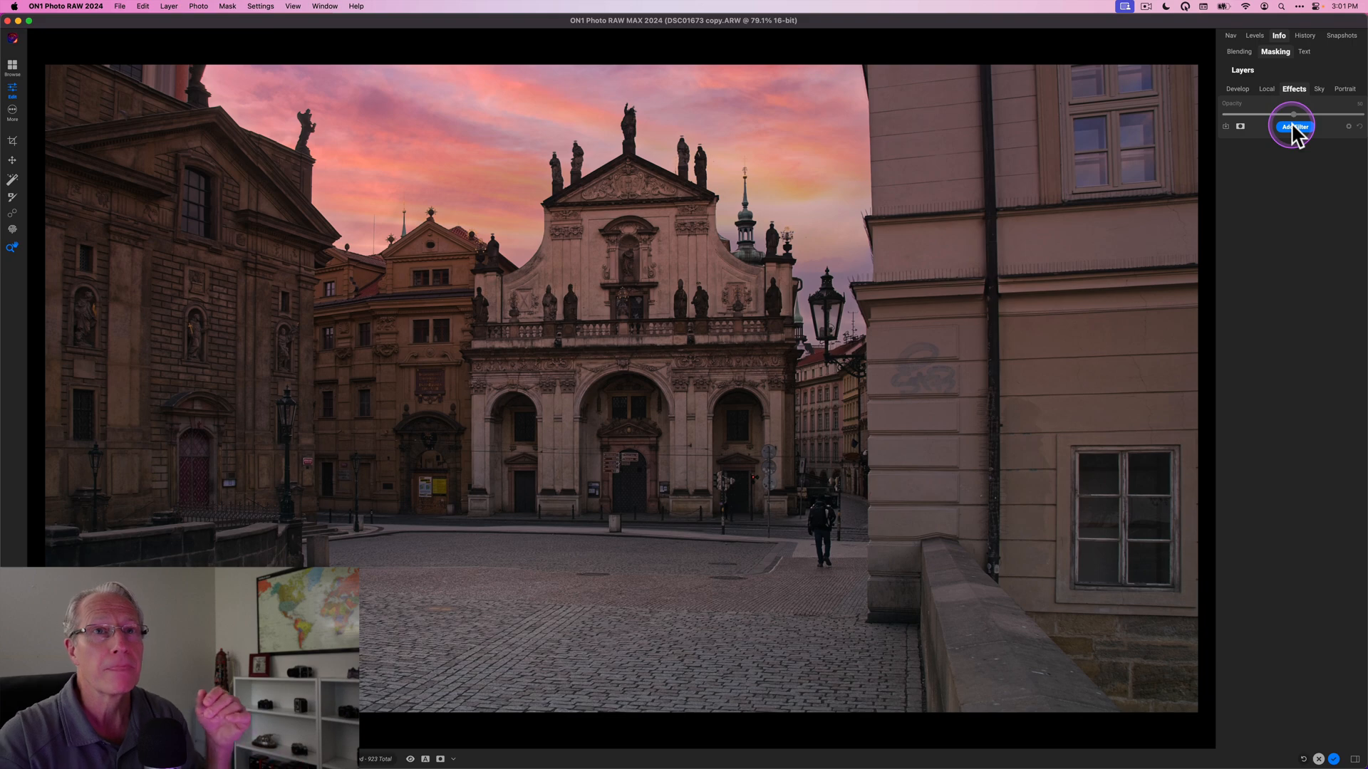
click(1294, 126)
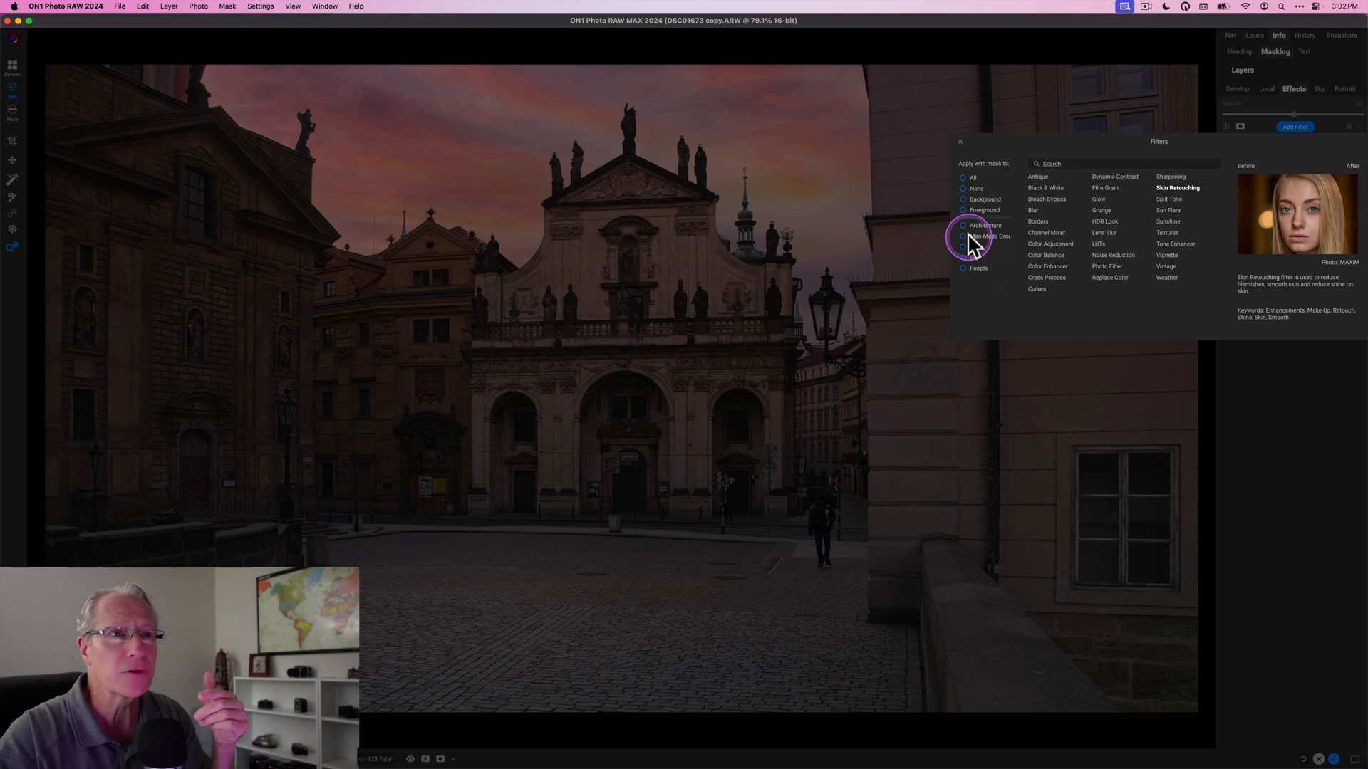
click(964, 225)
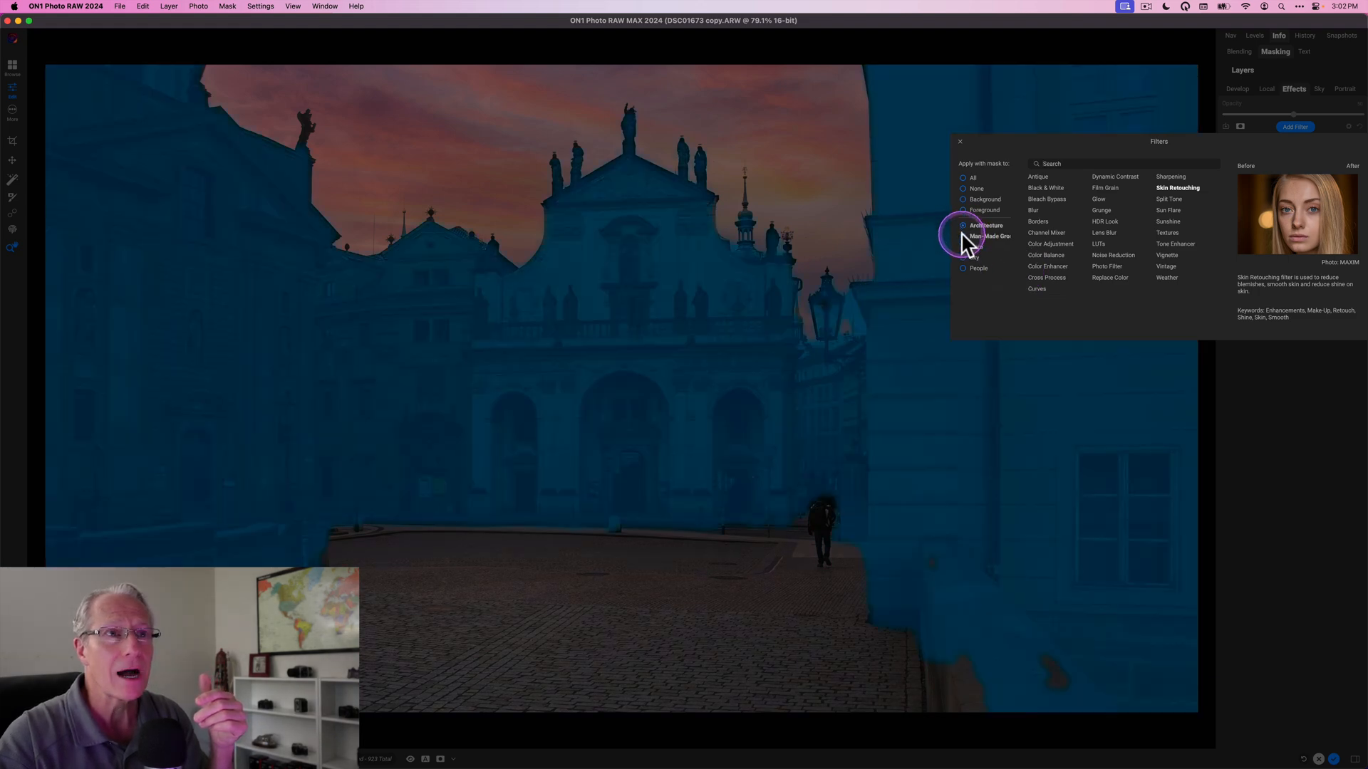
click(963, 235)
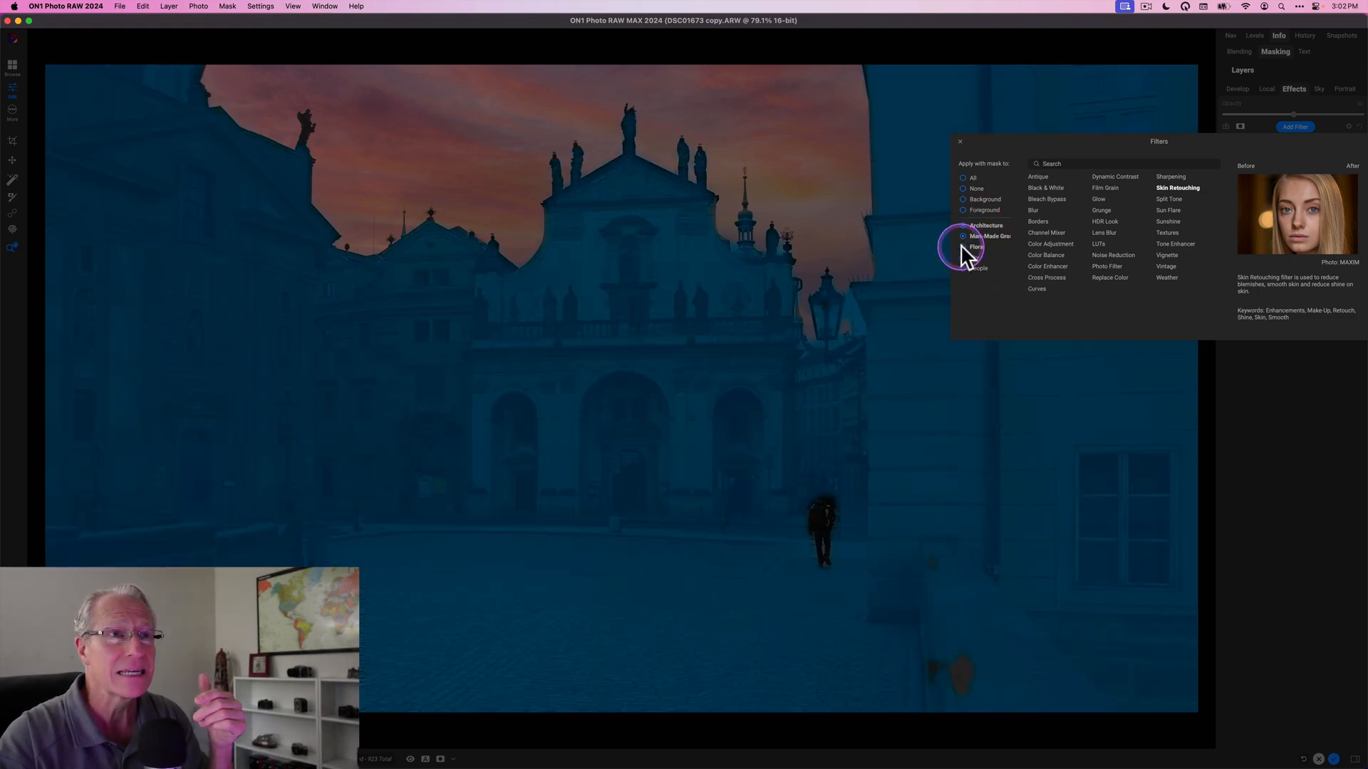
click(965, 235)
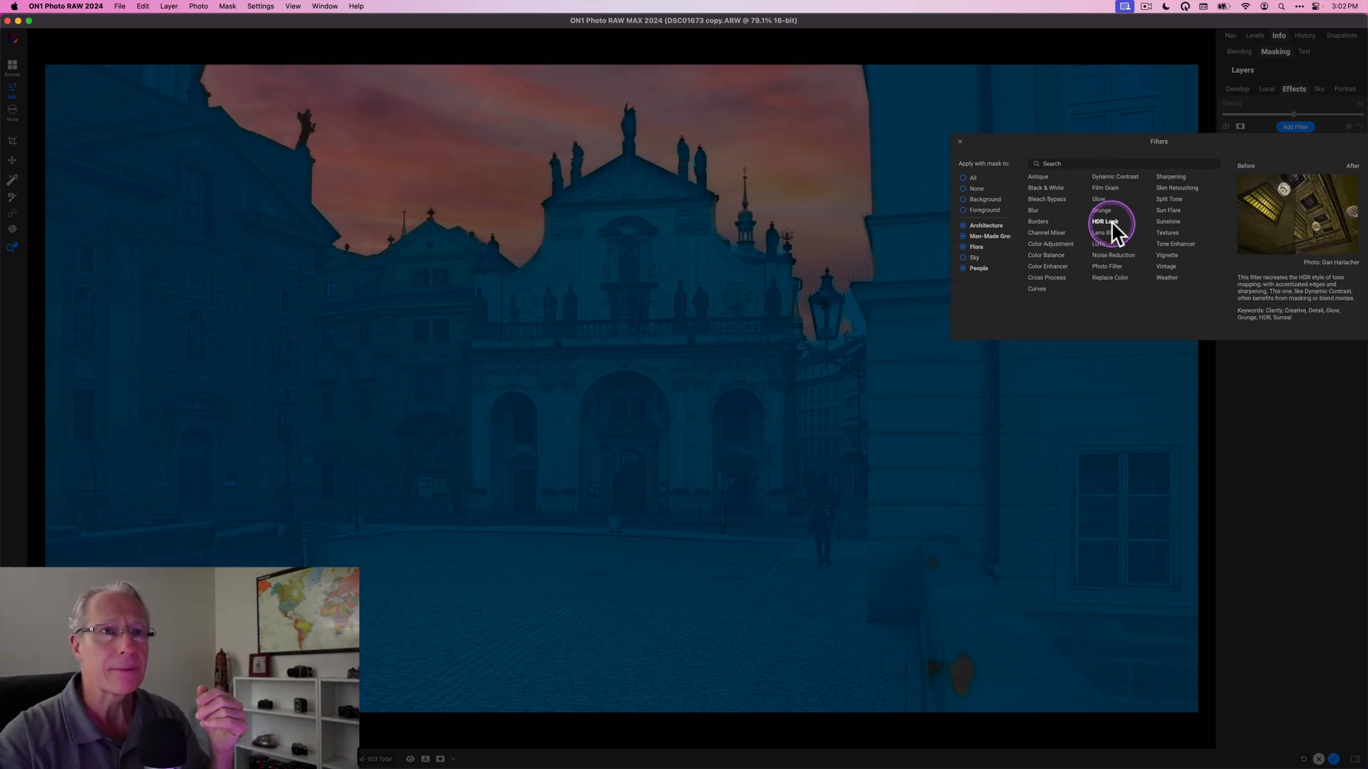
click(959, 141)
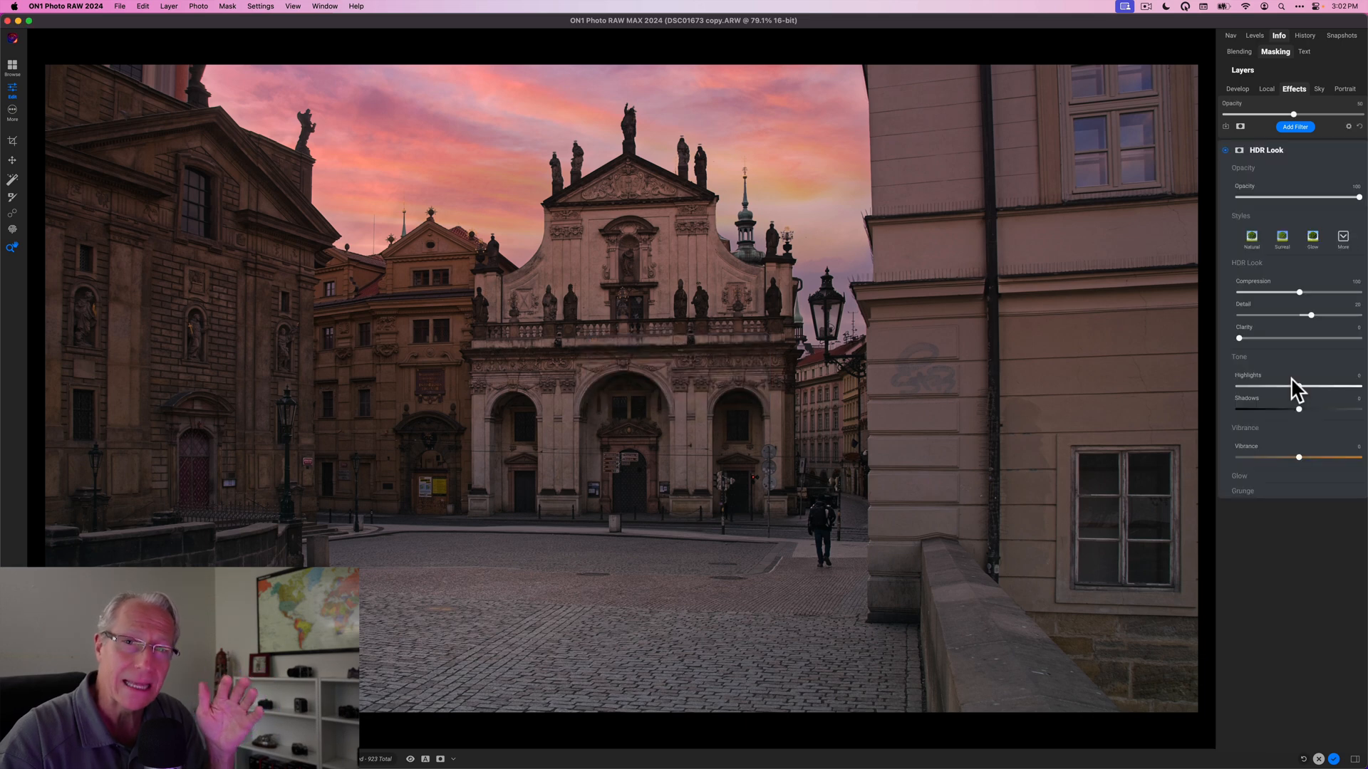
click(1238, 150)
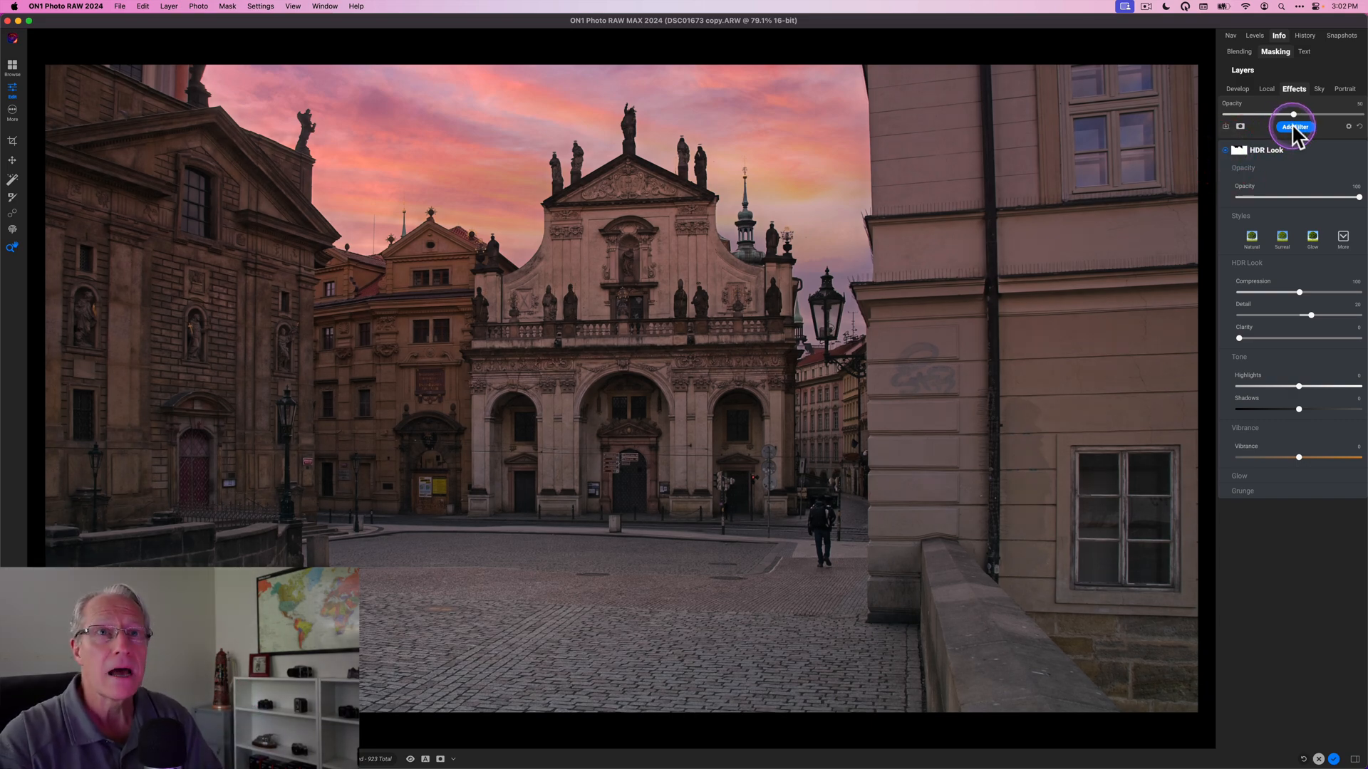
Add a Dynamic Contrast filter above HDR Look and collapse its settings.
click(1295, 127)
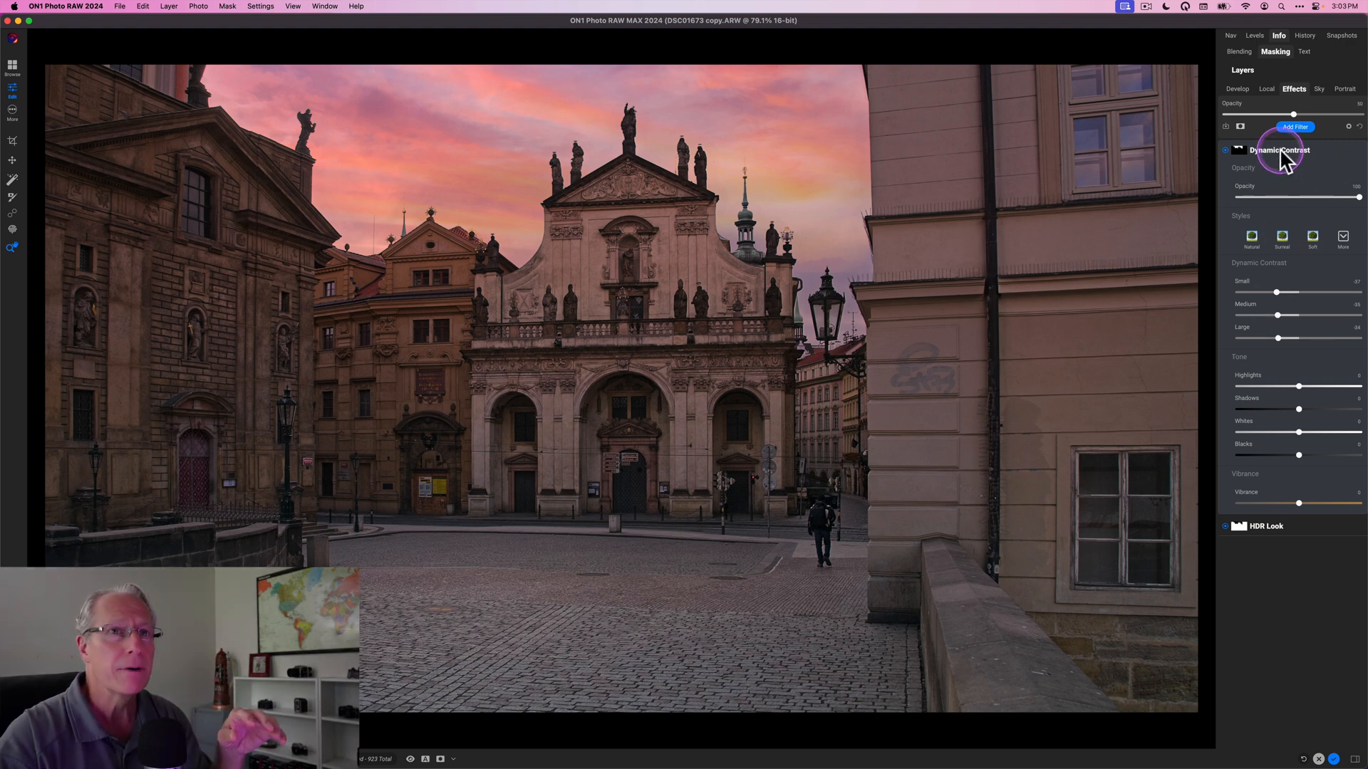
click(1280, 149)
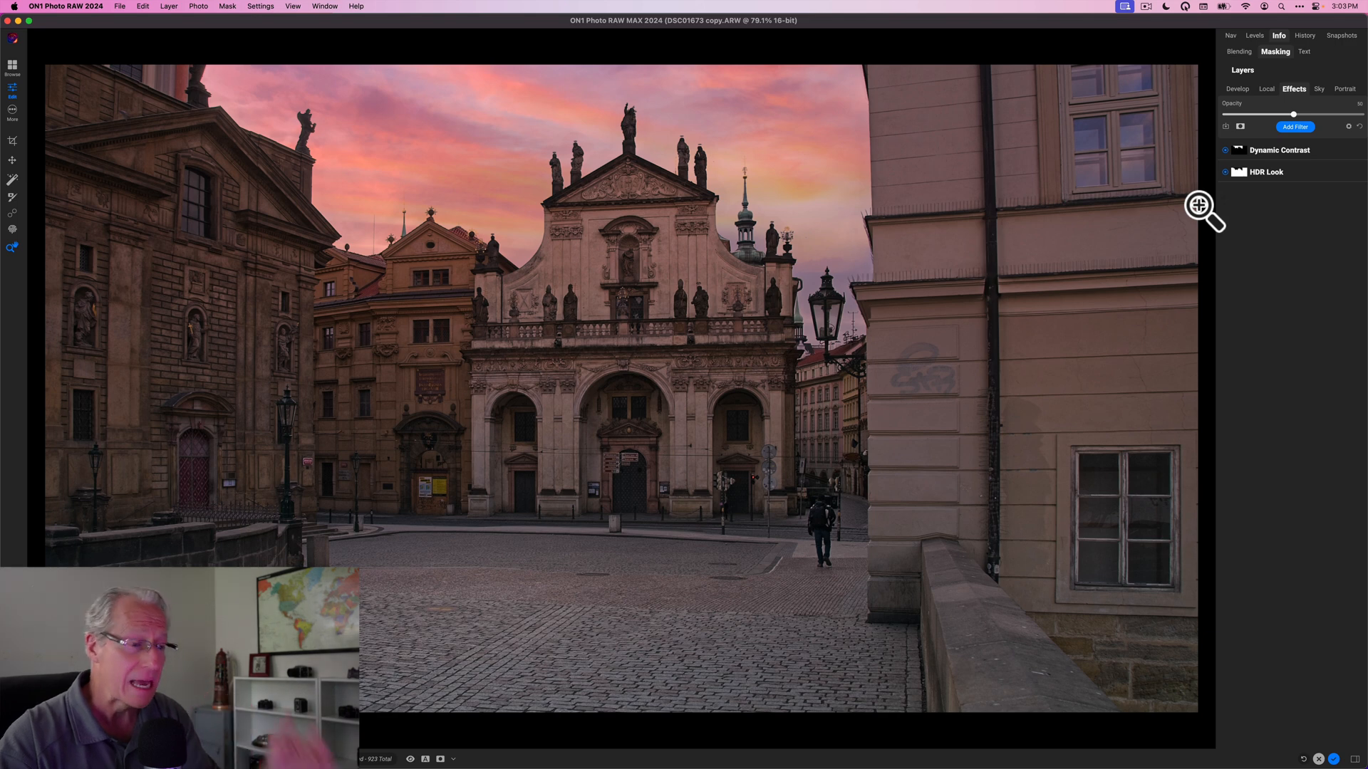
click(1295, 127)
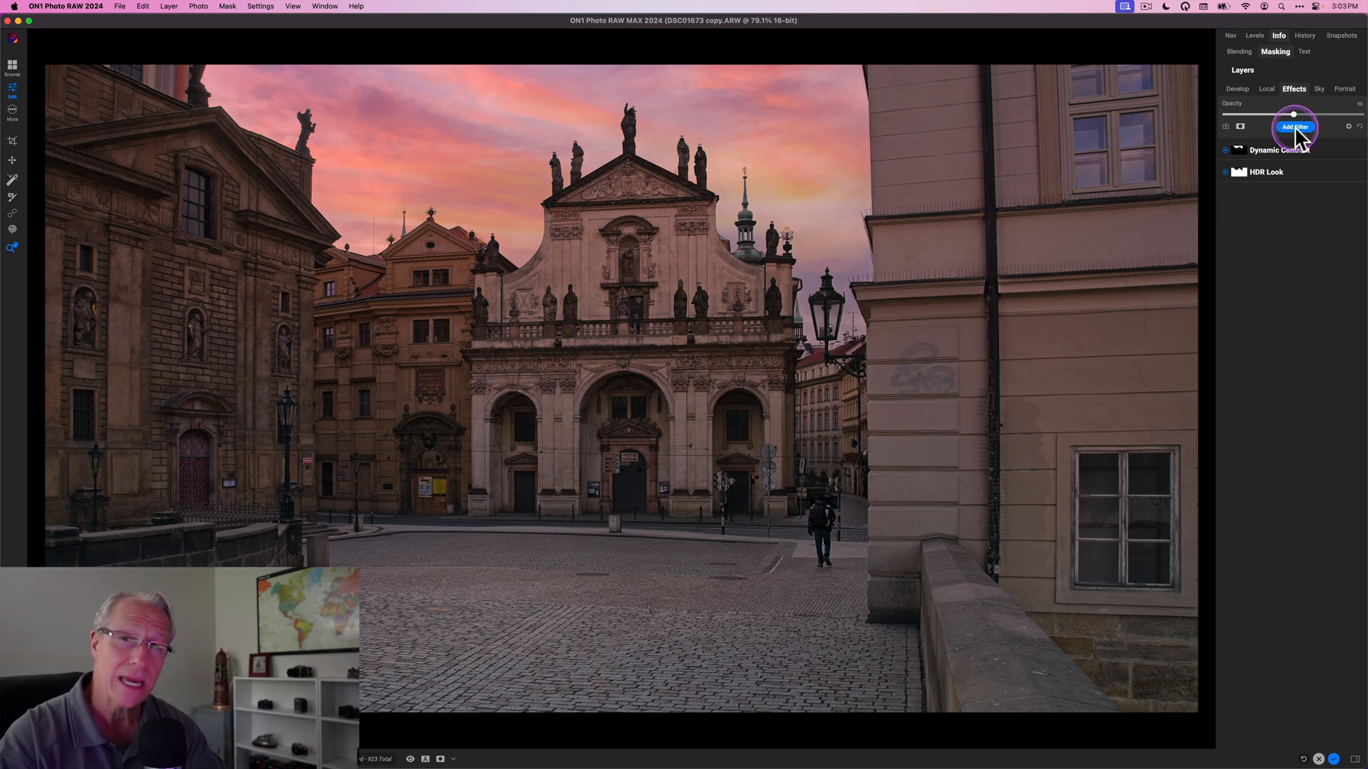
Add a Tone Enhancer with a tilted gradient mask over the cobblestone foreground and lower its exposure.
click(1295, 127)
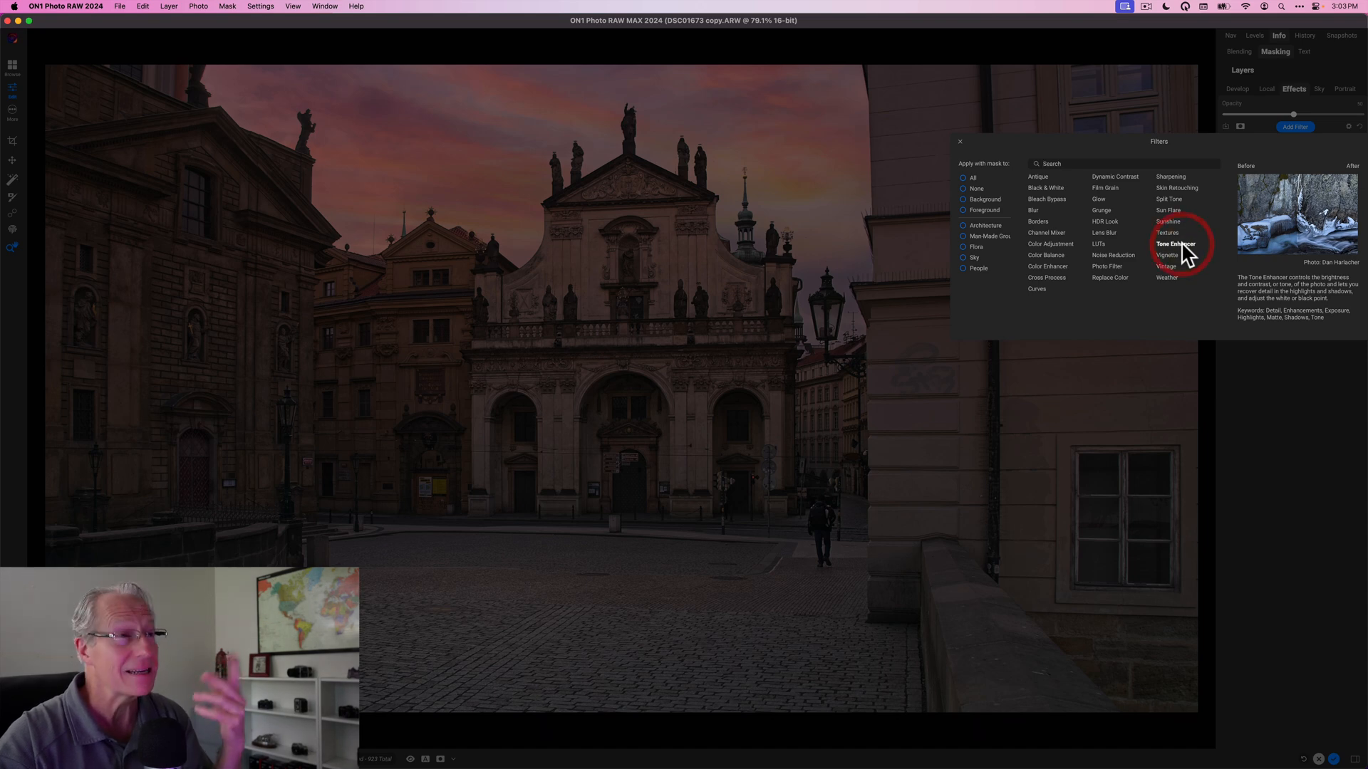
click(1176, 244)
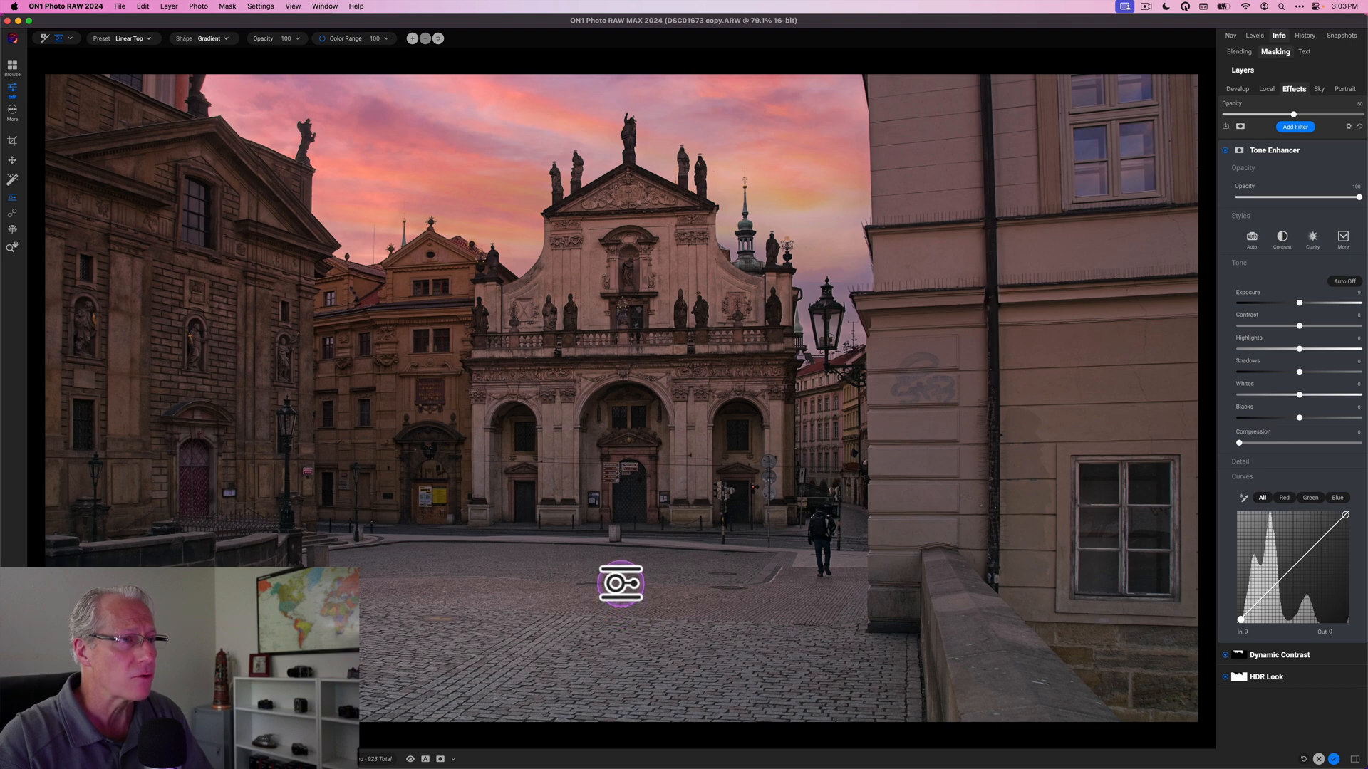
drag(620, 585, 658, 587)
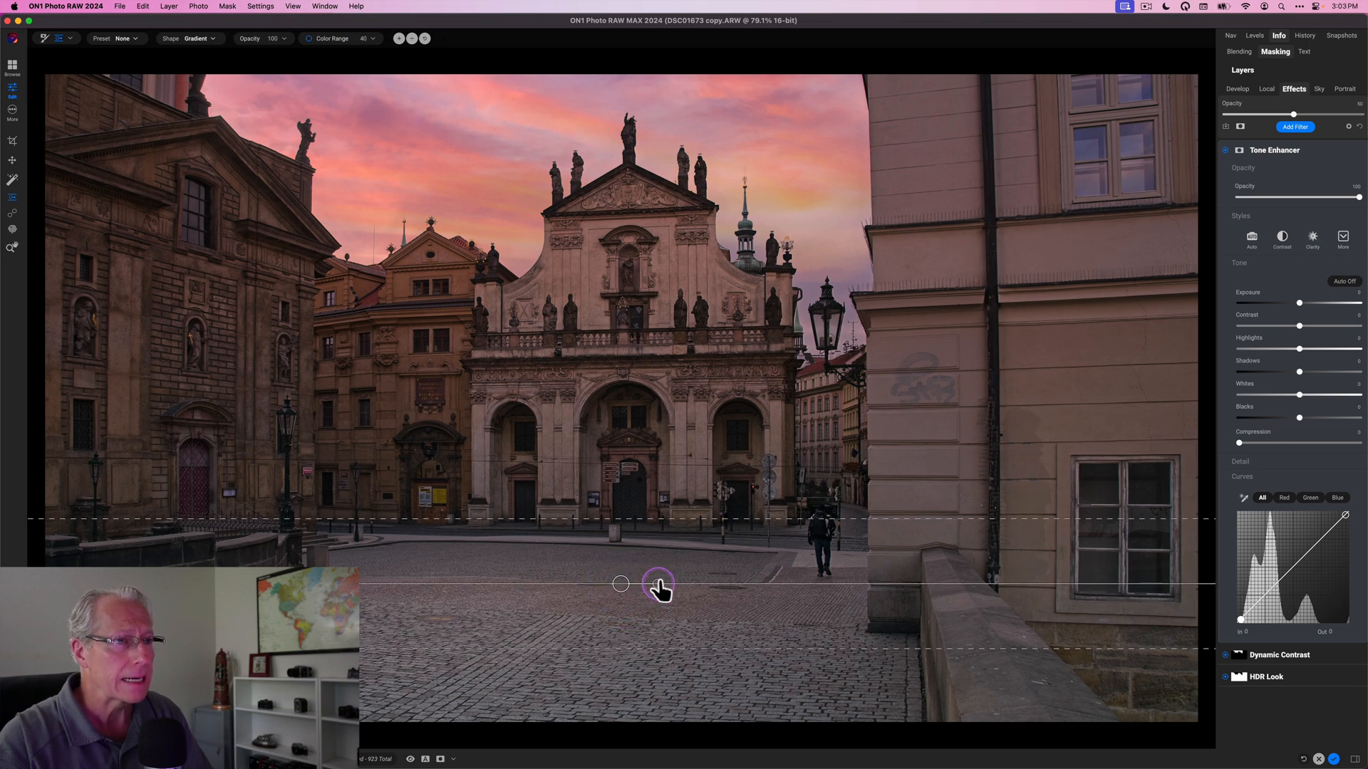
drag(658, 585, 658, 601)
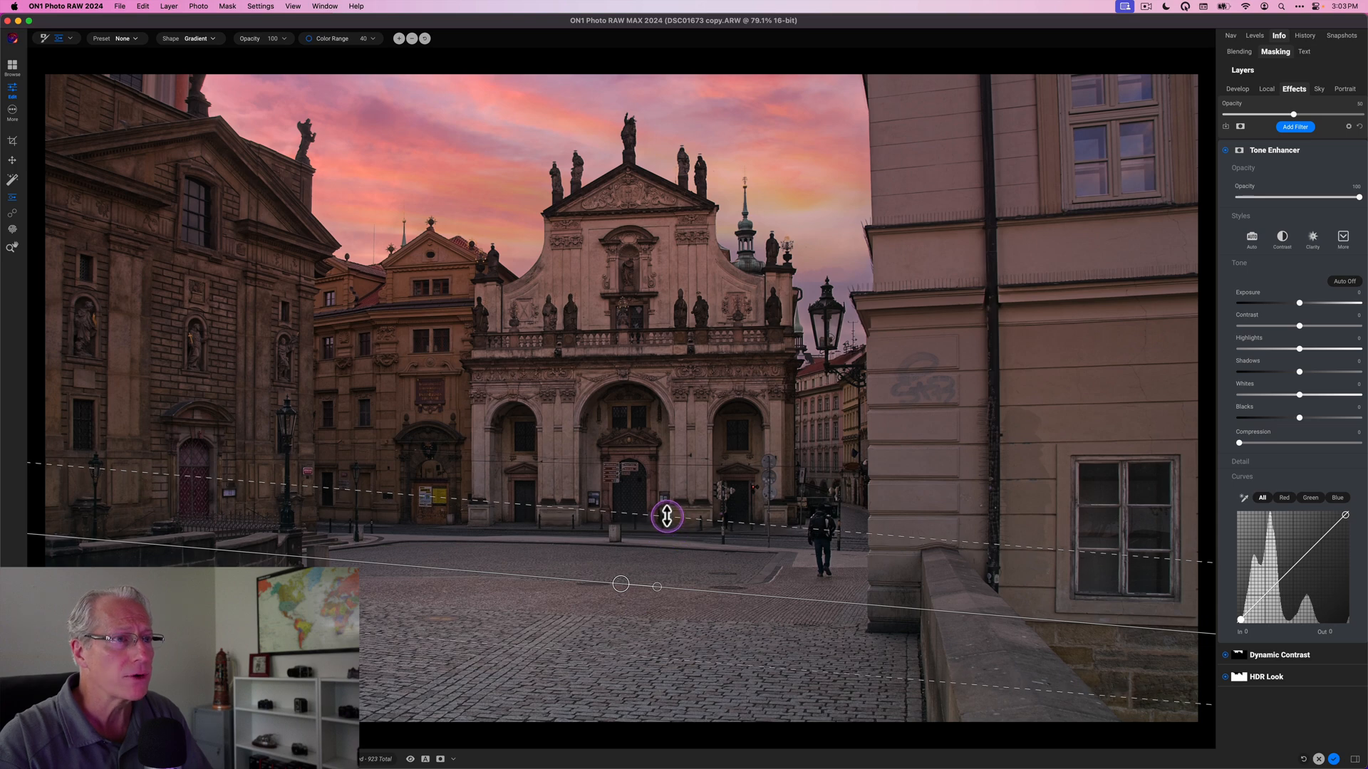
drag(667, 516, 624, 585)
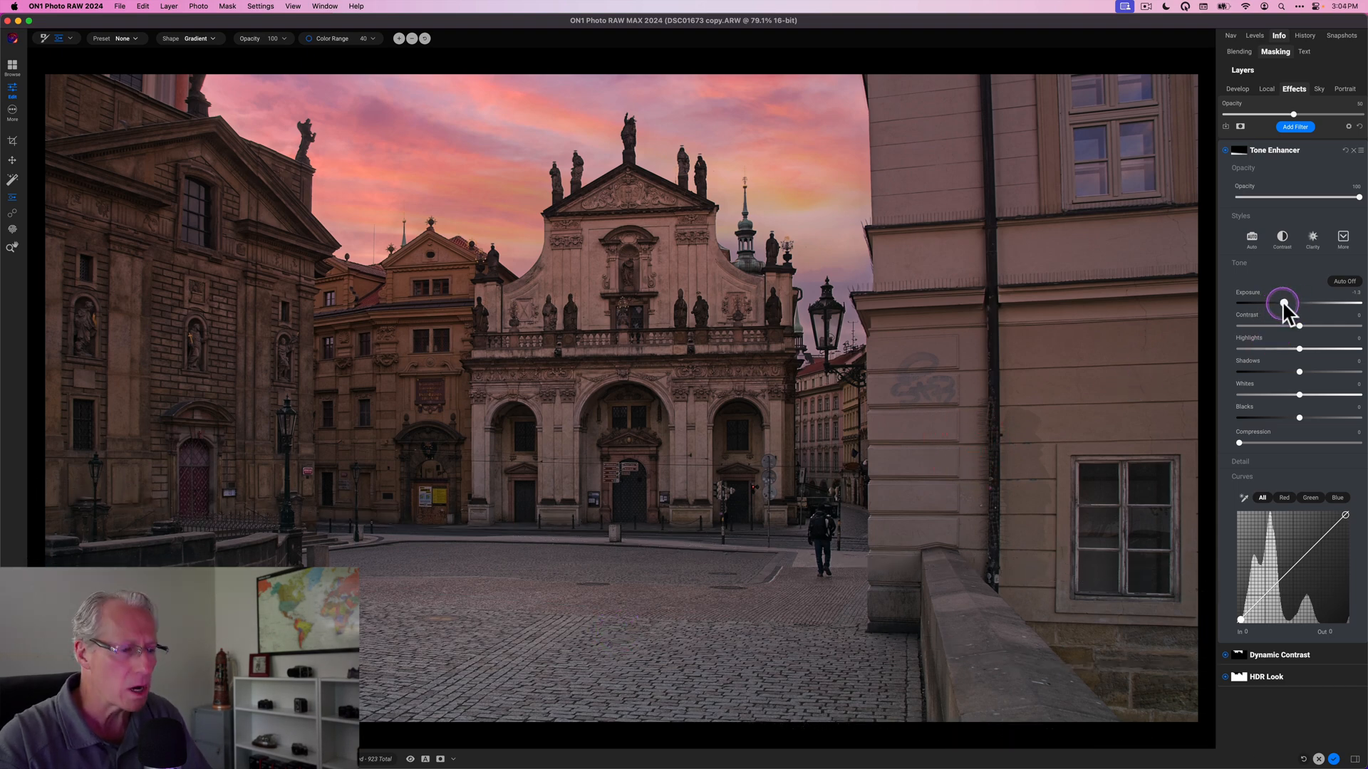
drag(1282, 302, 1290, 302)
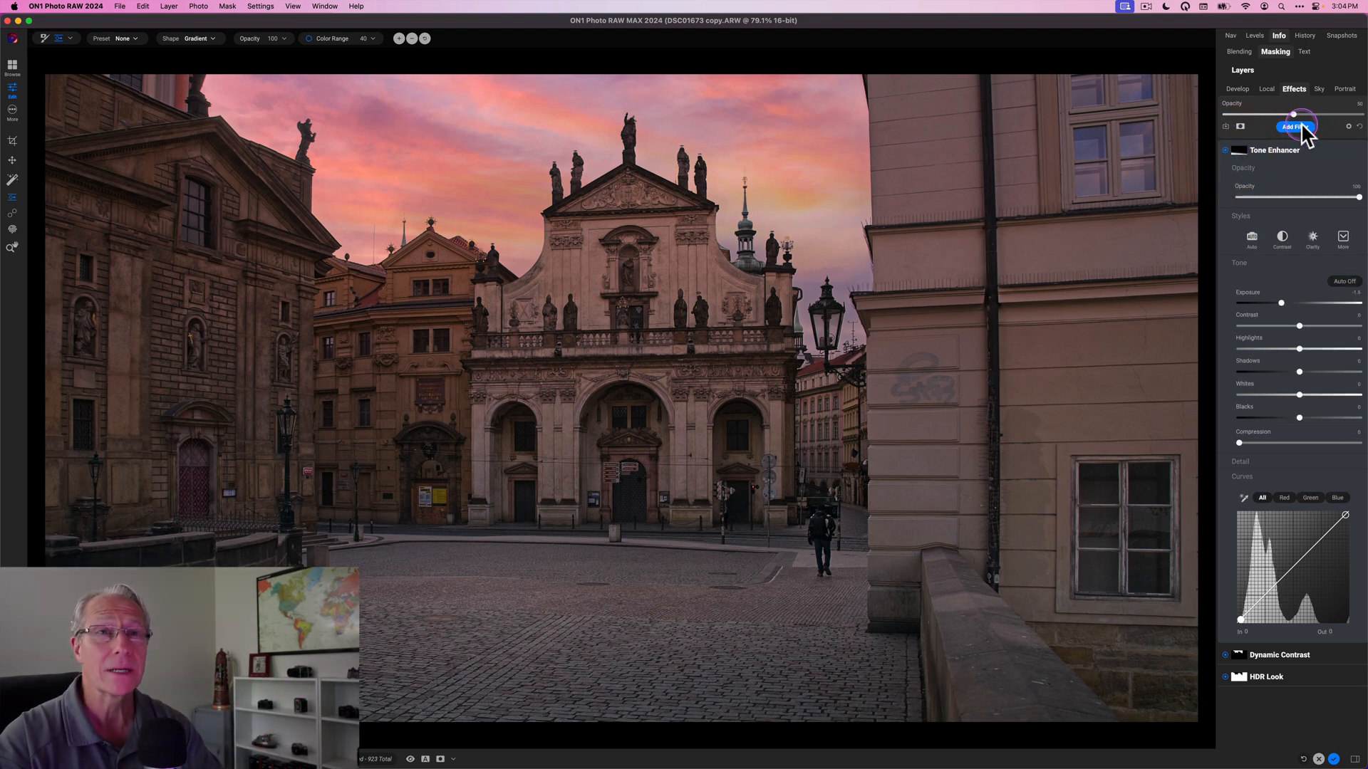
Add a second Tone Enhancer with a tight vertical gradient mask along the right-hand building edge.
click(1296, 125)
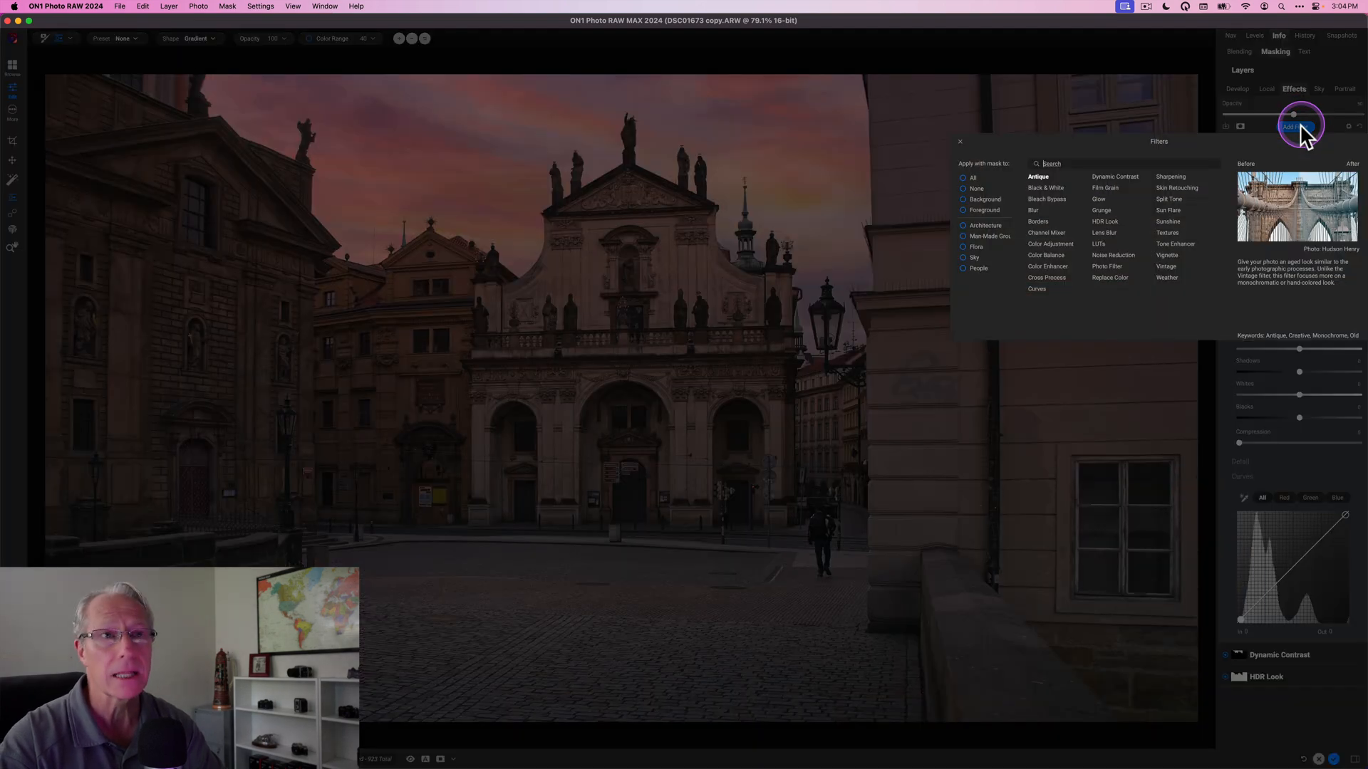
mouse_move(1174, 244)
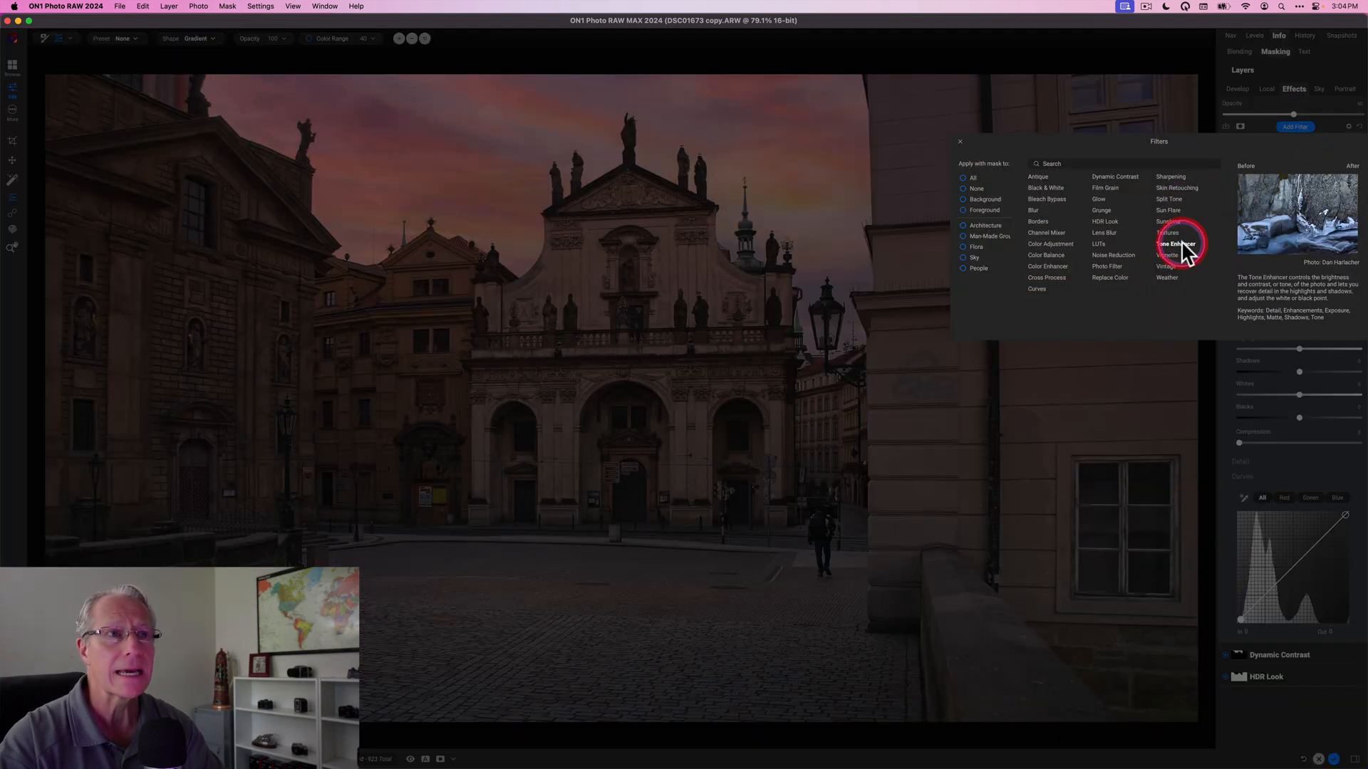
click(1173, 243)
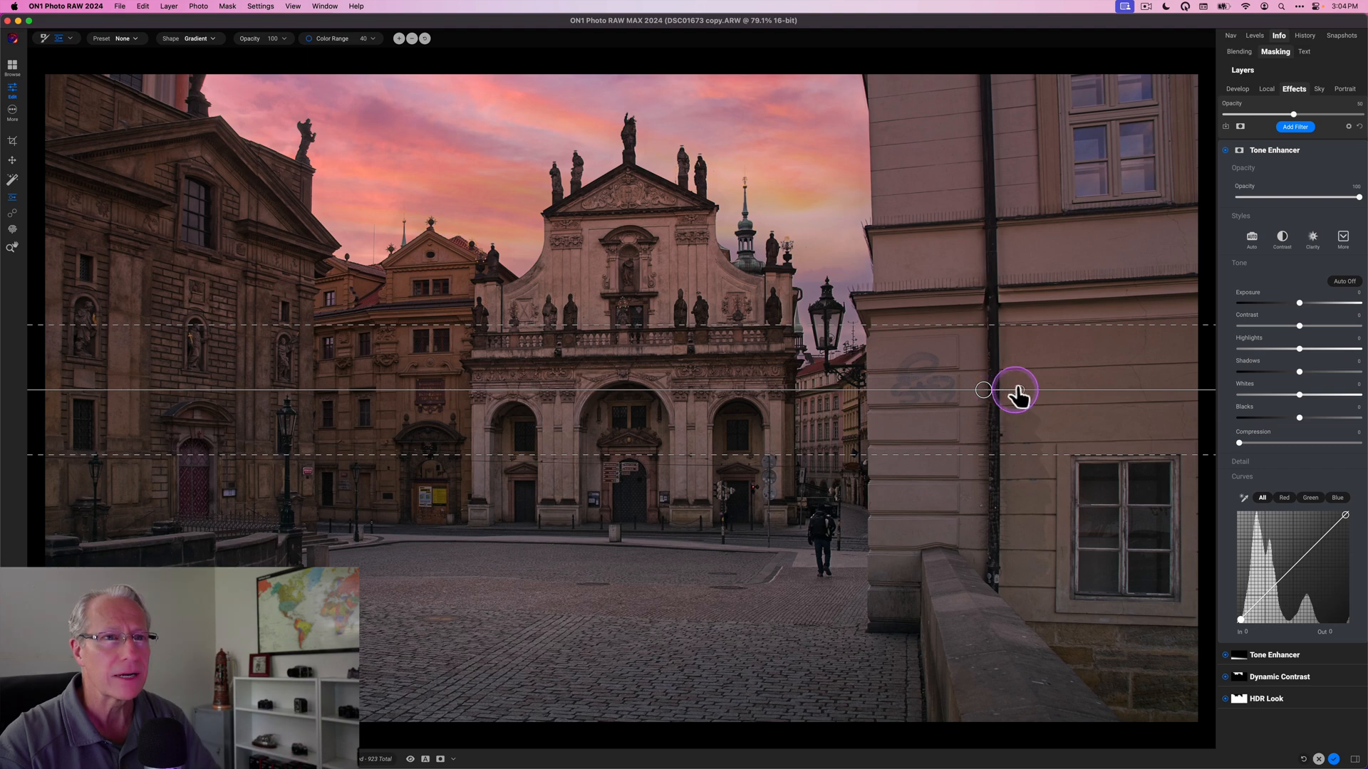
drag(1015, 390, 1007, 370)
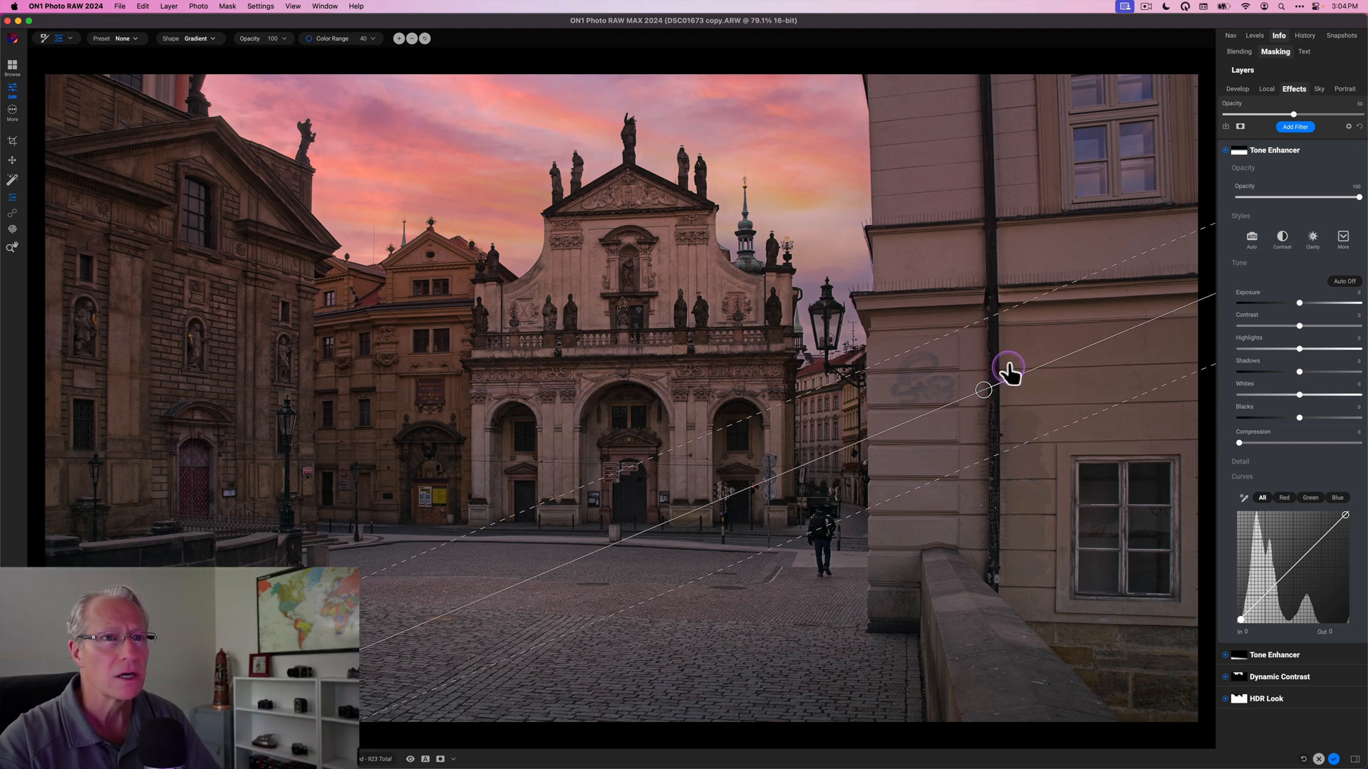
drag(1009, 368, 986, 352)
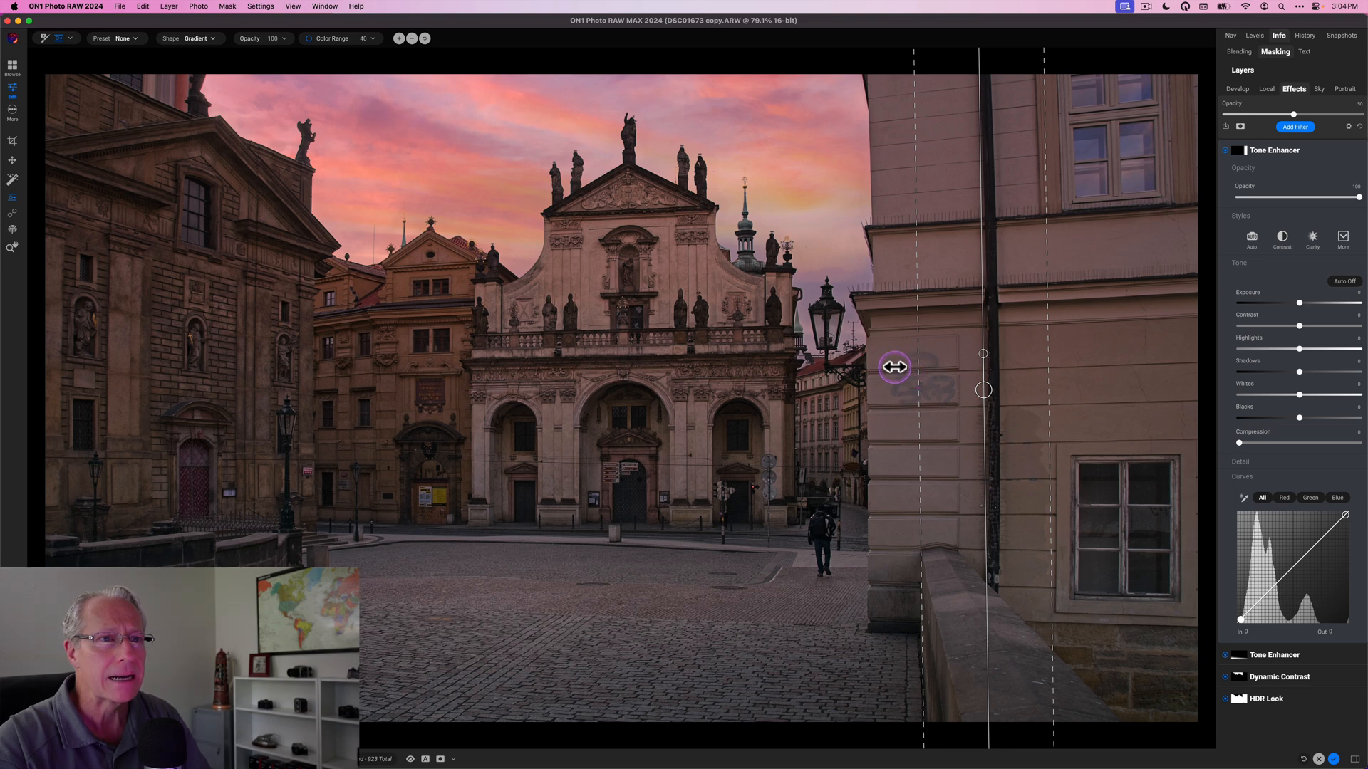
drag(895, 366, 880, 366)
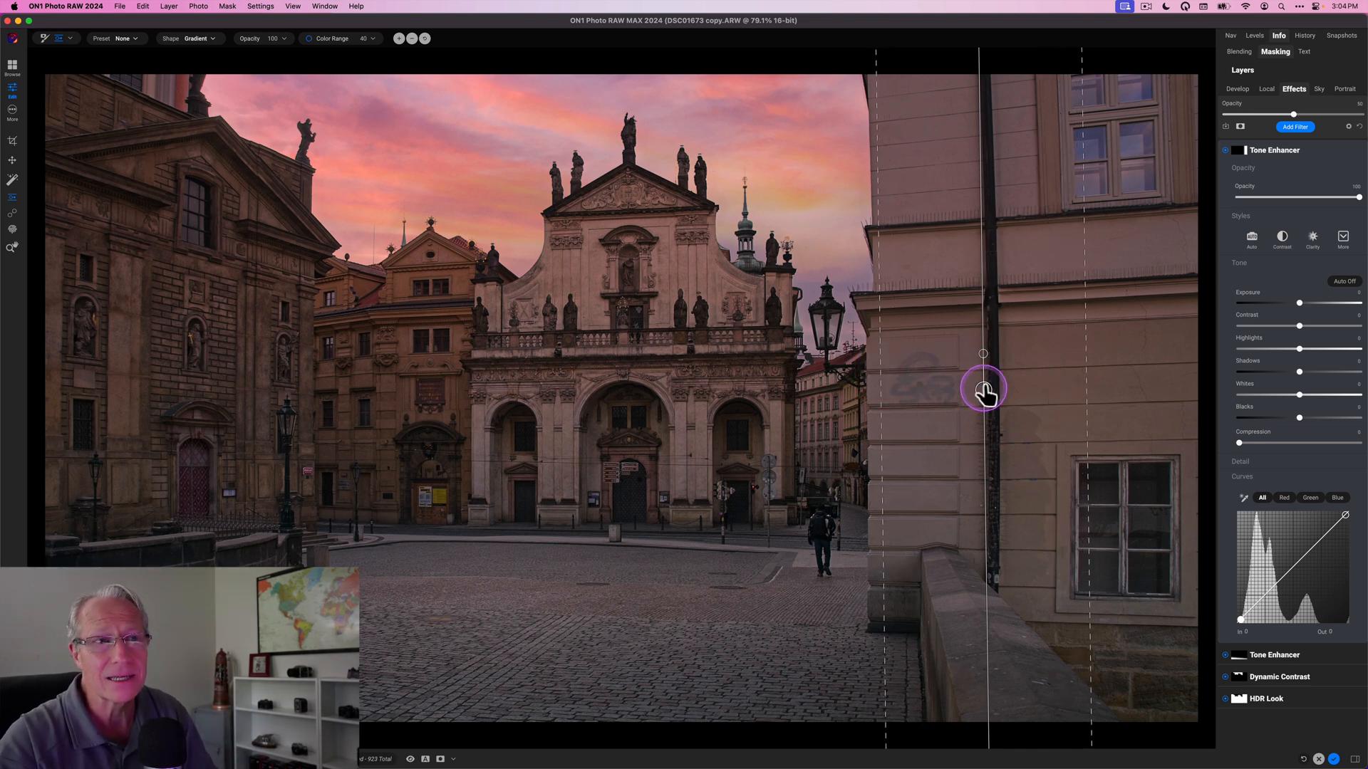
drag(984, 390, 1003, 391)
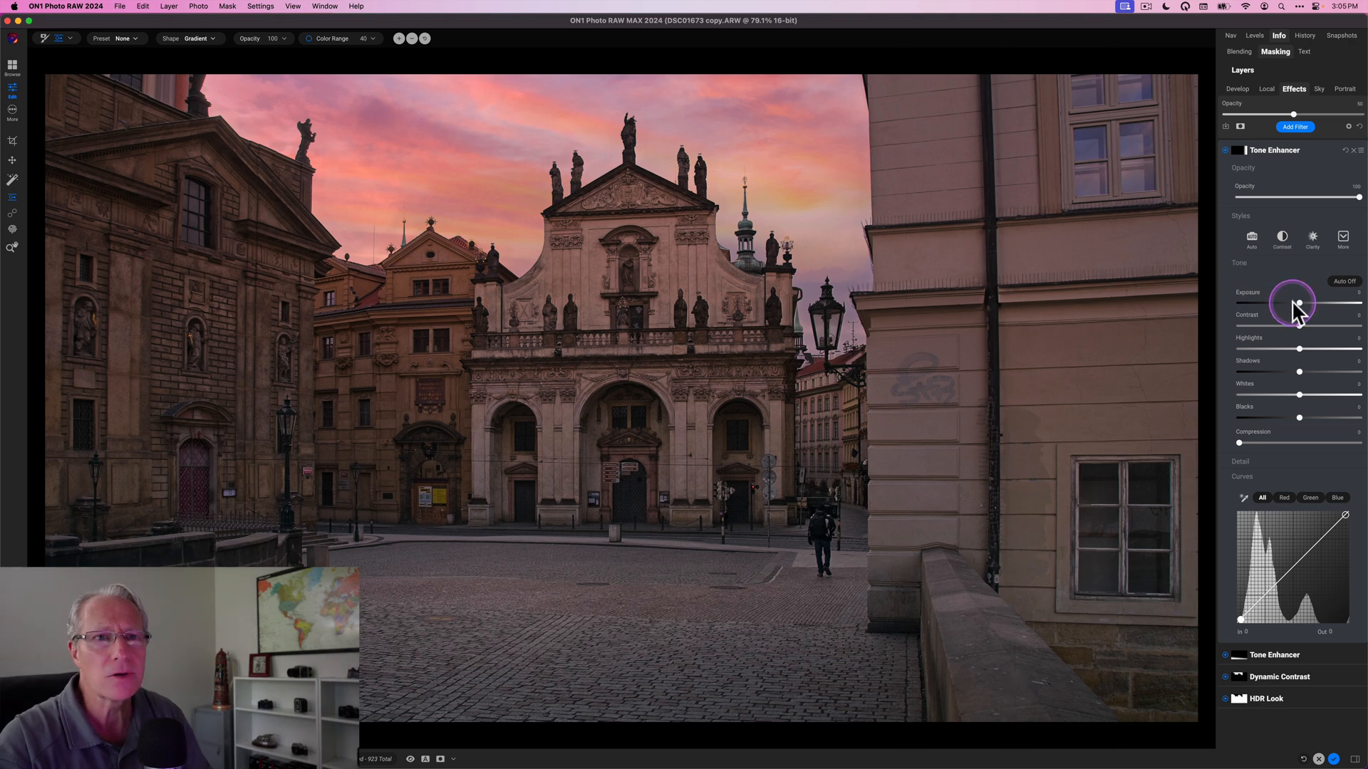
mouse_move(1297, 310)
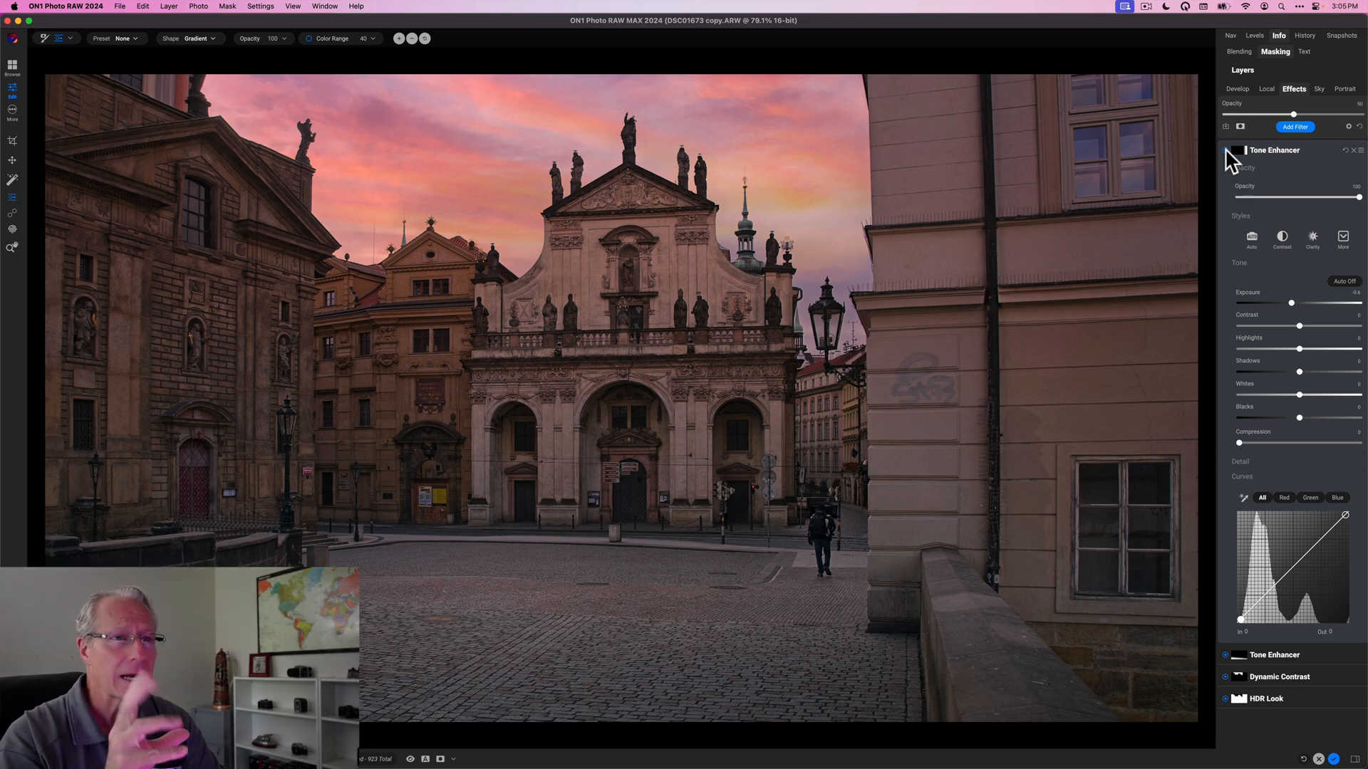
Add a third Tone Enhancer using the Vignette mask preset with Edges shape.
click(1295, 149)
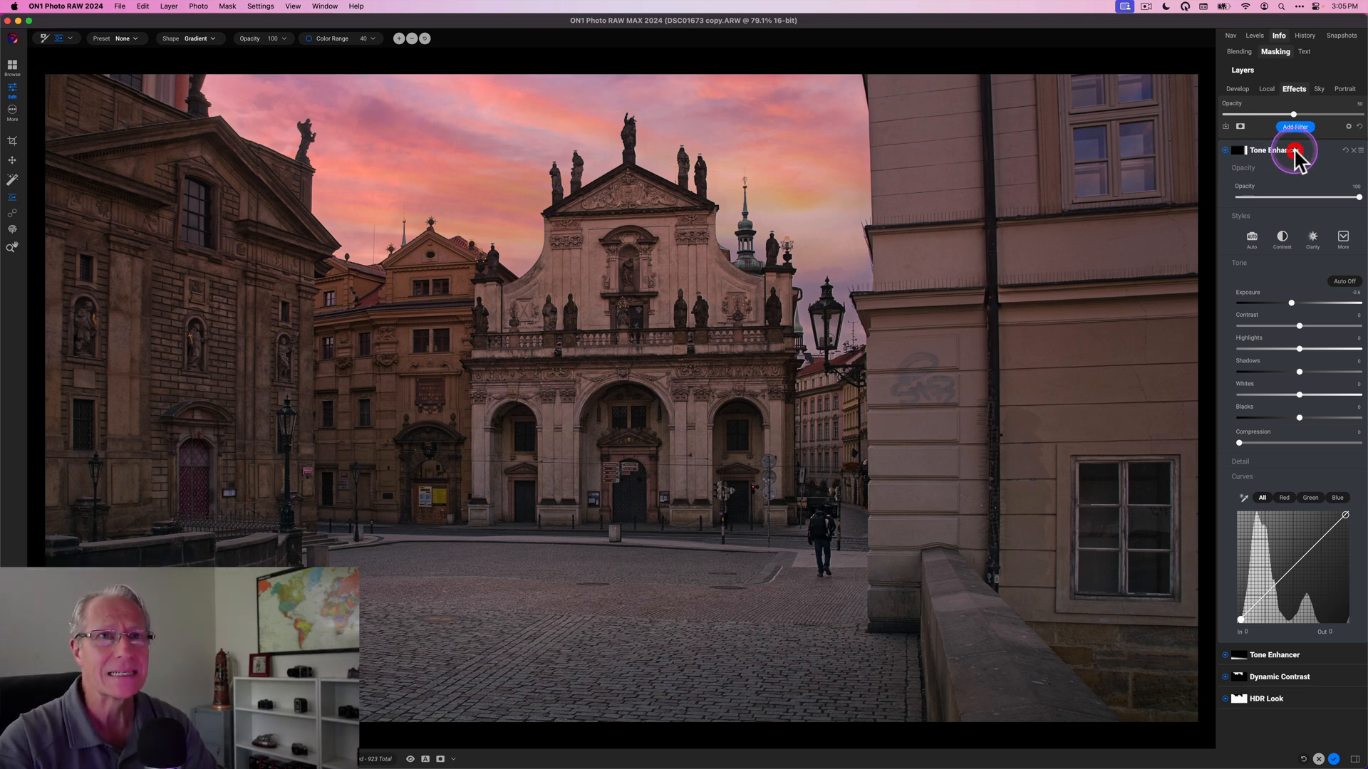
click(1295, 127)
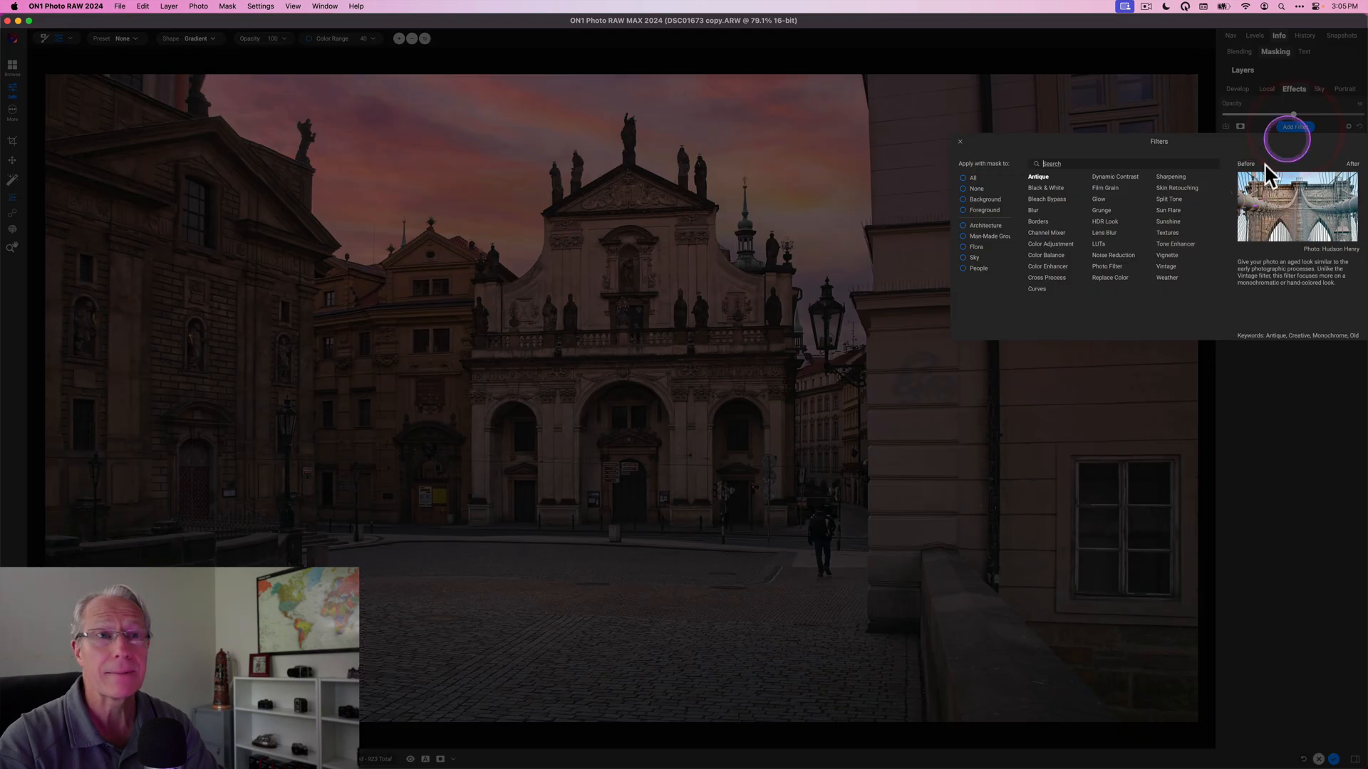
mouse_move(1171, 243)
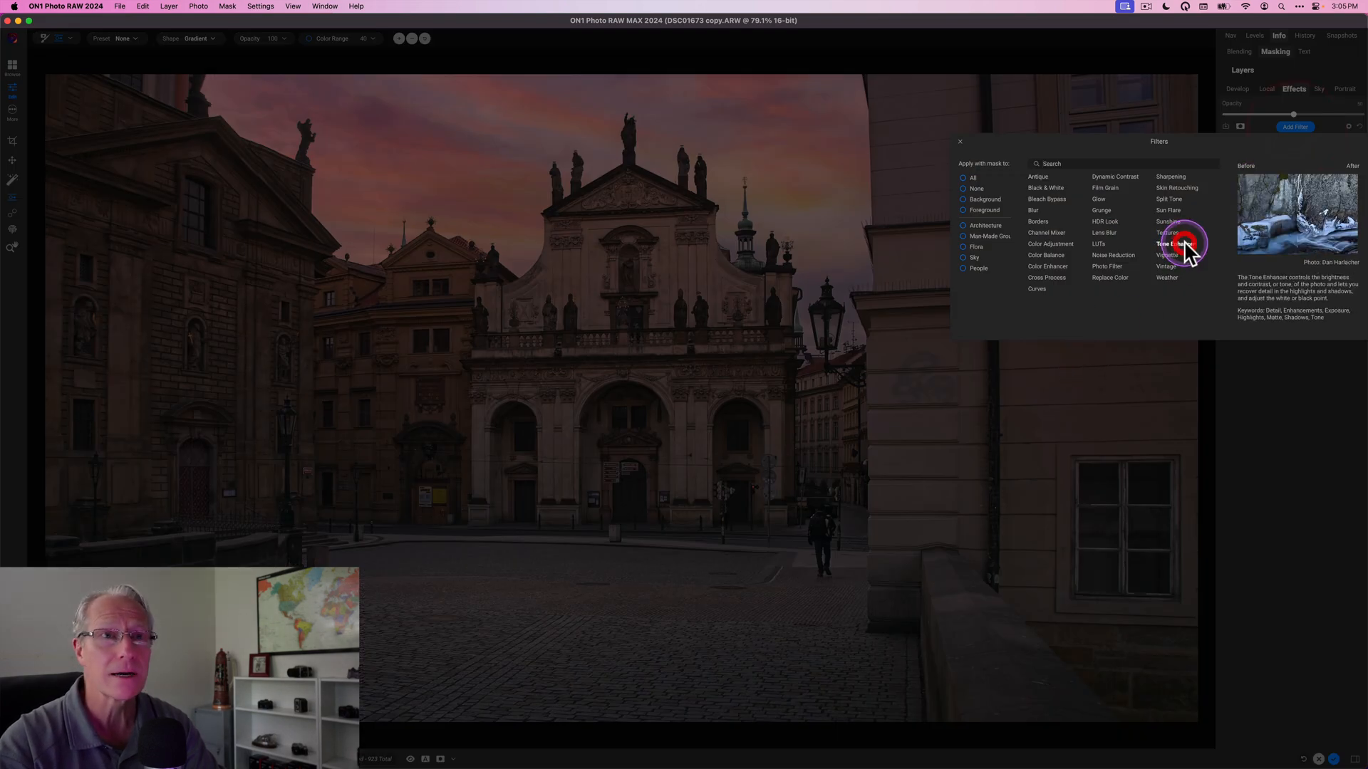
click(1168, 244)
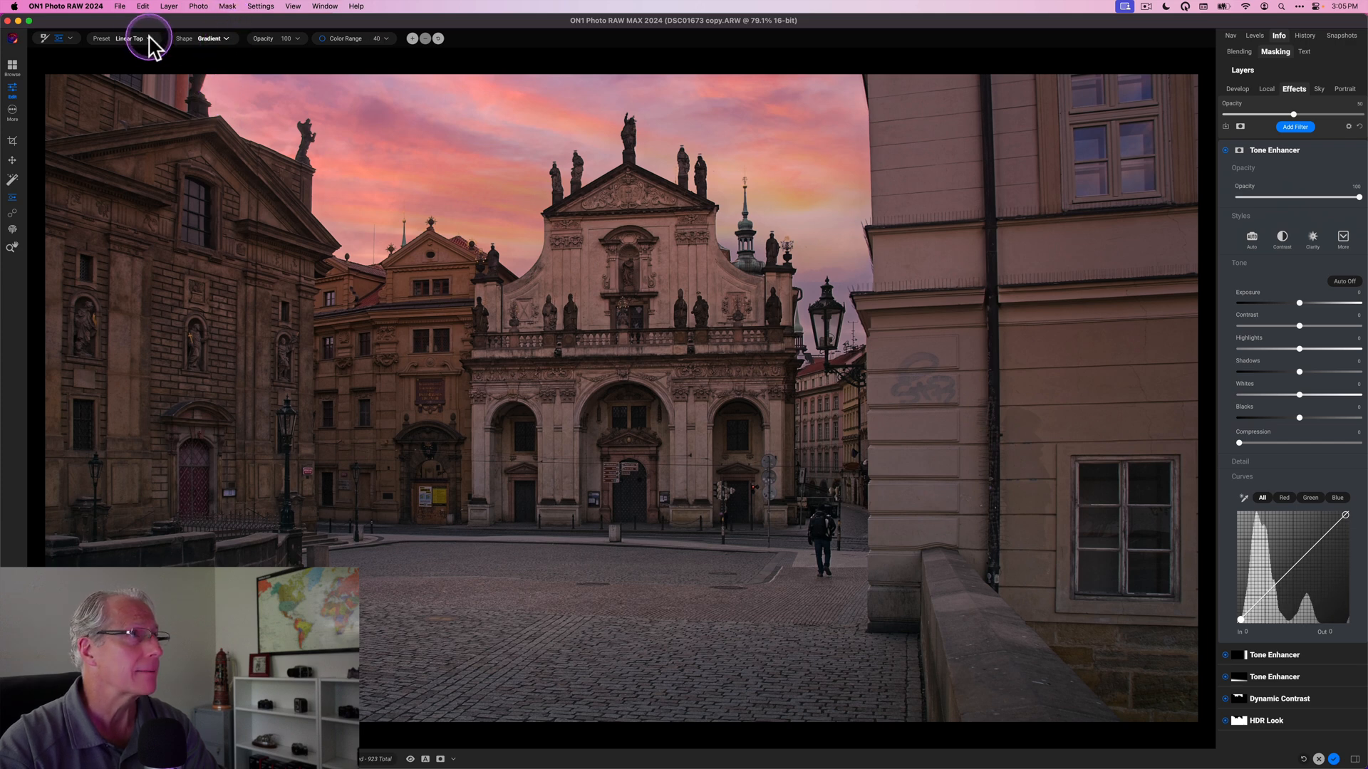
click(139, 38)
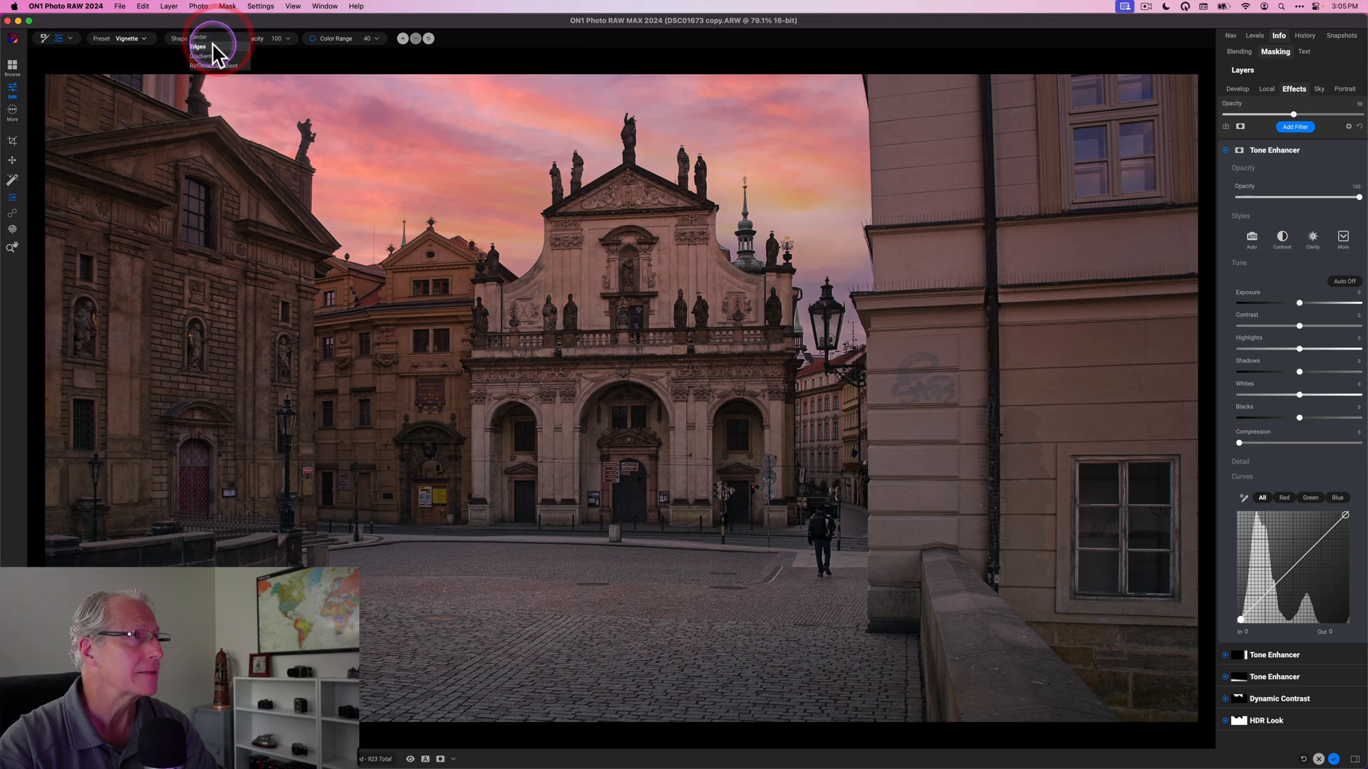
click(197, 46)
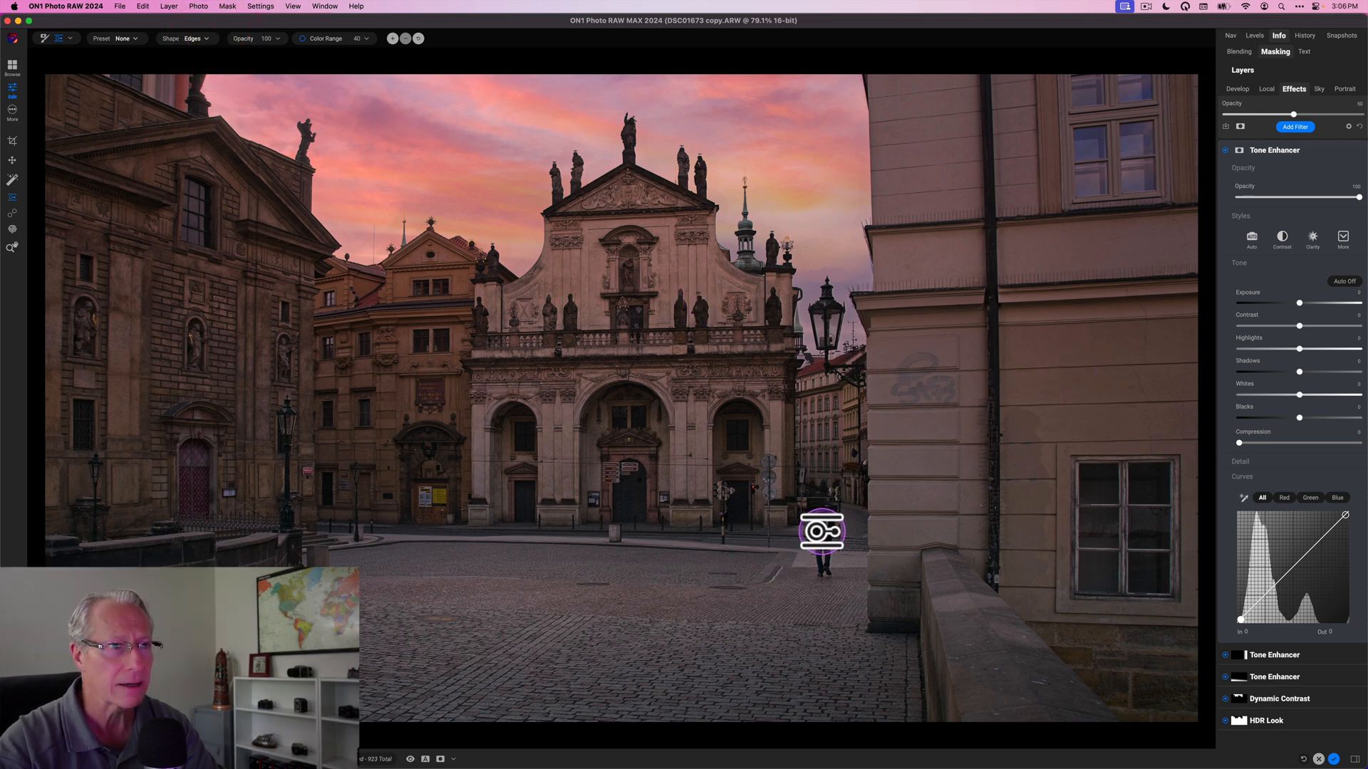
Draw an oval mask over the church front, raise exposure to brighten the facade, and collapse the pane.
drag(821, 532, 1027, 313)
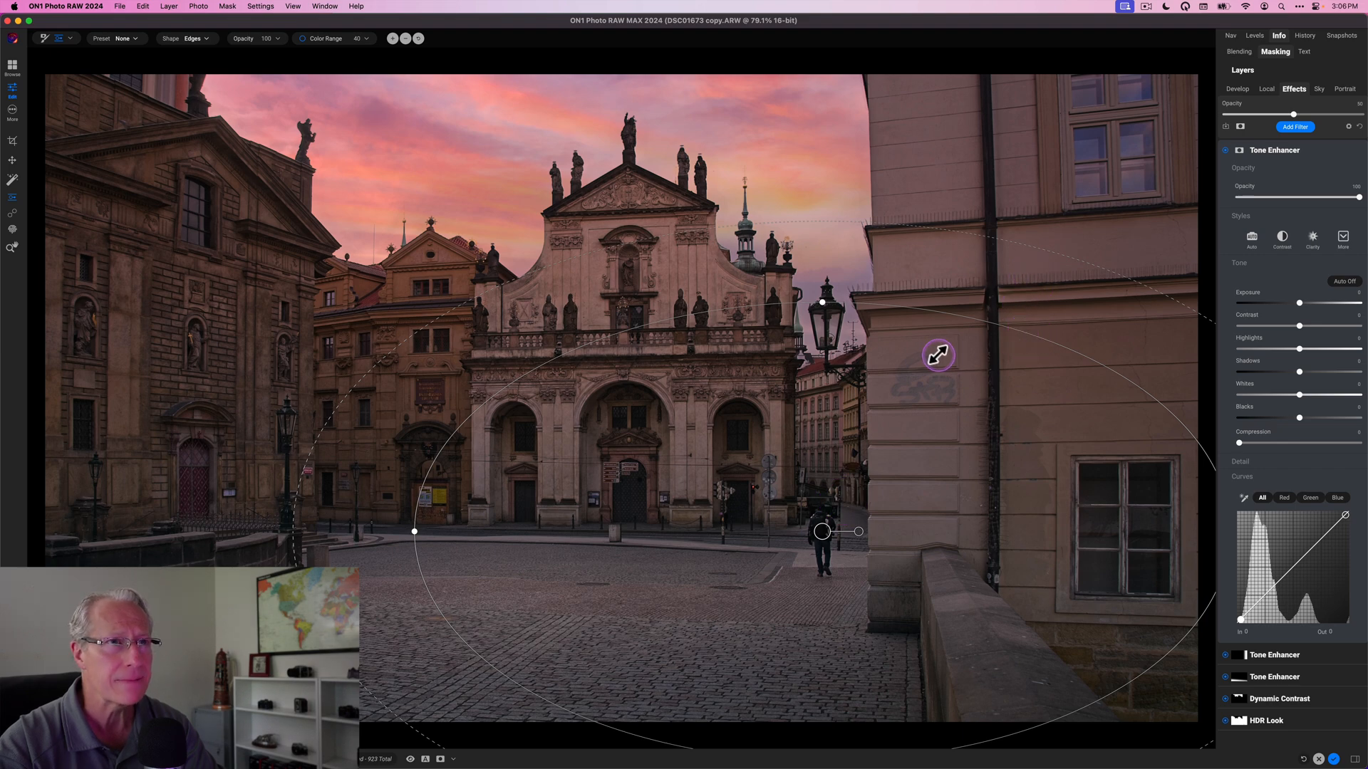
drag(938, 355, 808, 491)
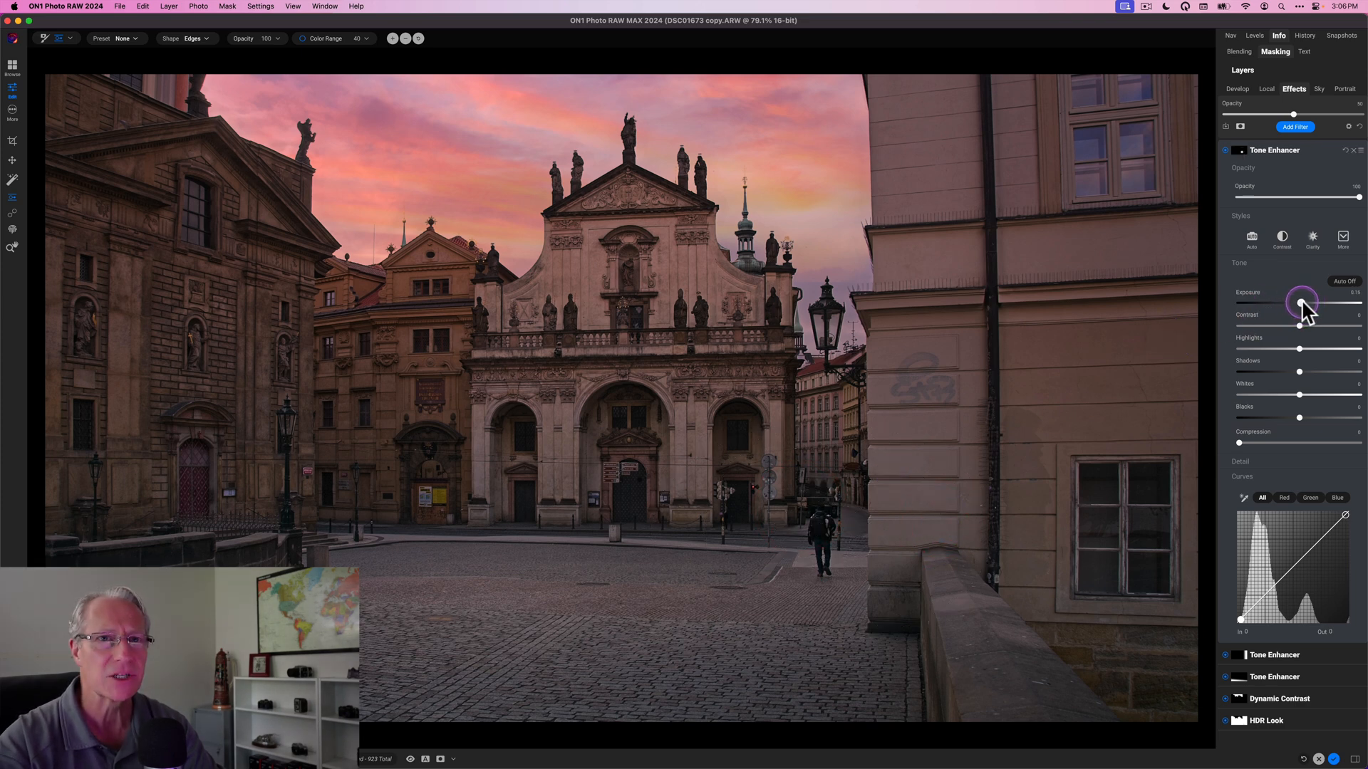
drag(1300, 304, 1300, 304)
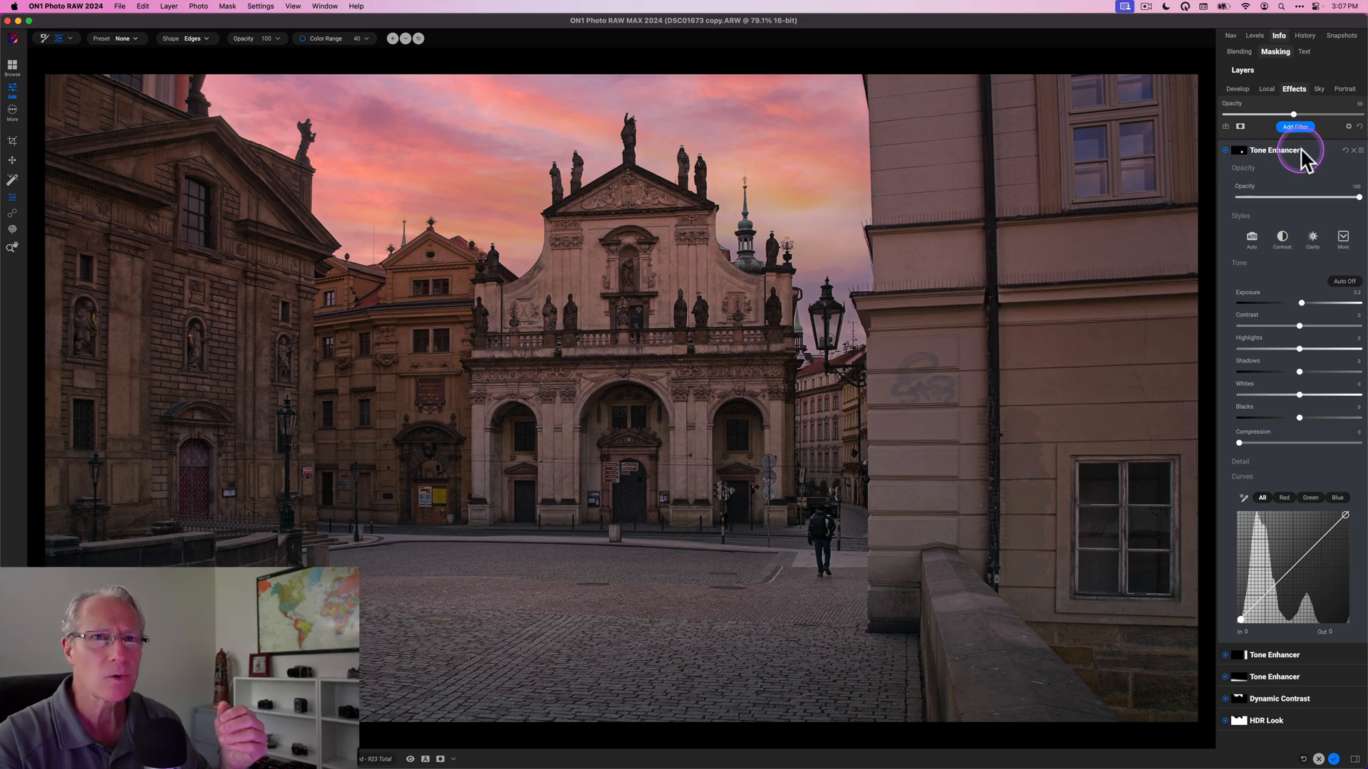
click(1274, 150)
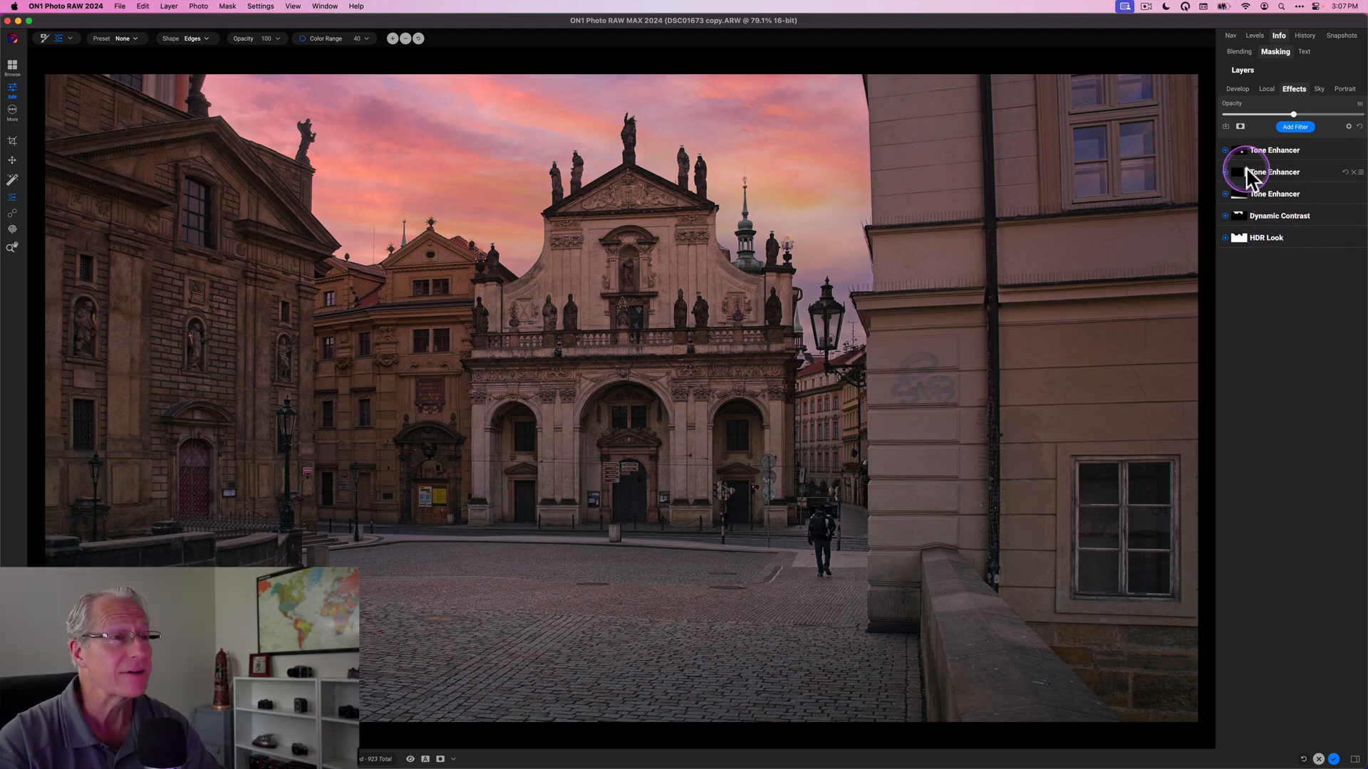
mouse_move(1245, 173)
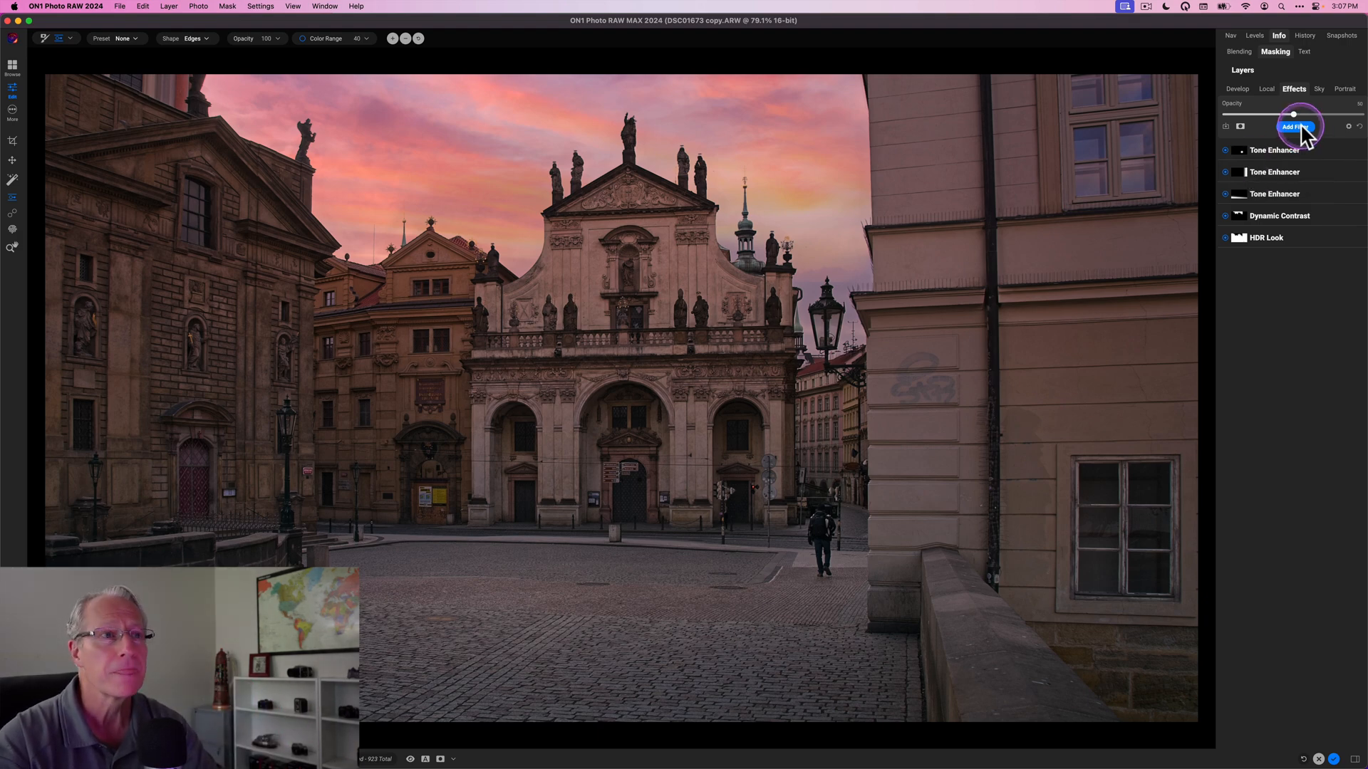
Add a Color Balance filter and tint the shadows blue at moderate strength.
click(1295, 127)
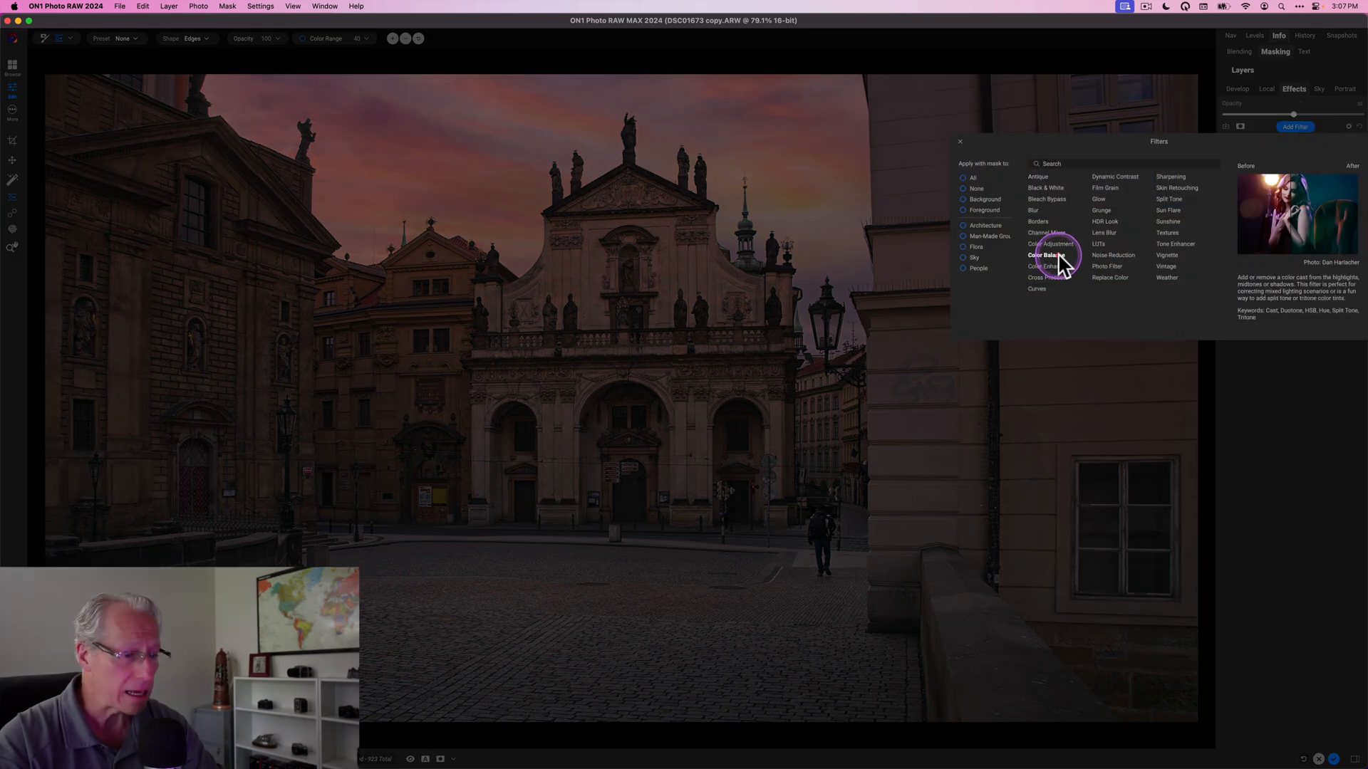
click(1046, 255)
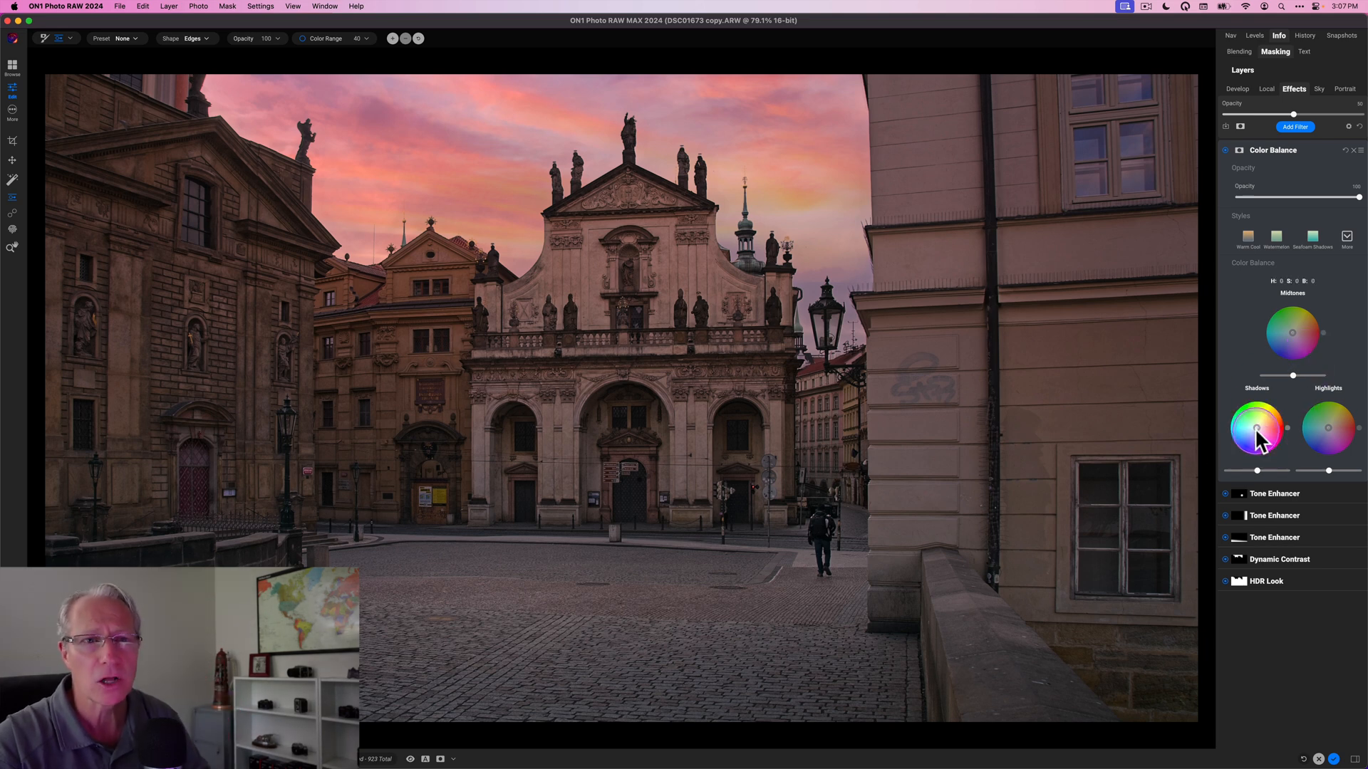
drag(1257, 440, 1256, 436)
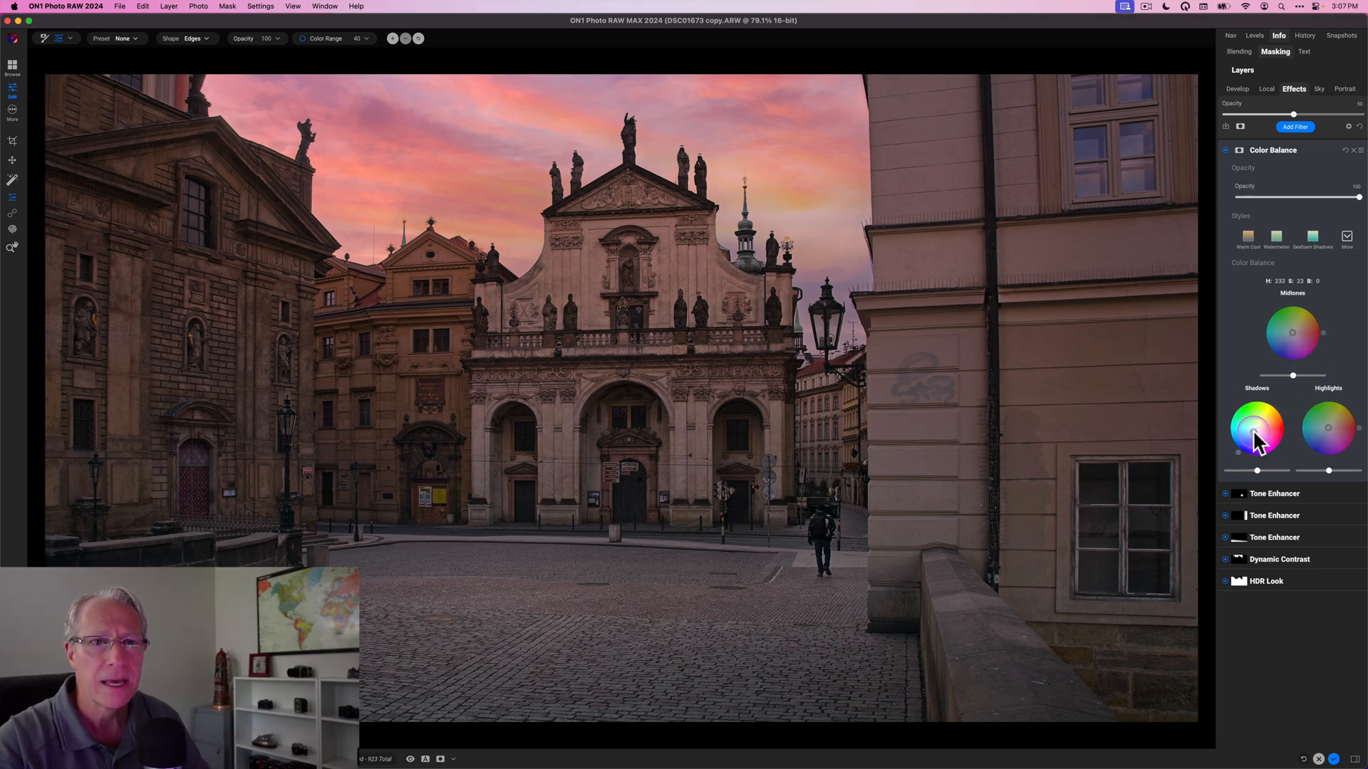
drag(1256, 436, 1257, 448)
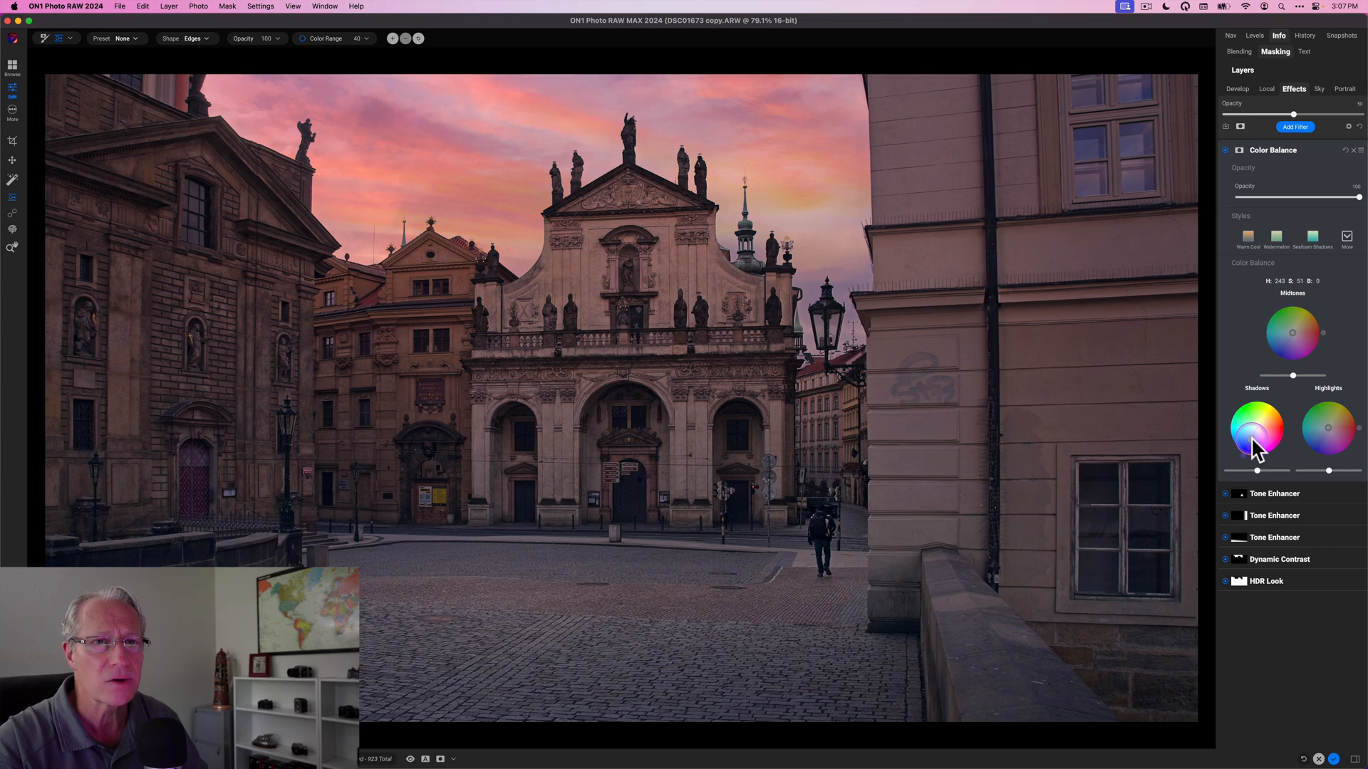
drag(1261, 436, 1254, 443)
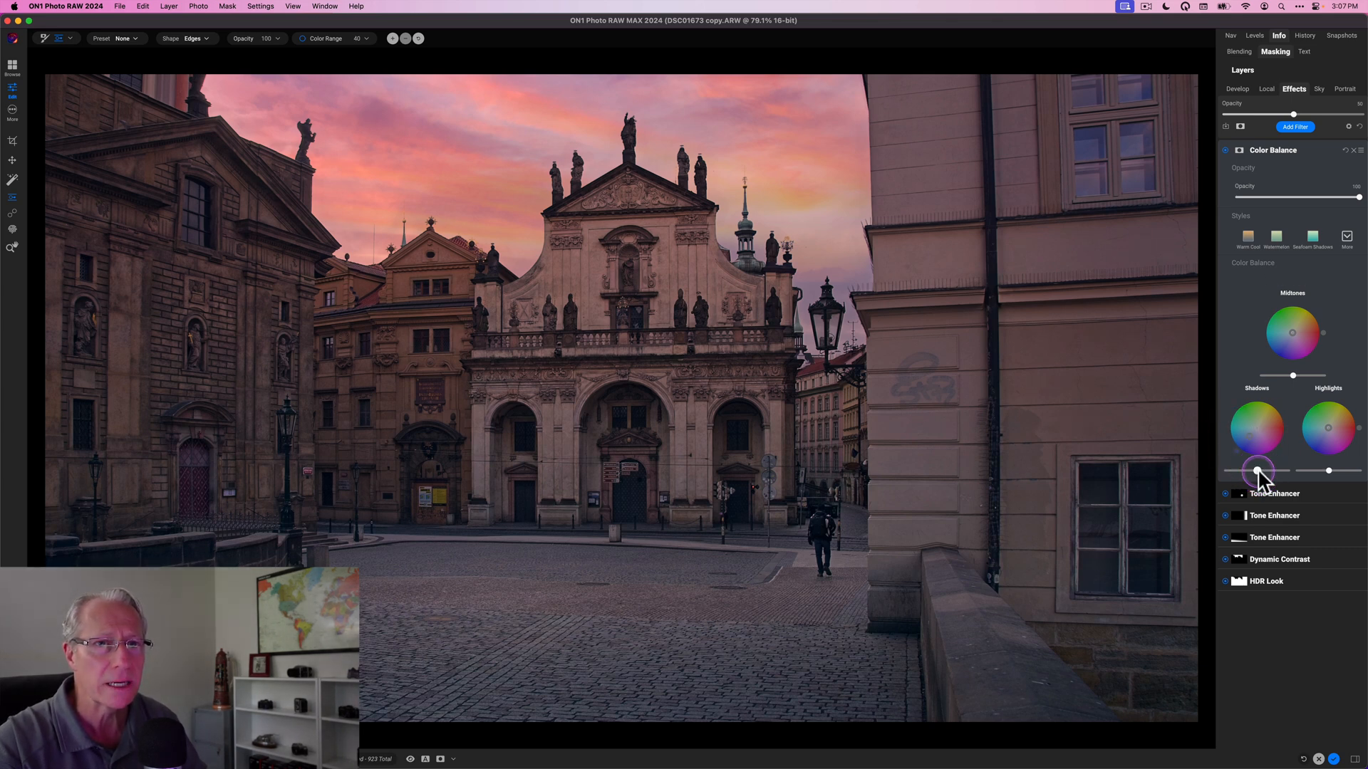
drag(1258, 470, 1281, 468)
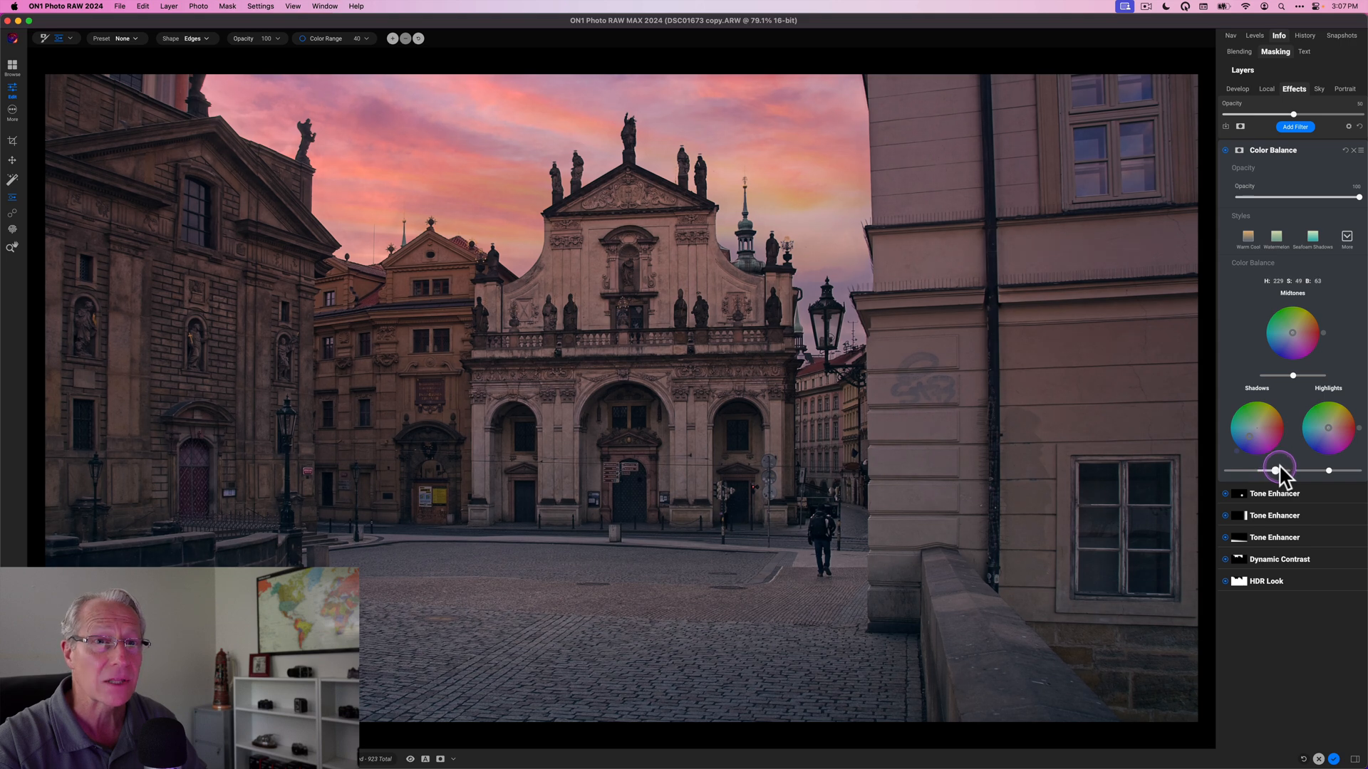
drag(1276, 468, 1242, 469)
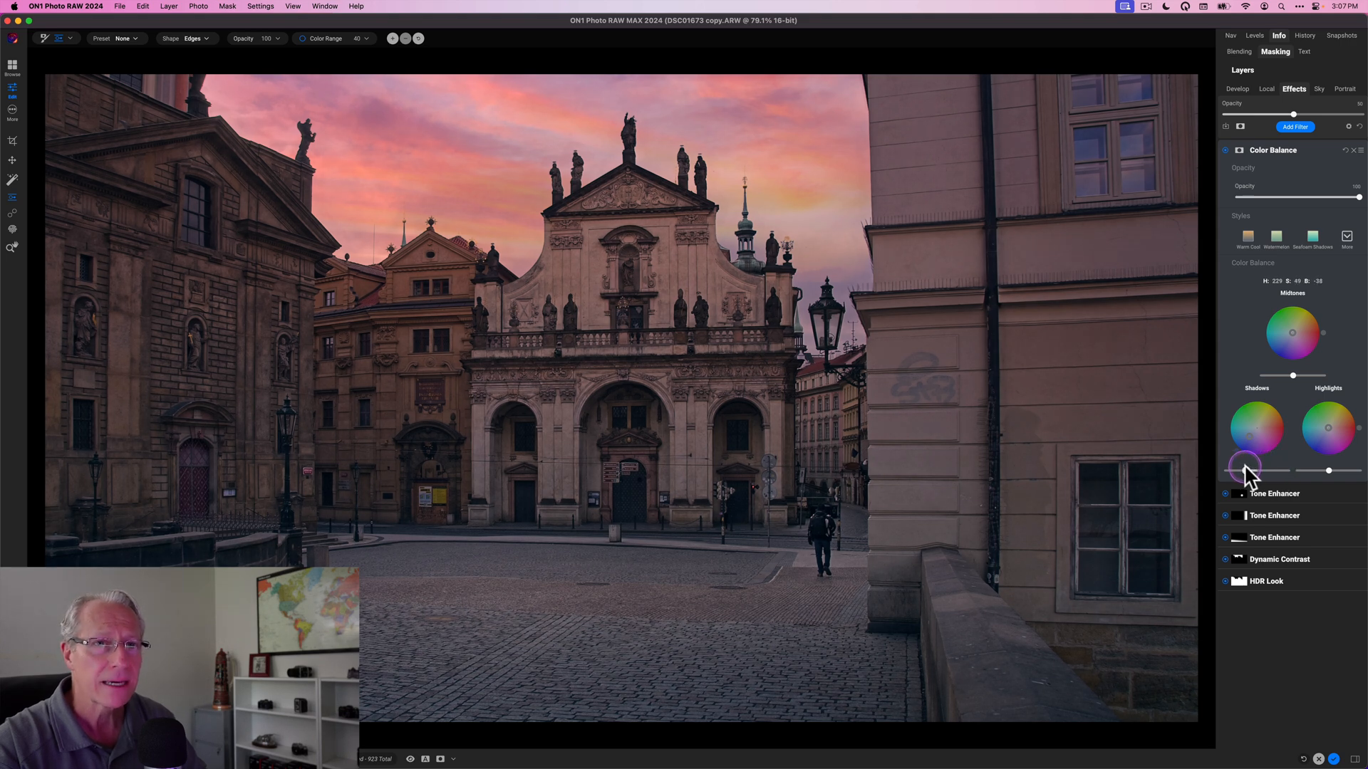
drag(1253, 469, 1242, 469)
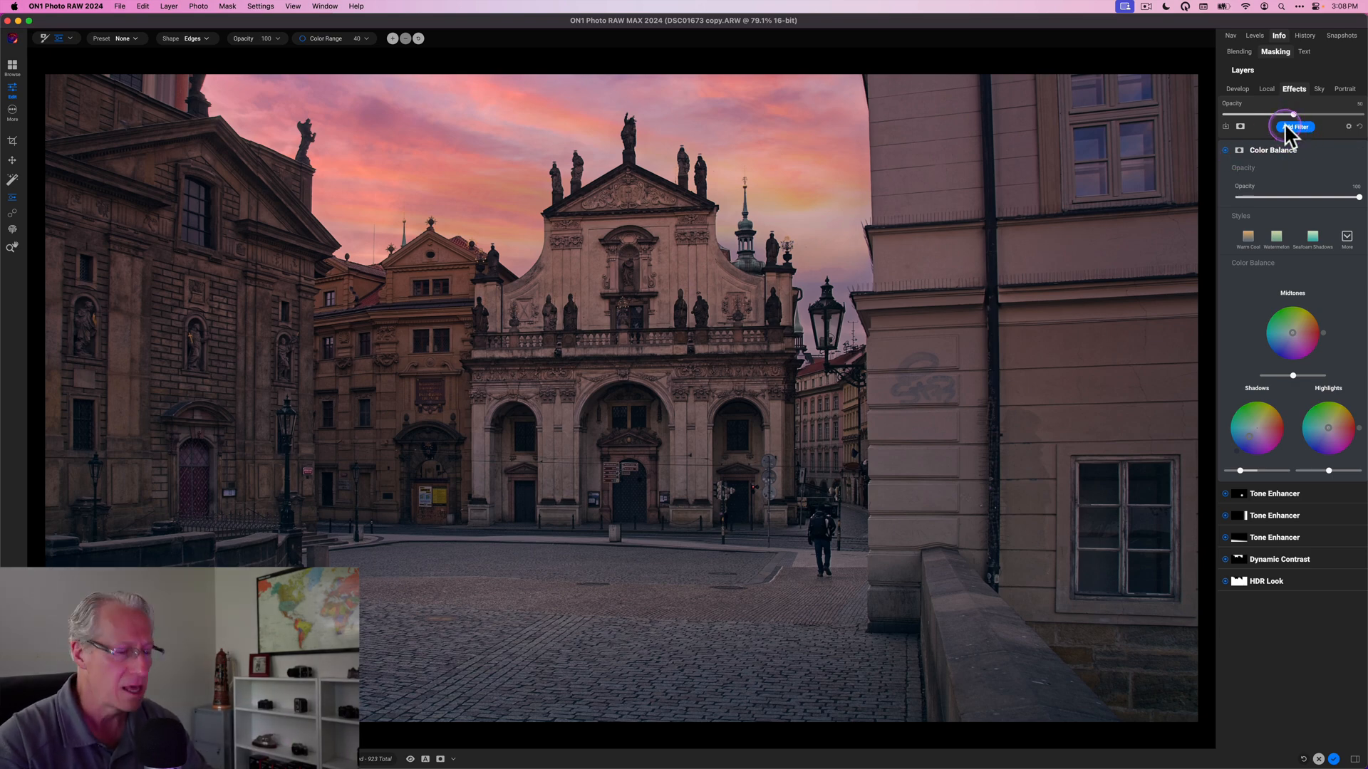
Add a Sunshine filter and apply its Glow style.
click(1296, 127)
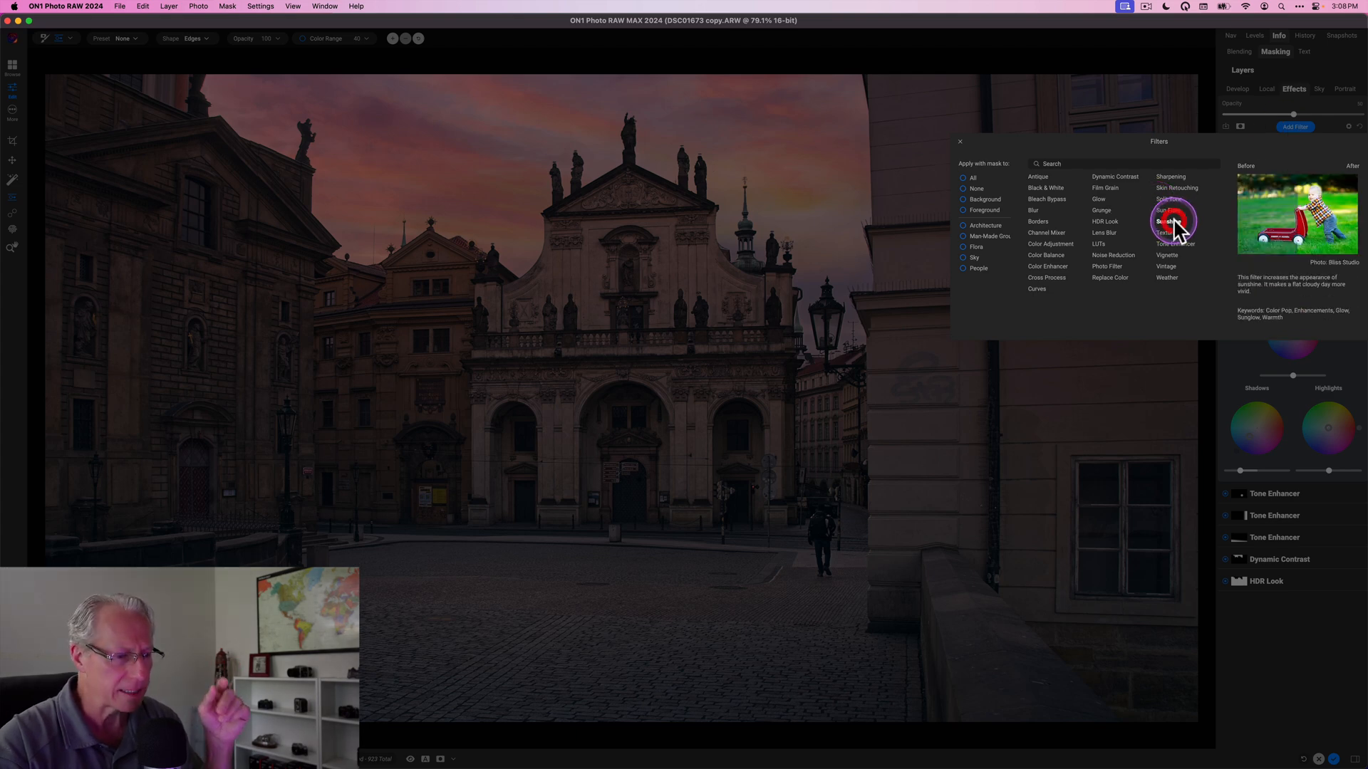
click(1168, 221)
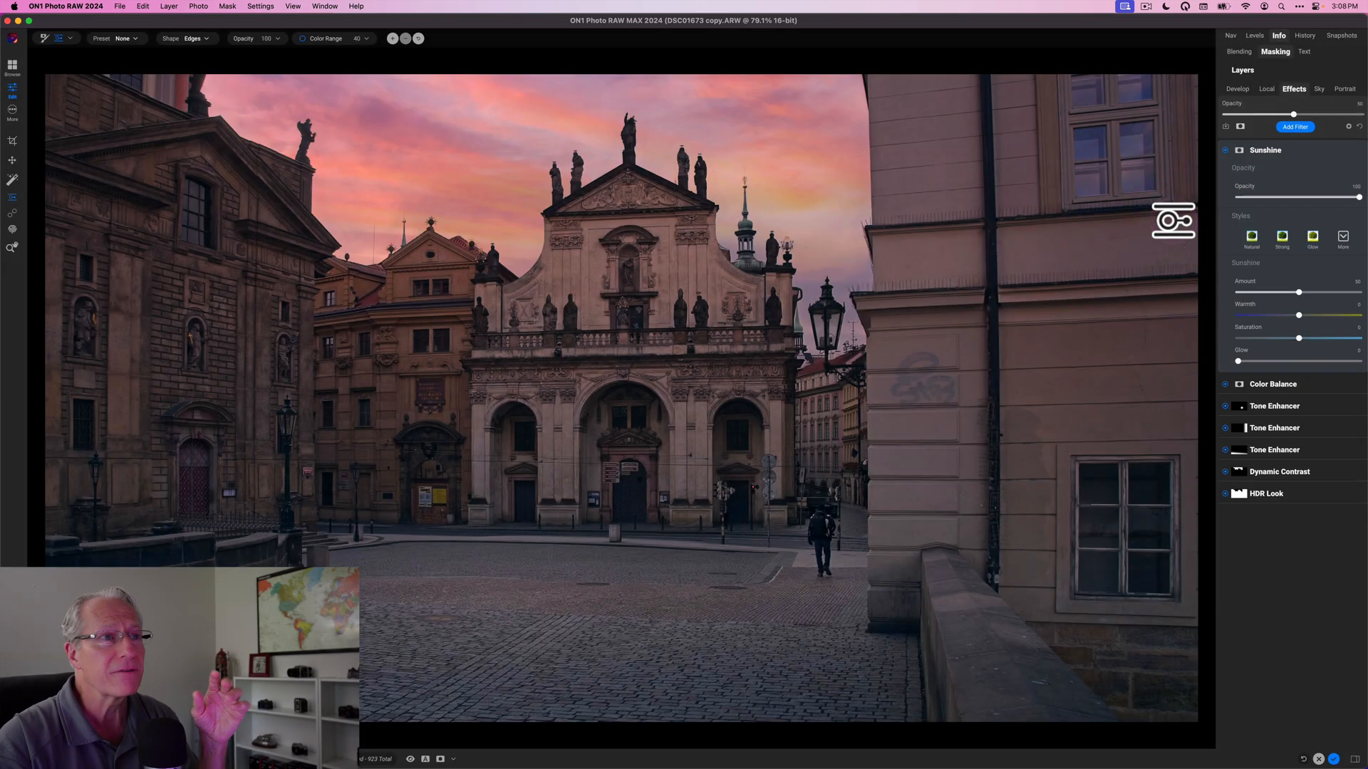
click(1312, 240)
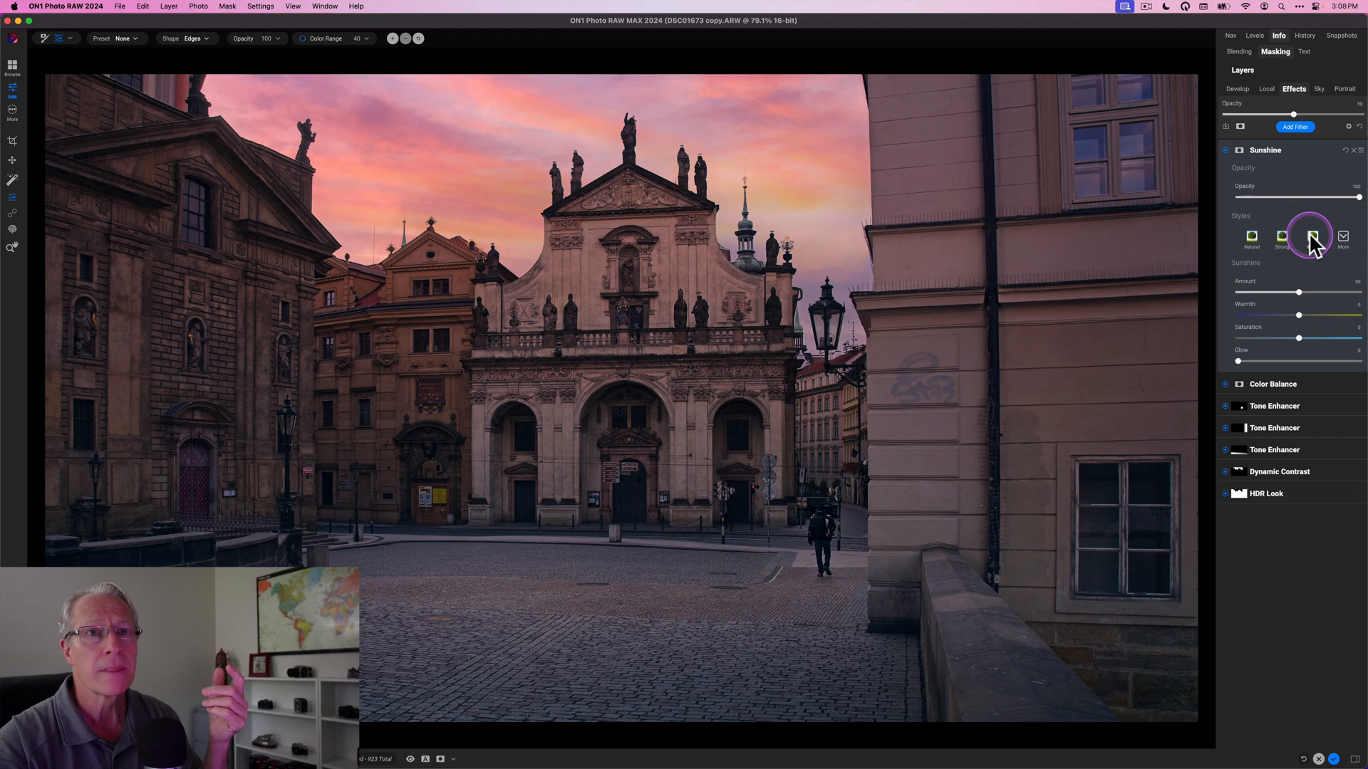
click(1311, 235)
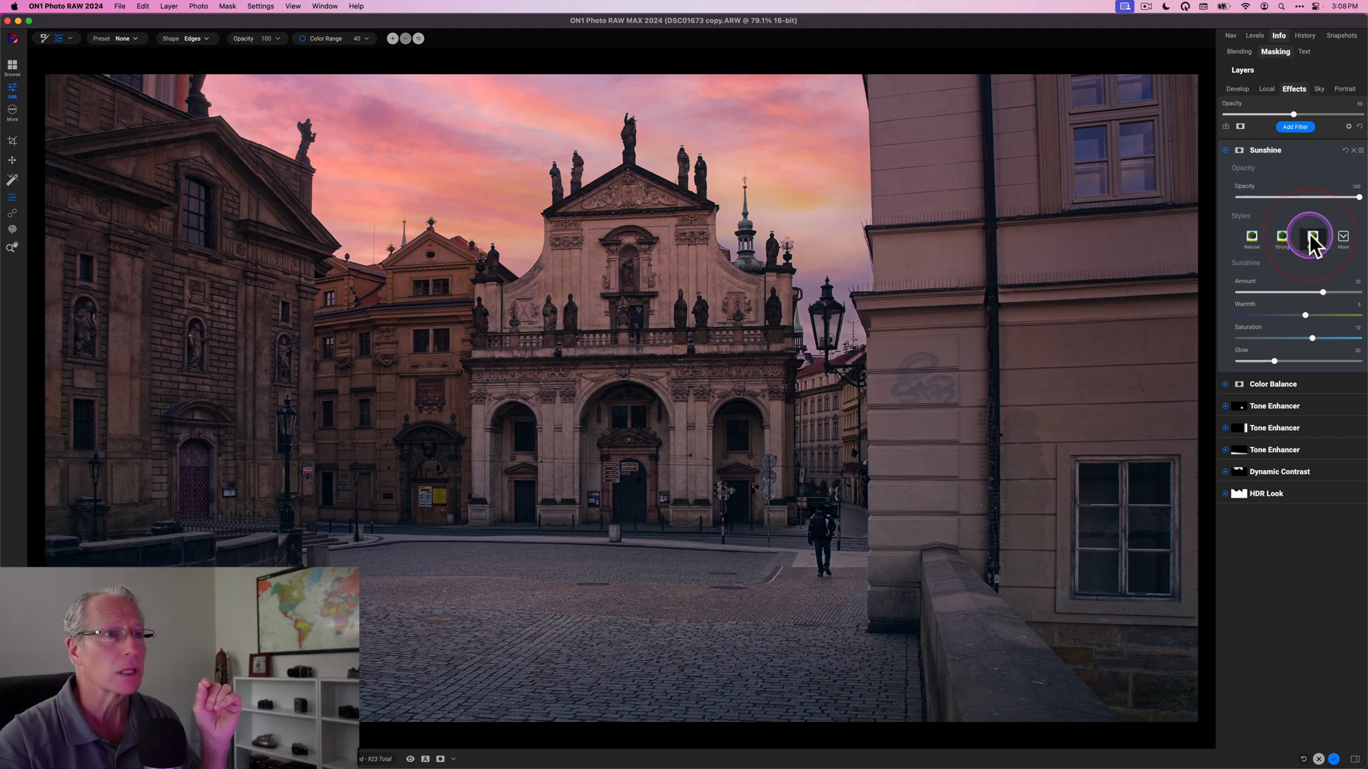
click(1312, 238)
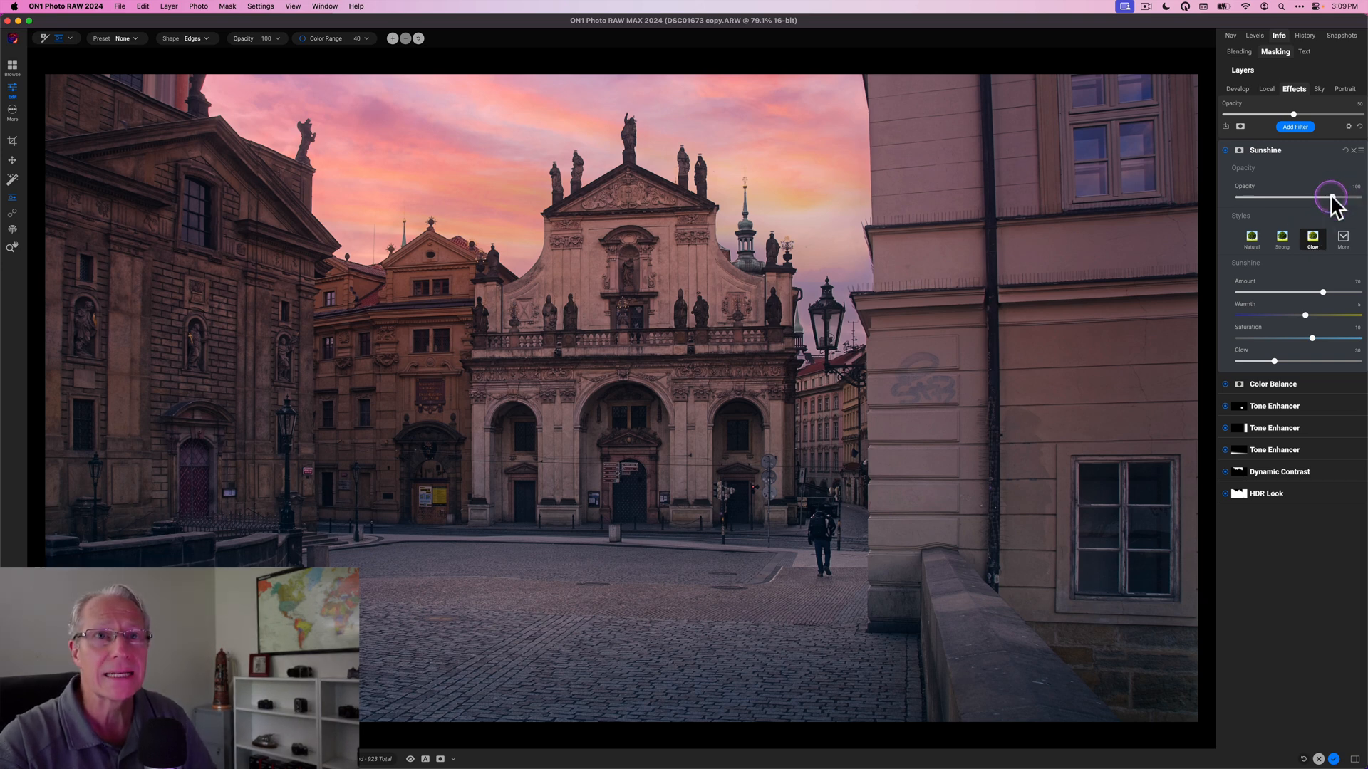
Lower the Sunshine opacity and warmth, compare with it off, then collapse its settings.
drag(1299, 198, 1332, 198)
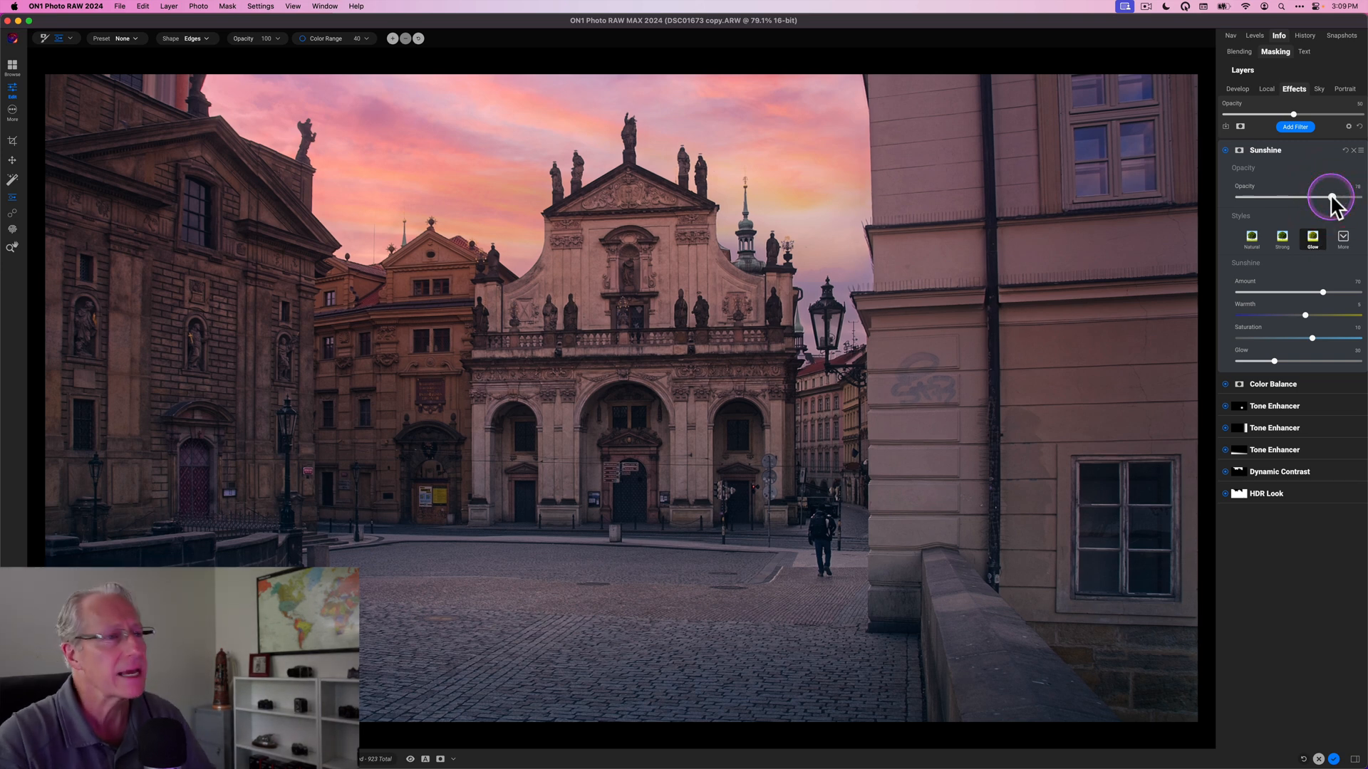
drag(1329, 196, 1308, 196)
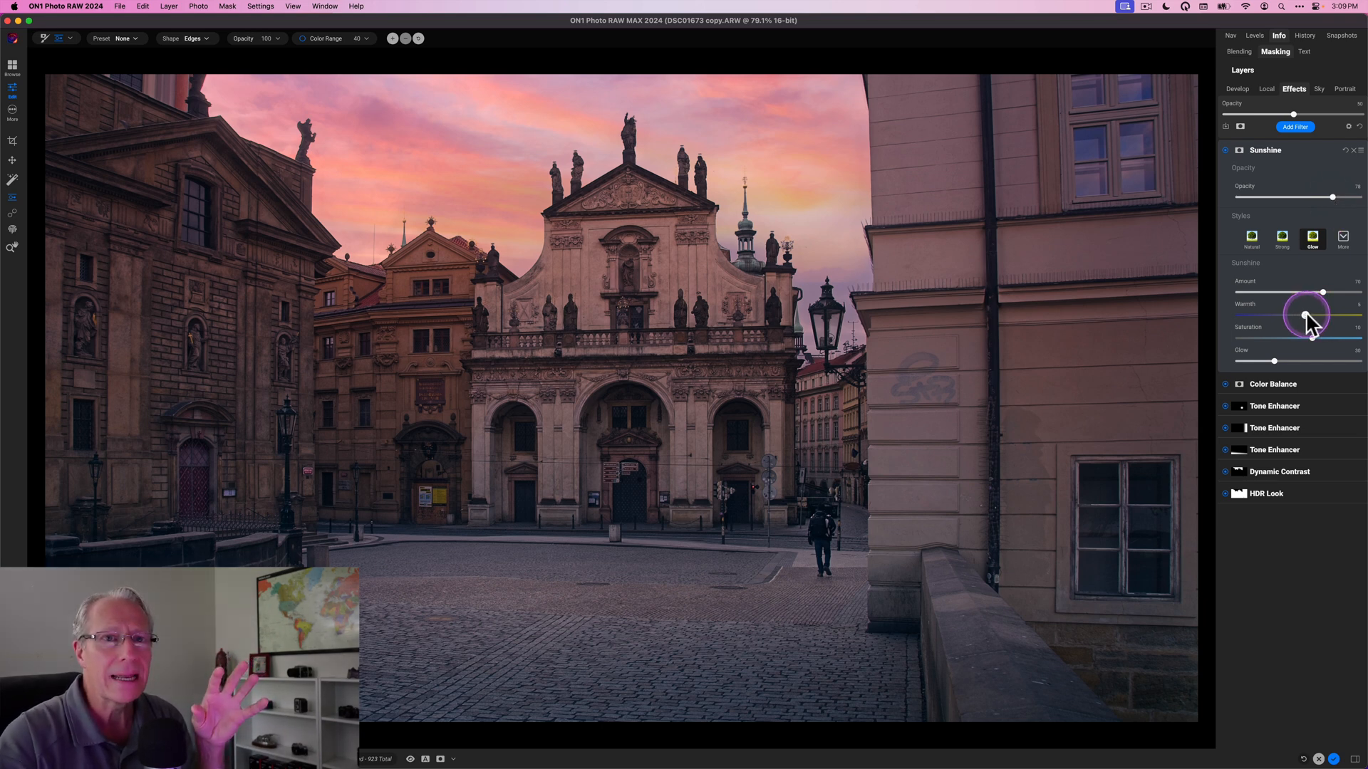
drag(1322, 317, 1308, 316)
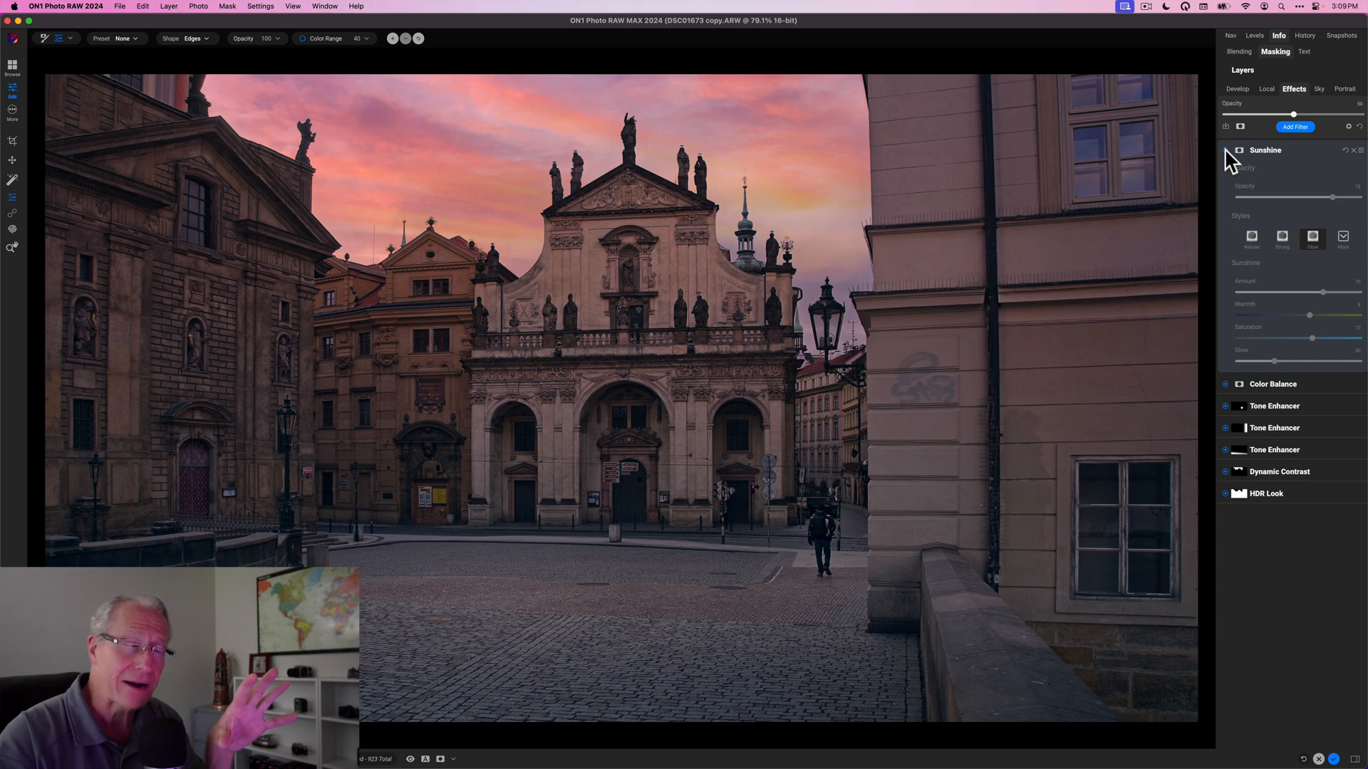
click(1238, 150)
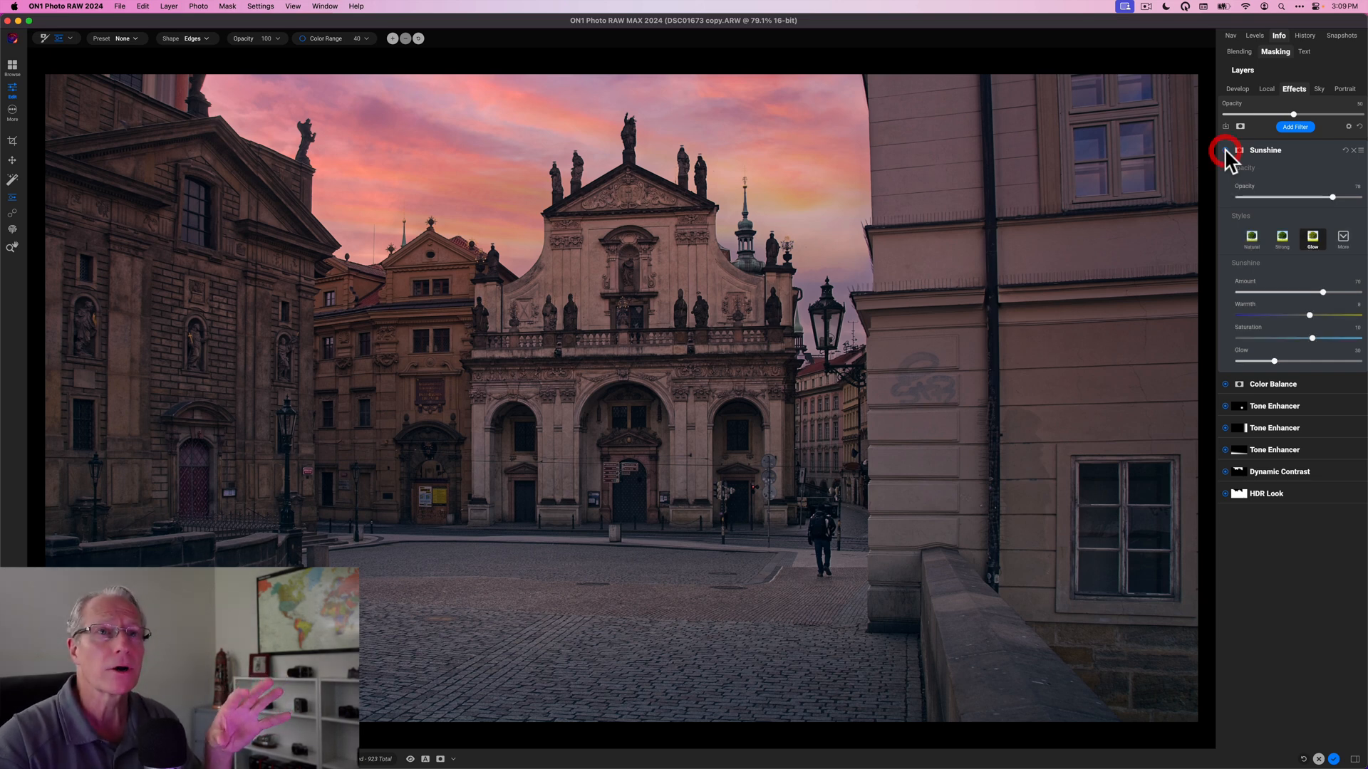
click(1238, 150)
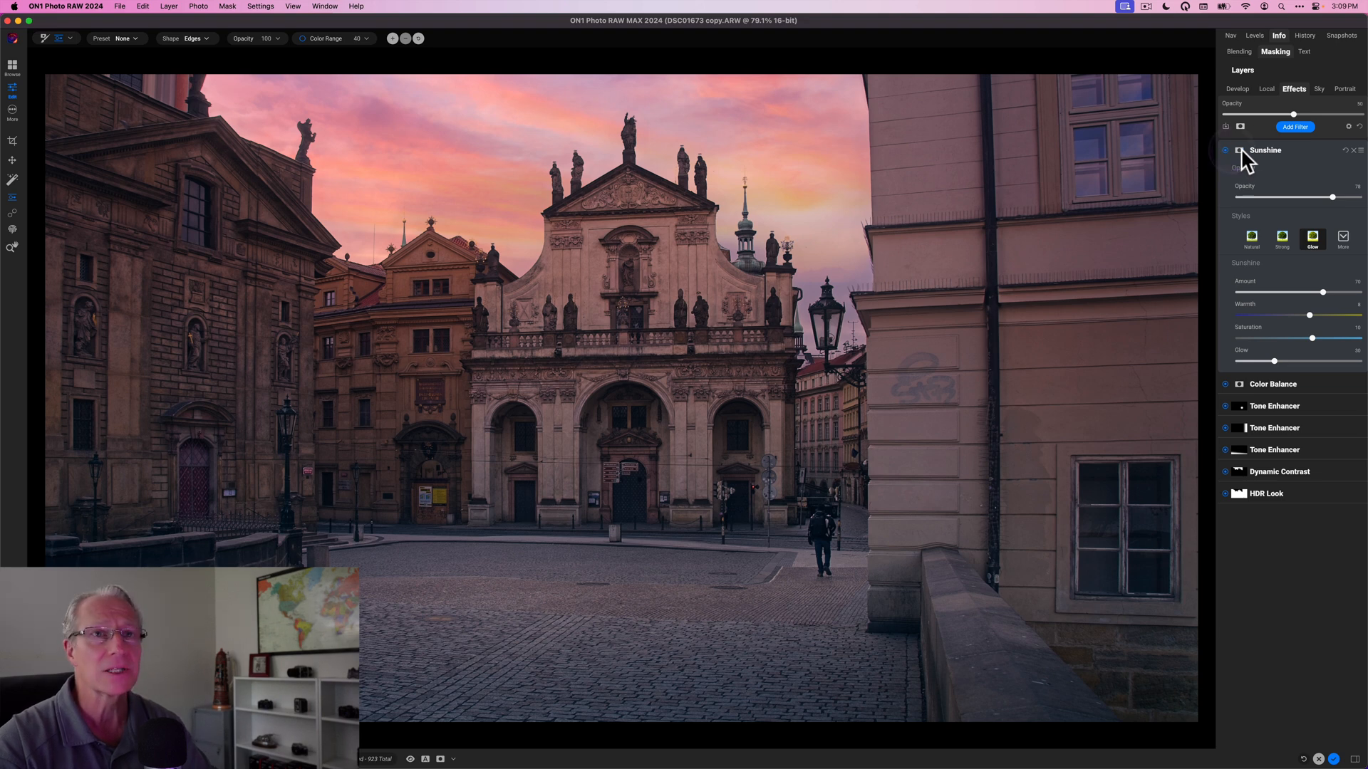
click(1265, 150)
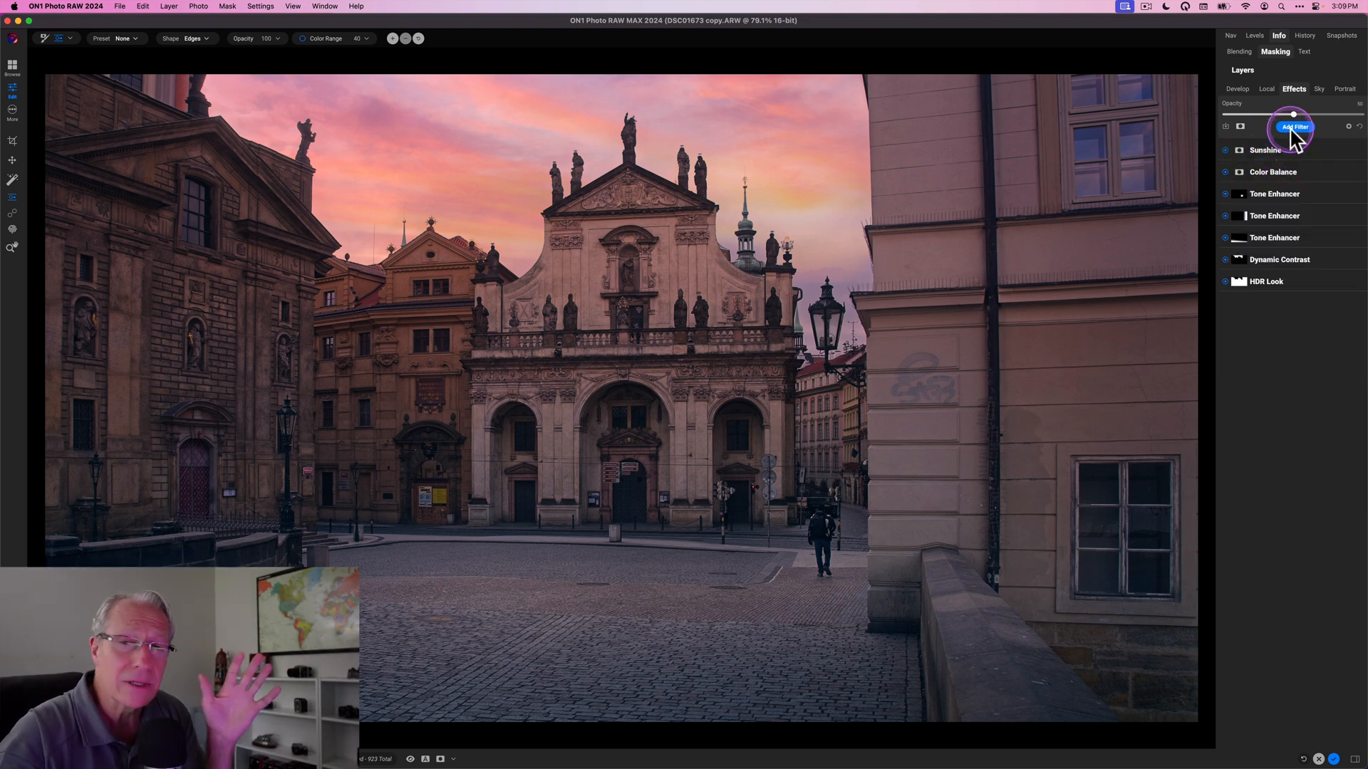
mouse_move(1151, 314)
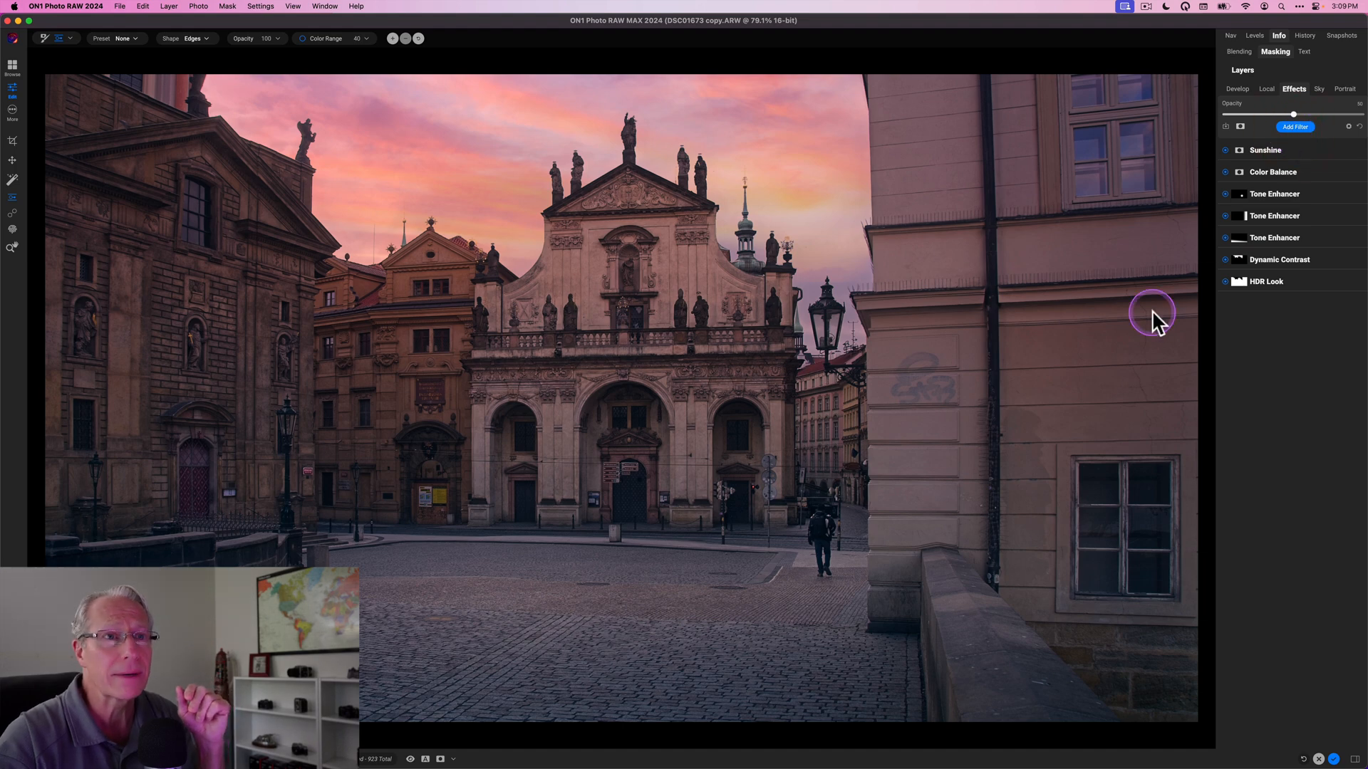
Add a fourth Tone Enhancer with the Midtones Lighter style at reduced opacity.
click(1295, 127)
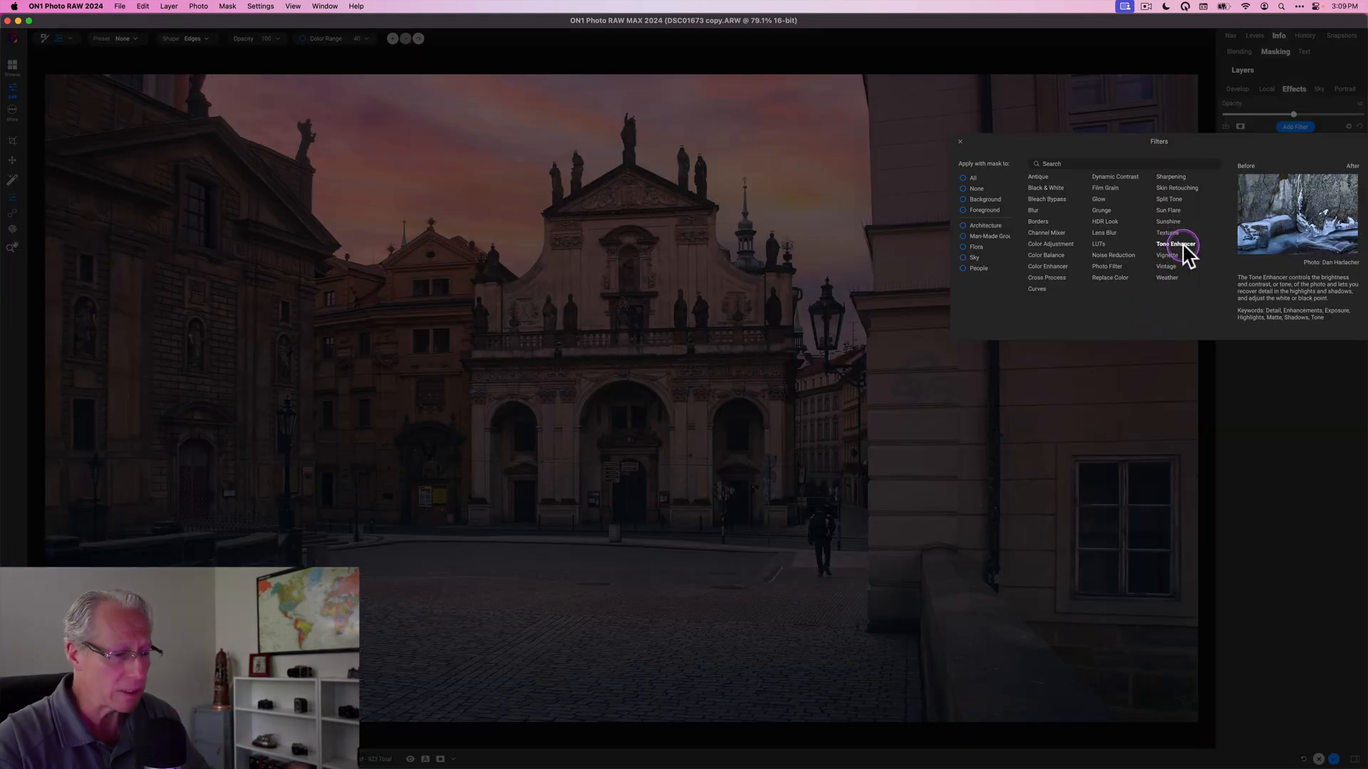
click(1174, 244)
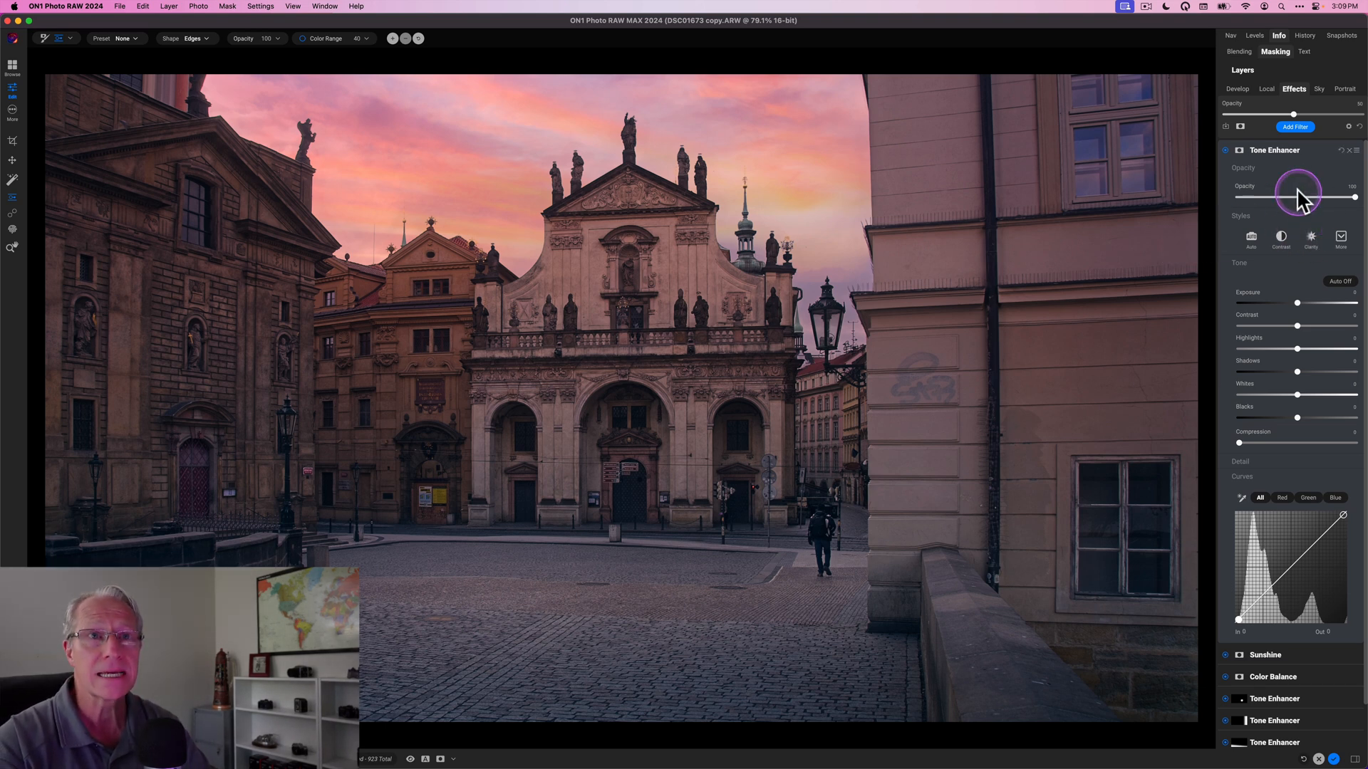
click(1340, 238)
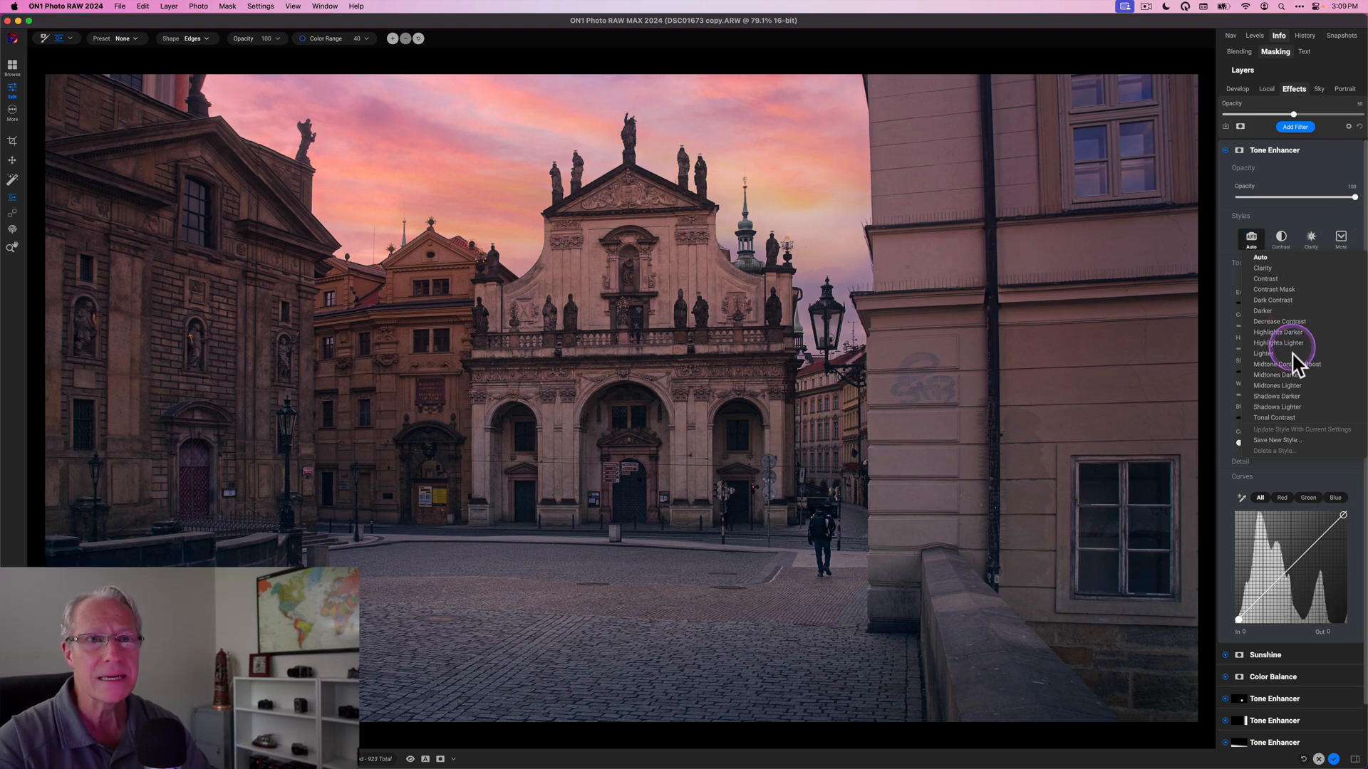
click(1278, 387)
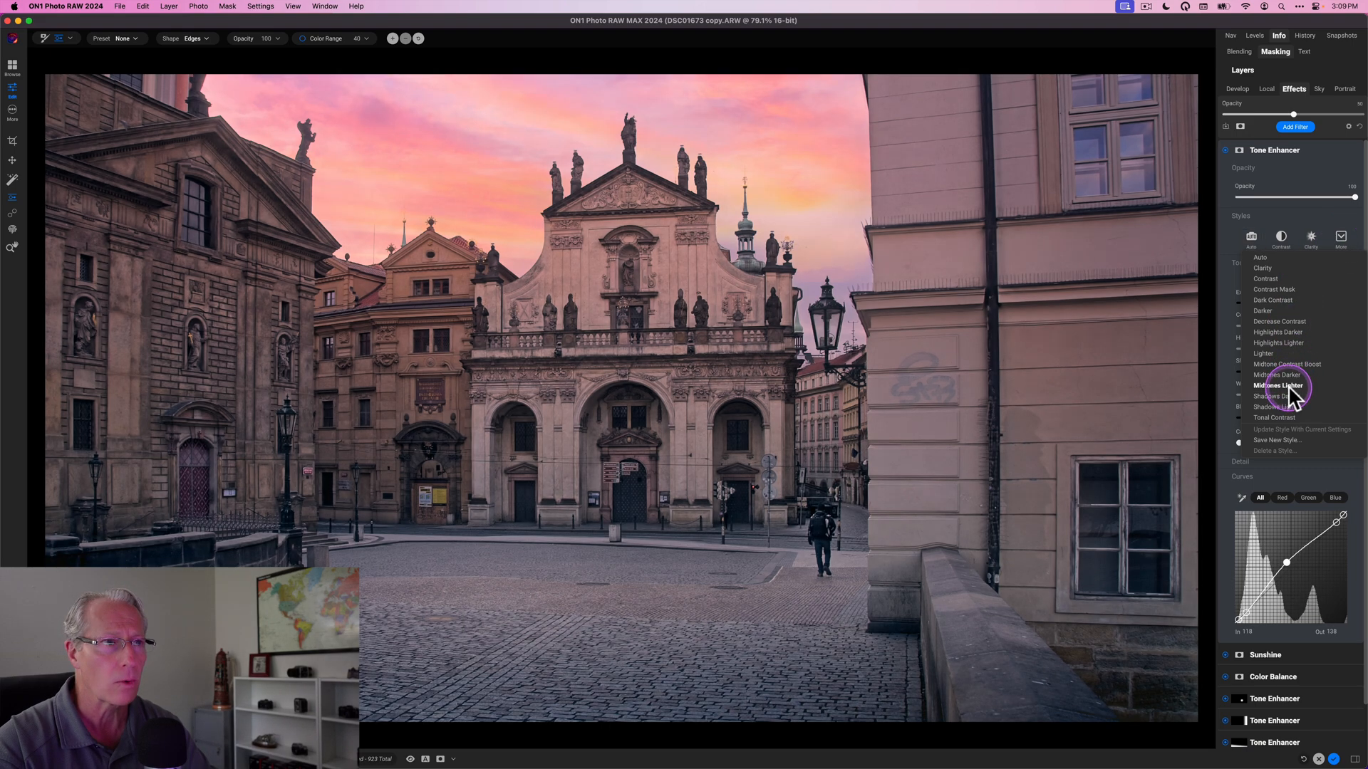
click(1278, 386)
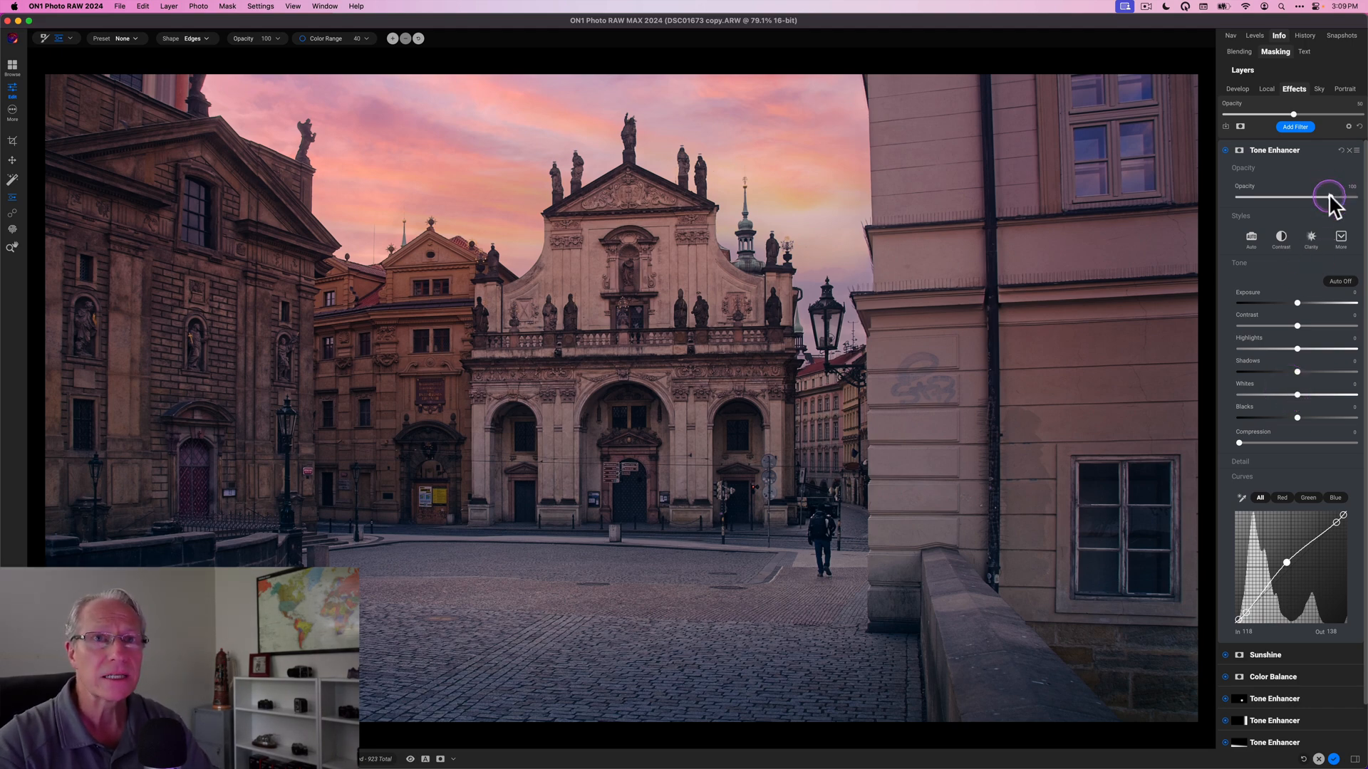
drag(1340, 197, 1320, 196)
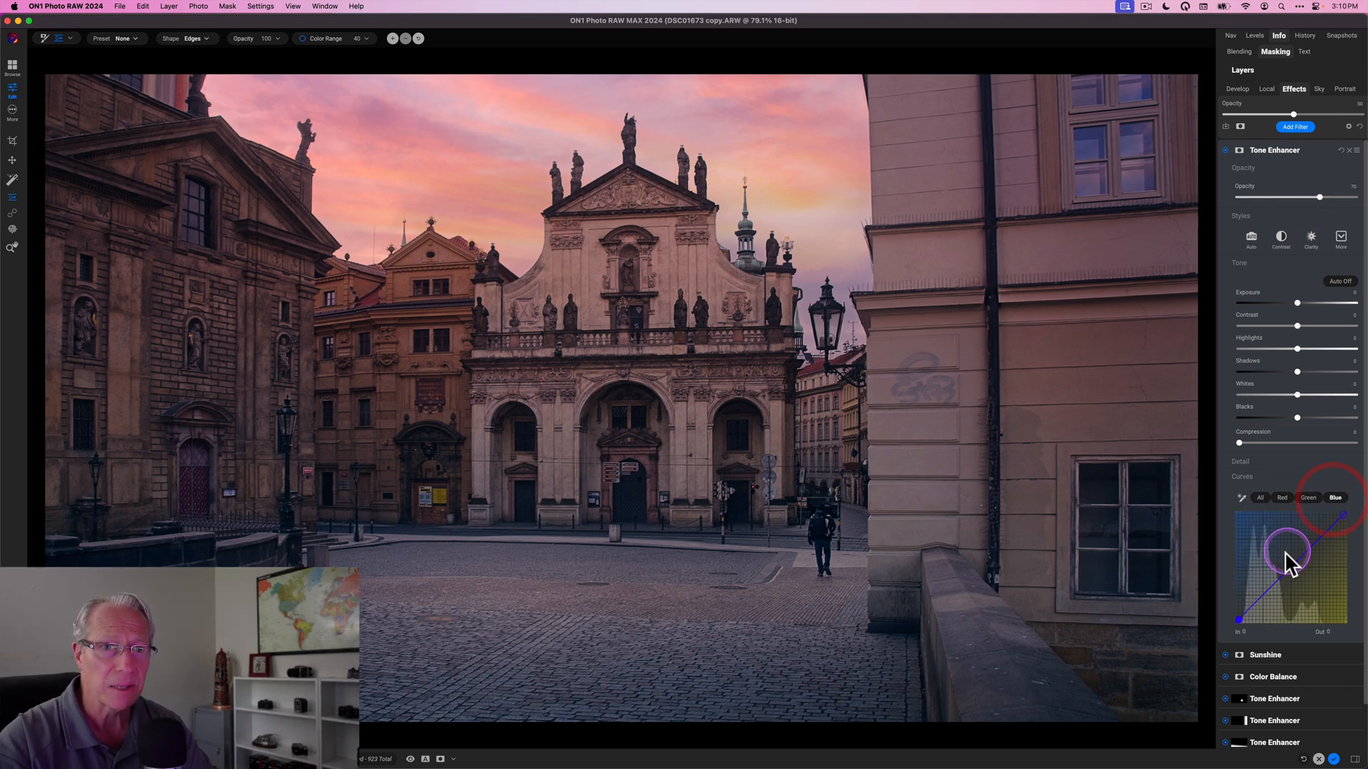
Lift the dark end of the Blue curve to cool the shadows.
drag(1282, 558, 1252, 612)
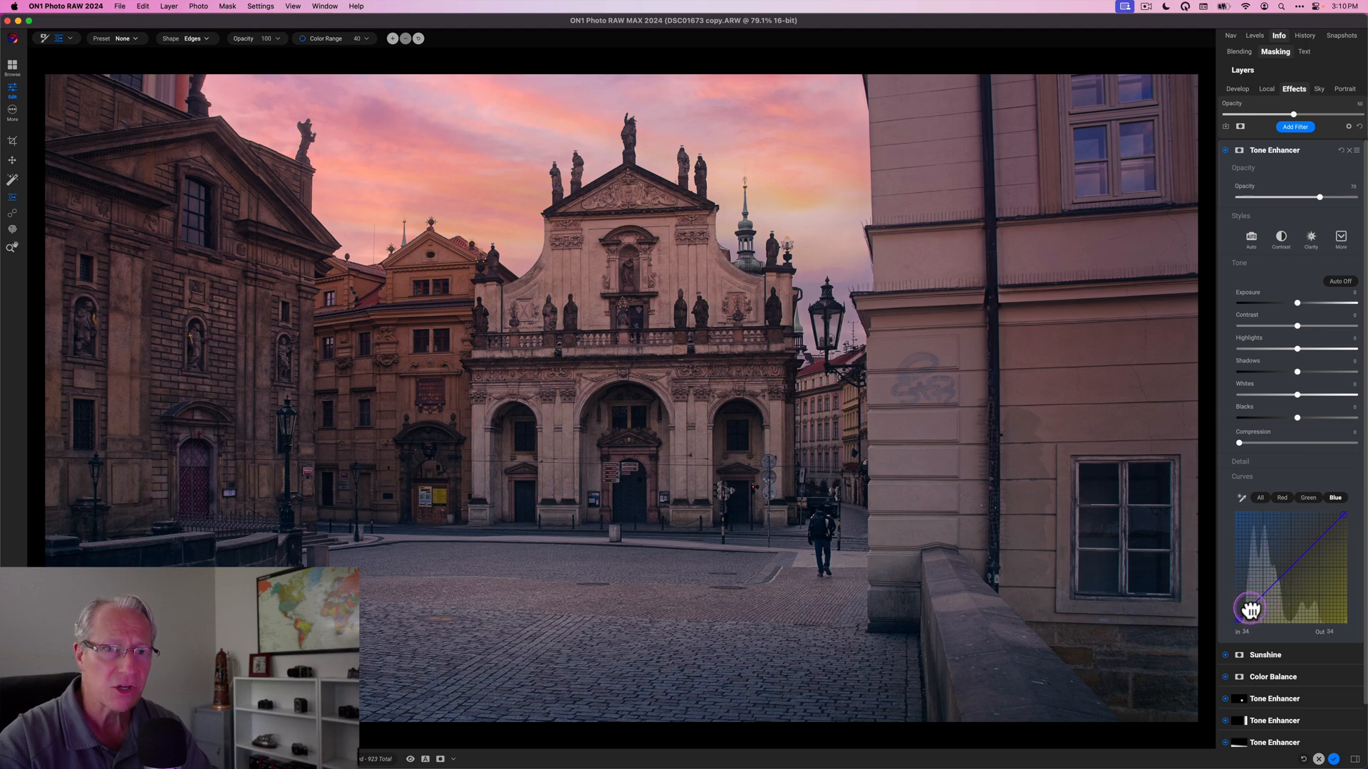
drag(1251, 612, 1252, 613)
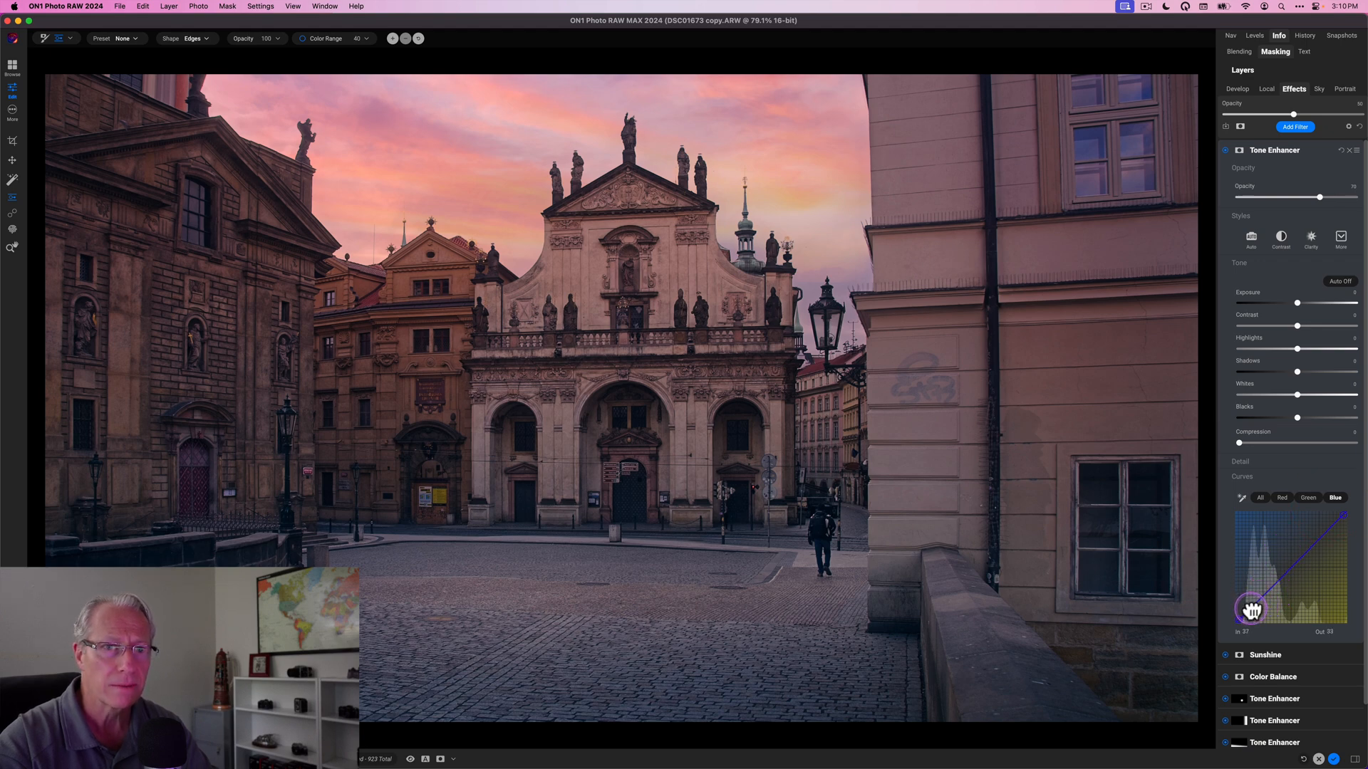
drag(1252, 612, 1254, 613)
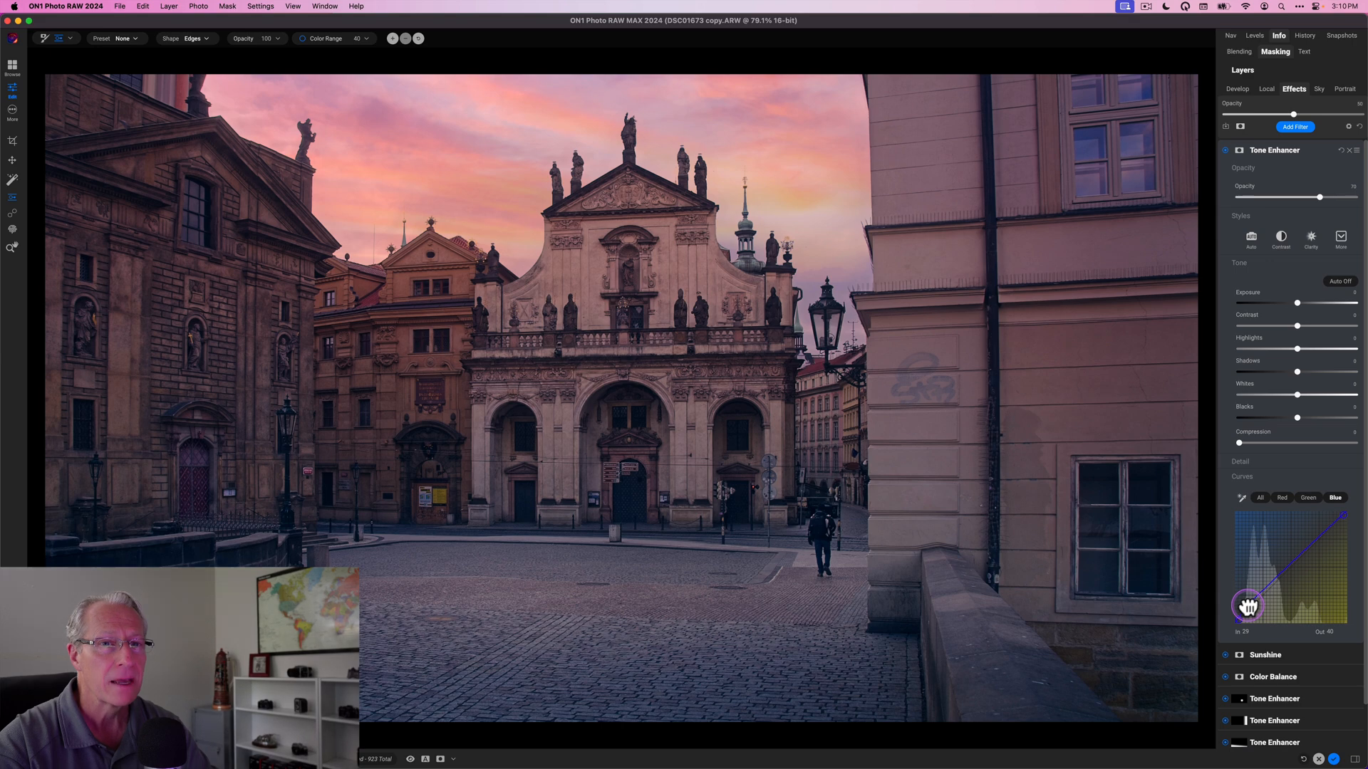
drag(1248, 607, 1250, 612)
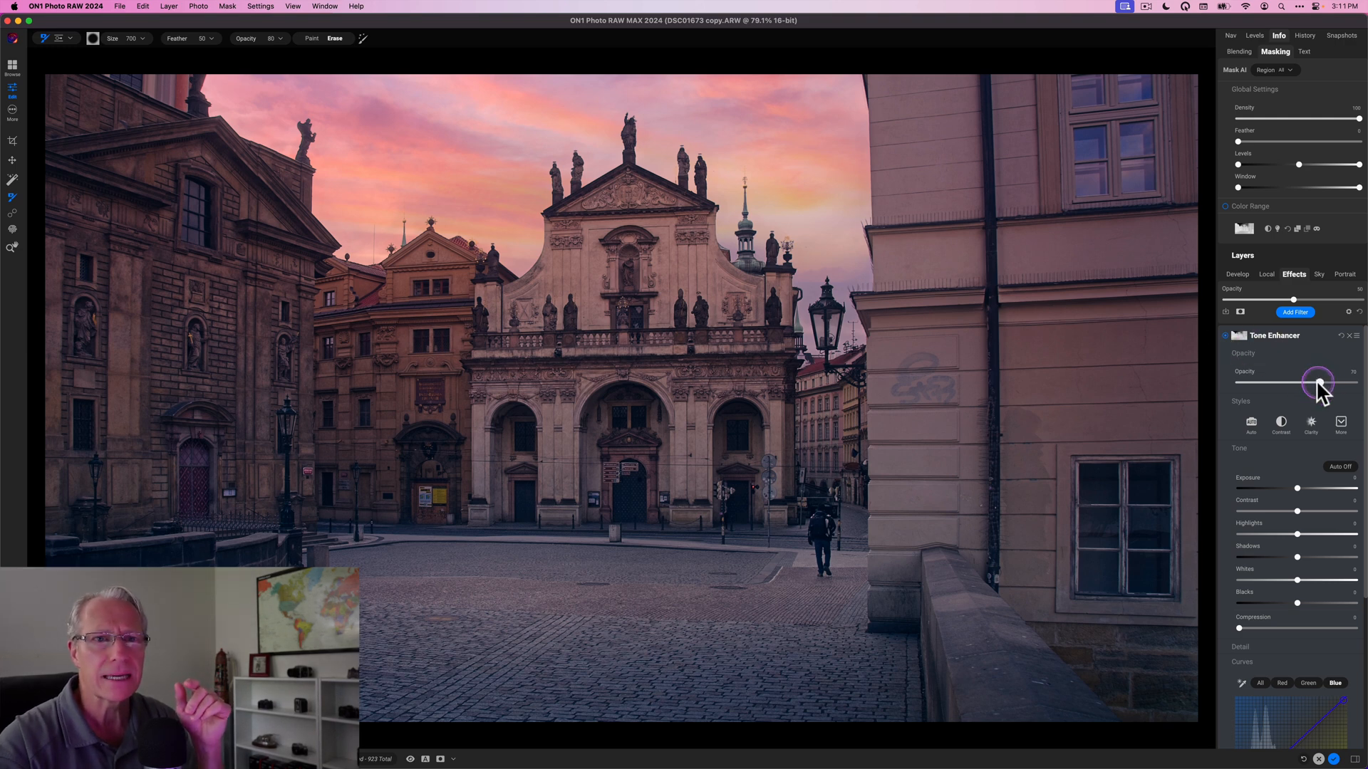
Lower the masked Tone Enhancer's opacity, then reveal the original flat cloudy photo for comparison.
drag(1320, 382, 1307, 381)
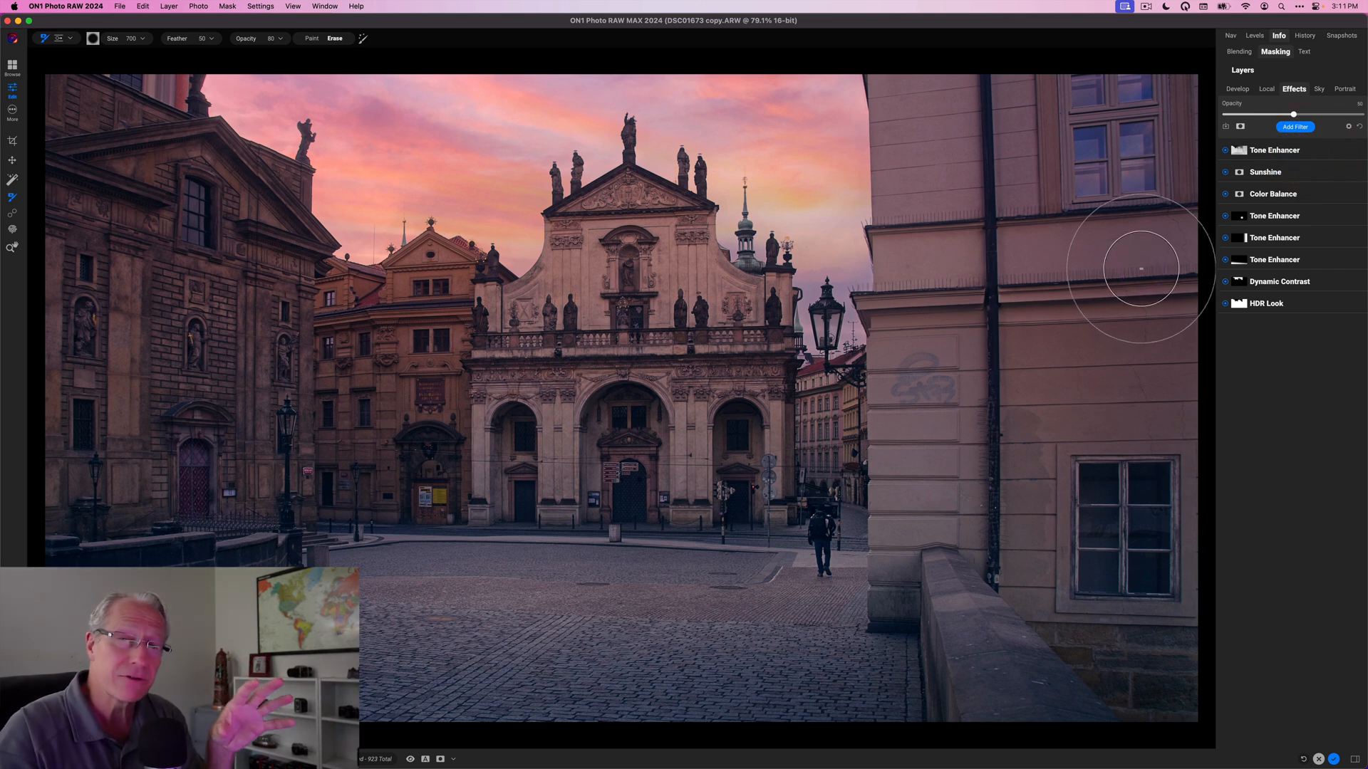
key(\)
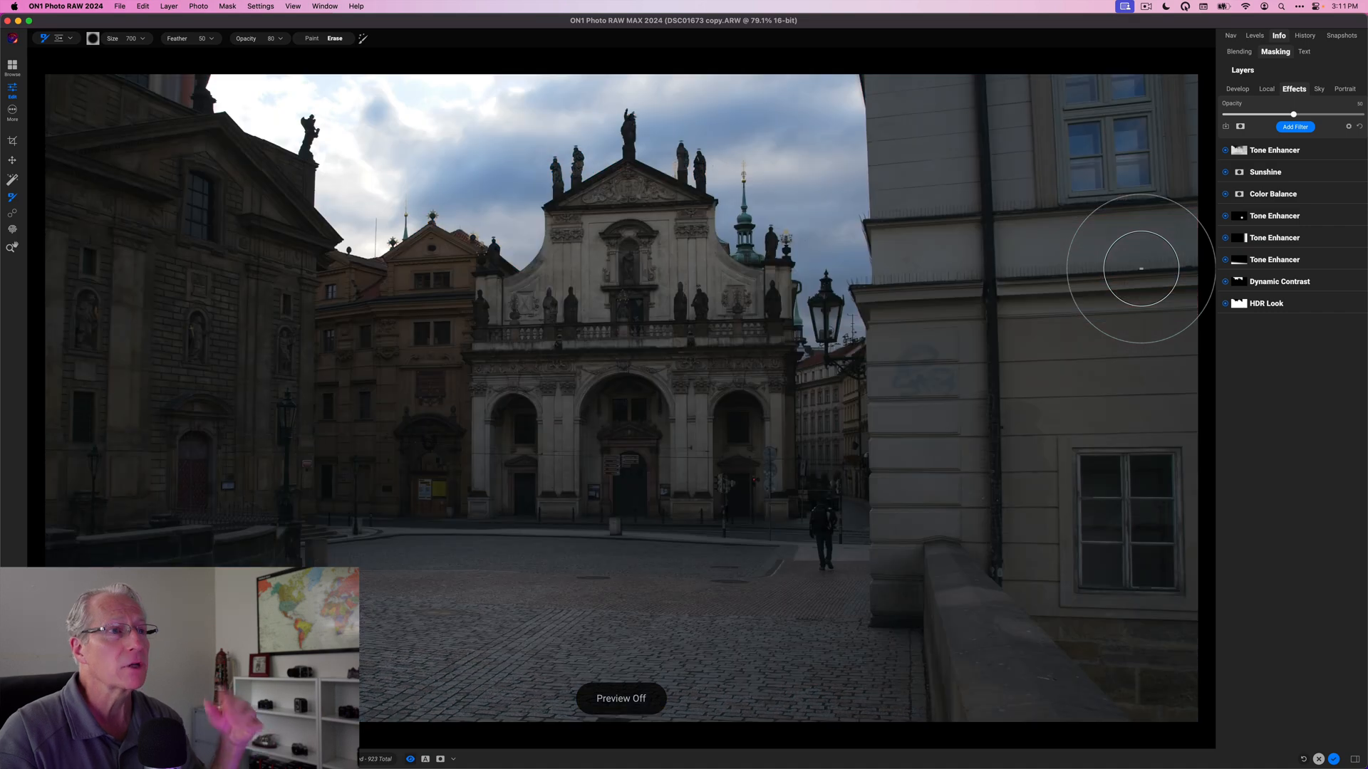